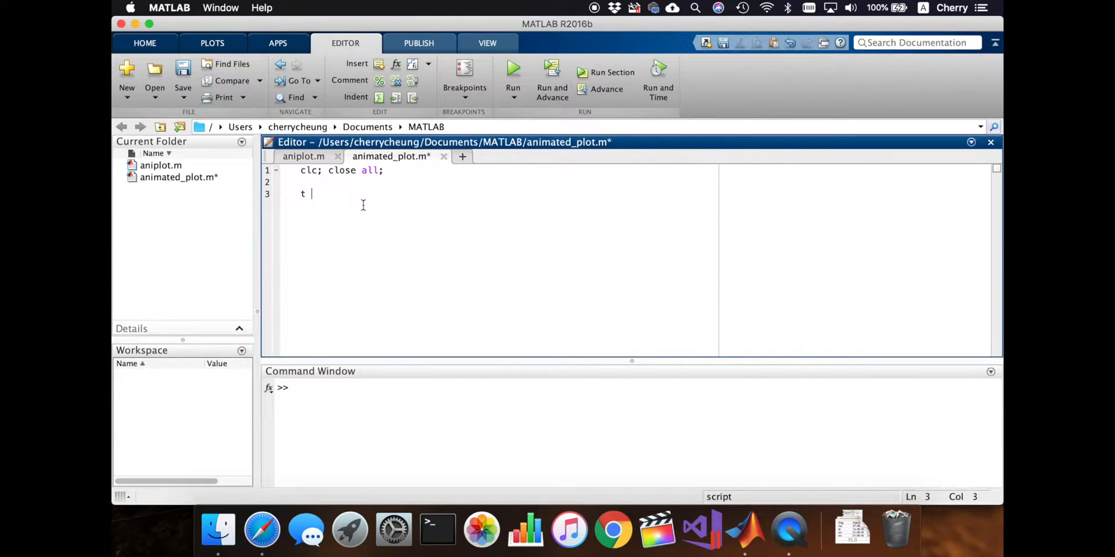
Define t = 0:0.1:2*pi; and y = sin(t); on lines 3 and 4 of the script.
{"action": "type", "text": "= 0:0"}
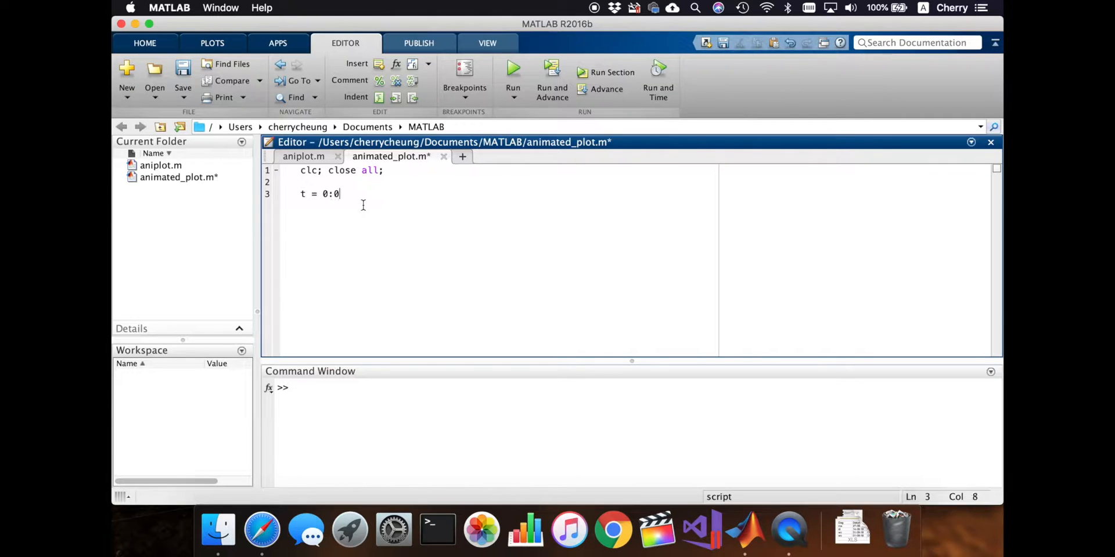
{"action": "type", "text": ".1"}
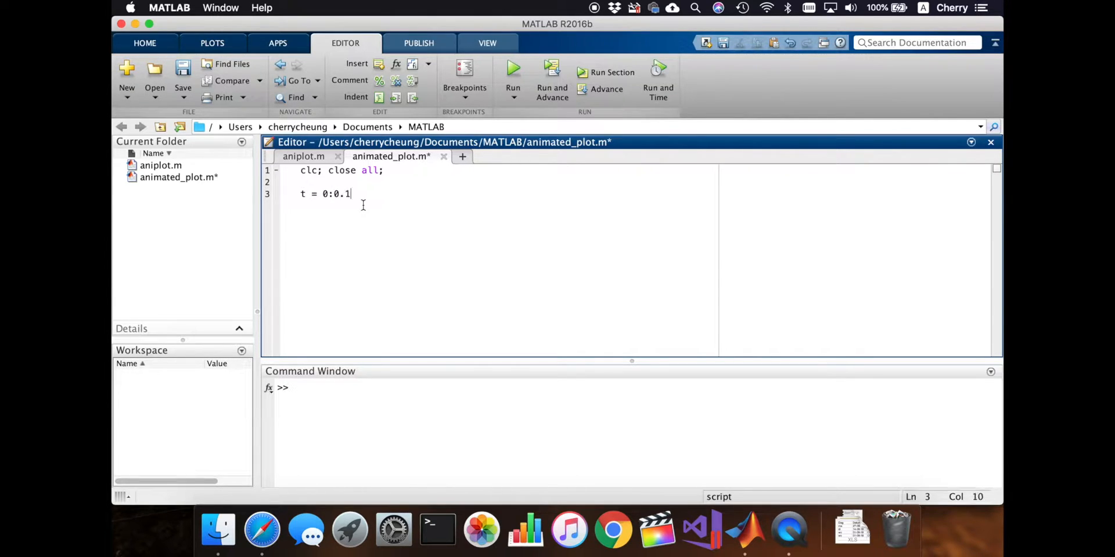
{"action": "type", "text": ":2"}
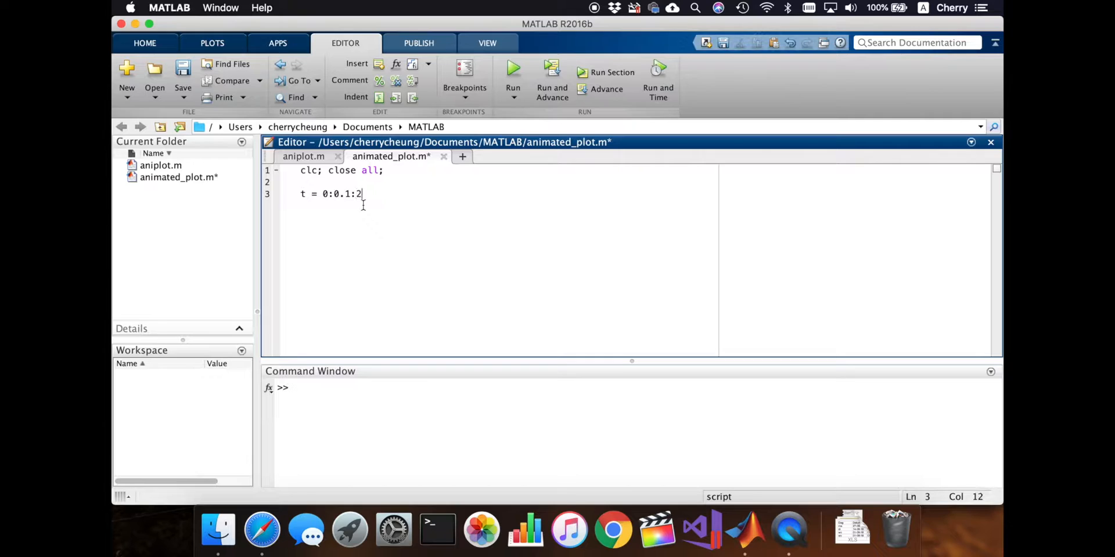
{"action": "type", "text": "*pi"}
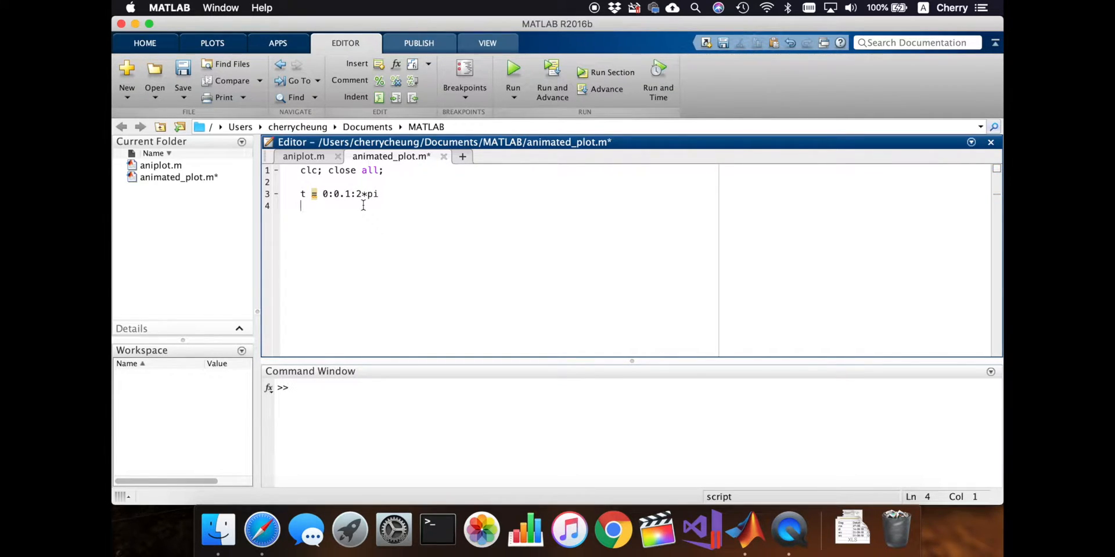
{"action": "type", "text": "y = sin(t"}
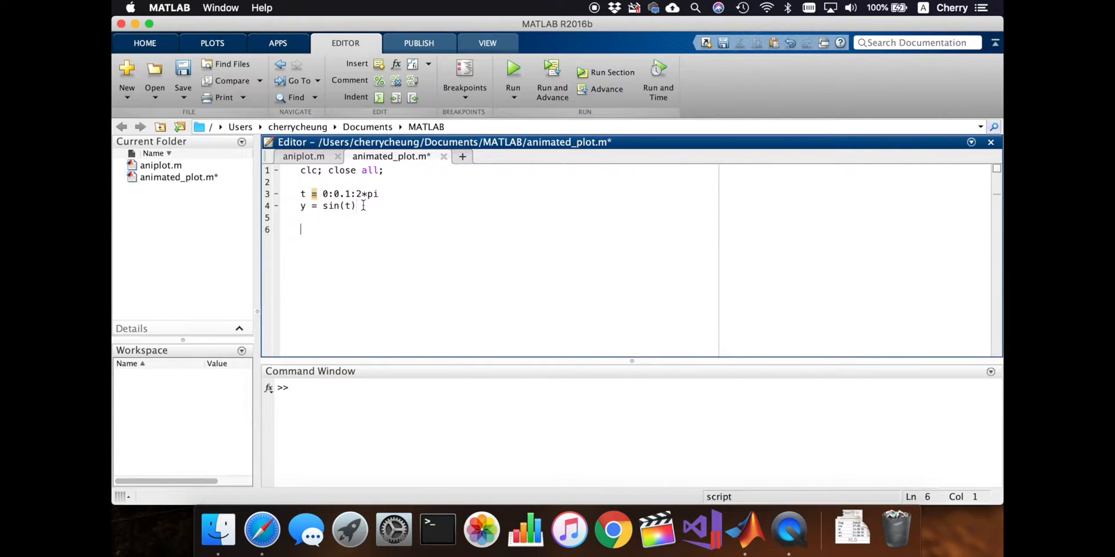
{"action": "type", "text": ";"}
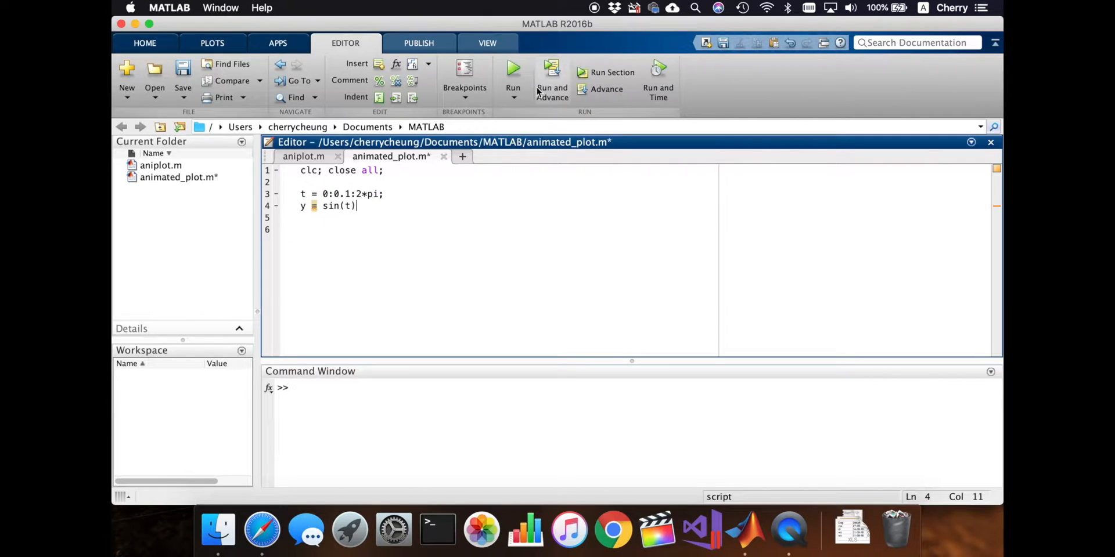
{"action": "mouse_move", "coordinate": [512, 70]}
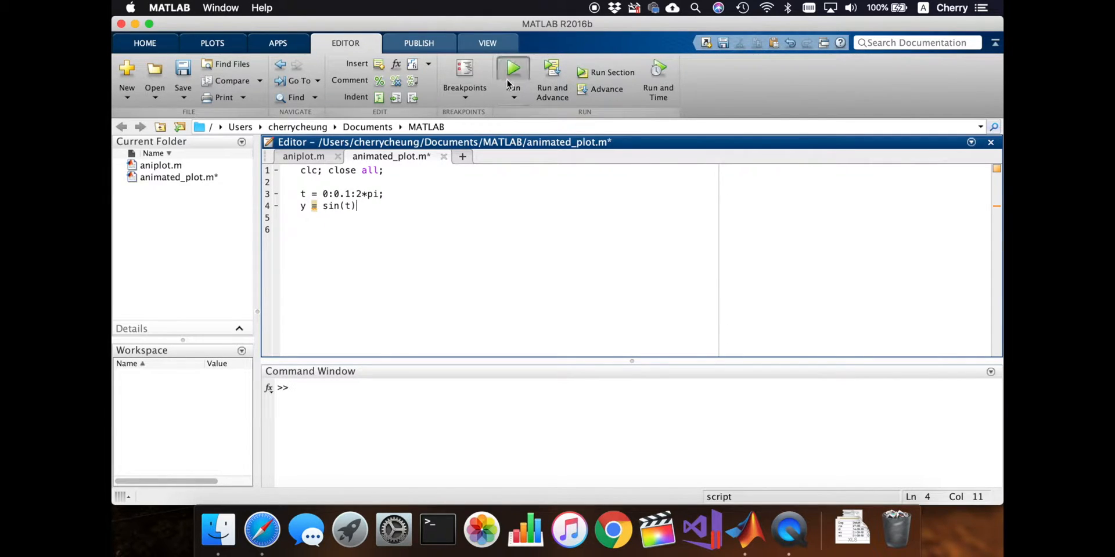
Run the script, add plot(t,y) on line 6, and run again to show the sine wave.
{"action": "left_click", "coordinate": [513, 69]}
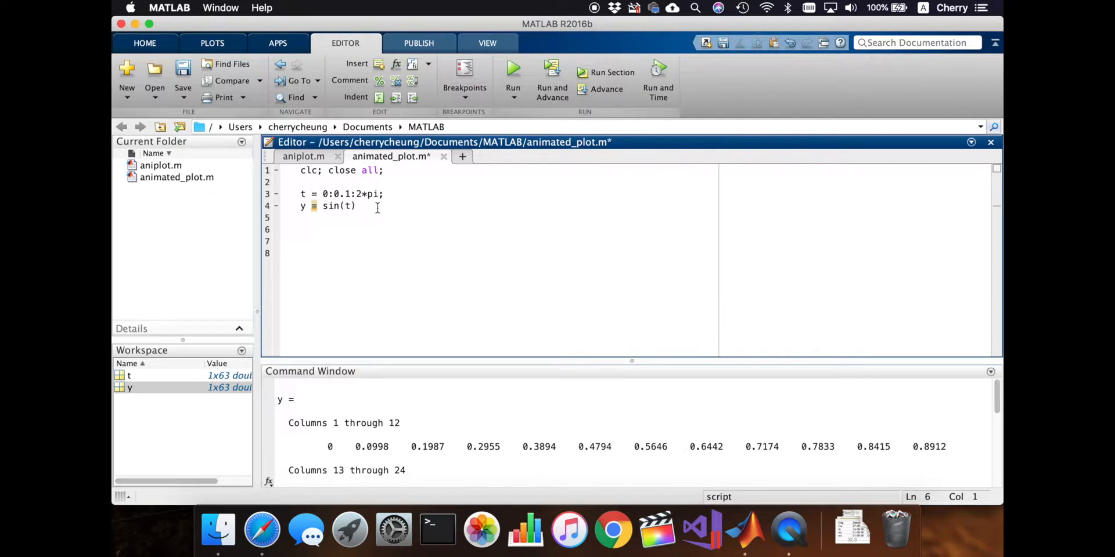
{"action": "type", "text": "plot("}
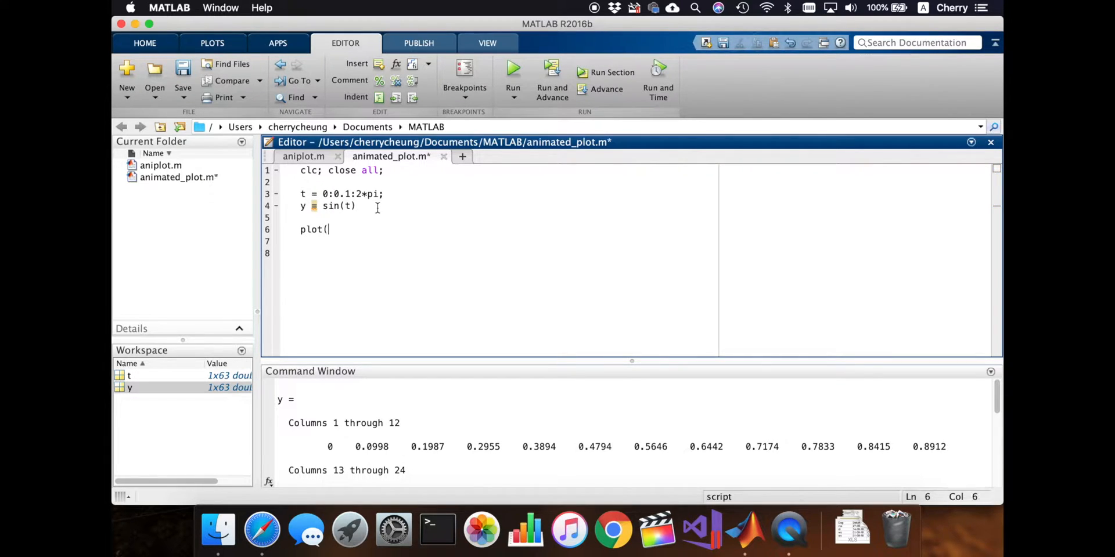
{"action": "type", "text": "t,"}
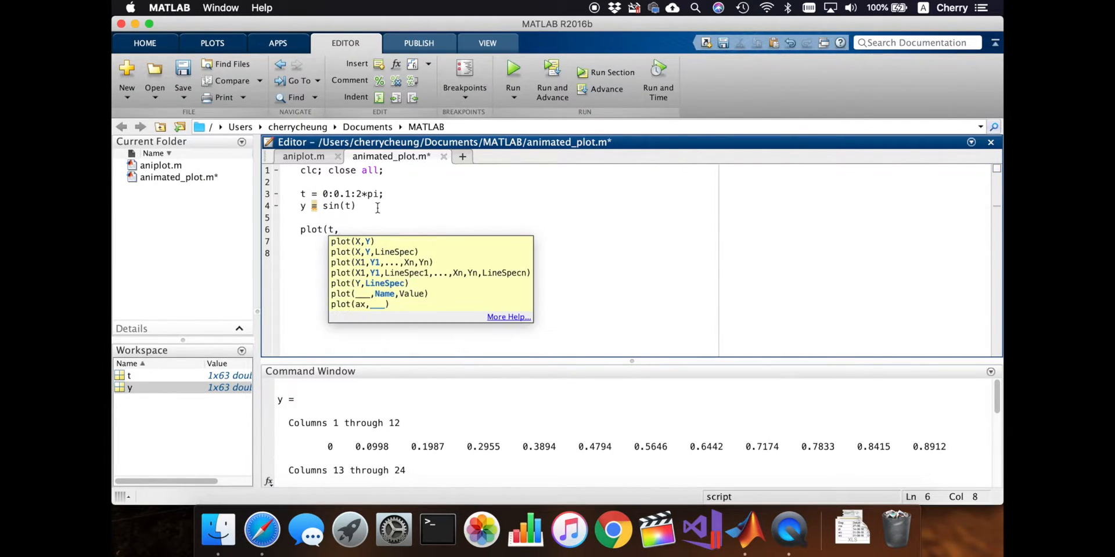
{"action": "left_click", "coordinate": [512, 68]}
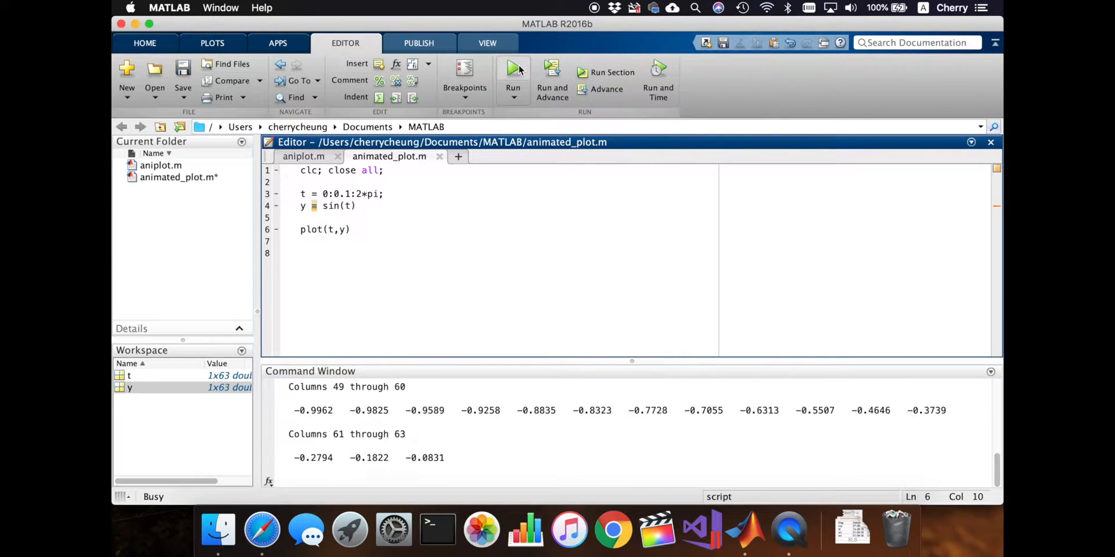
{"action": "left_click", "coordinate": [513, 69]}
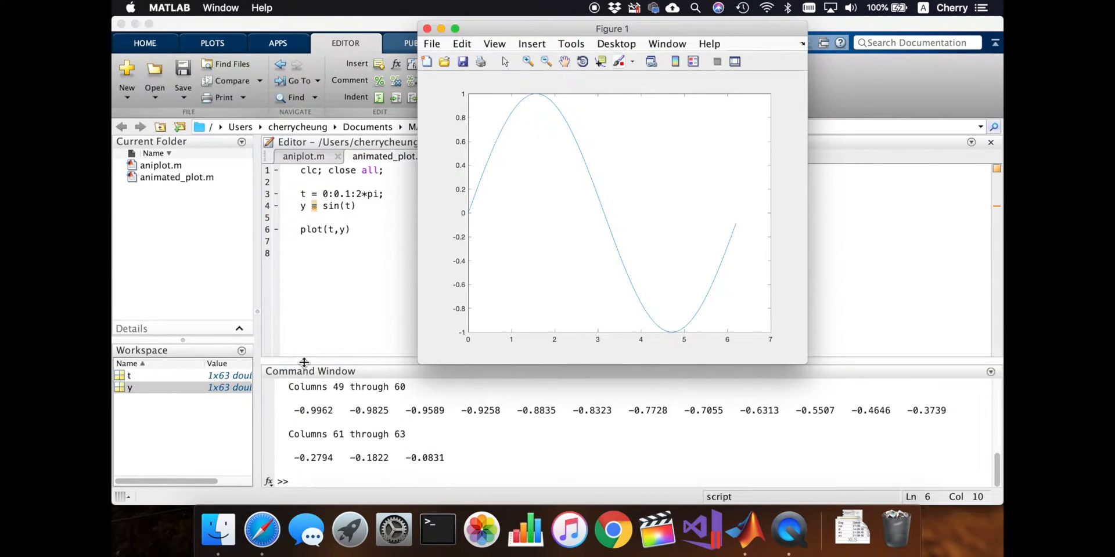
{"action": "mouse_move", "coordinate": [479, 215]}
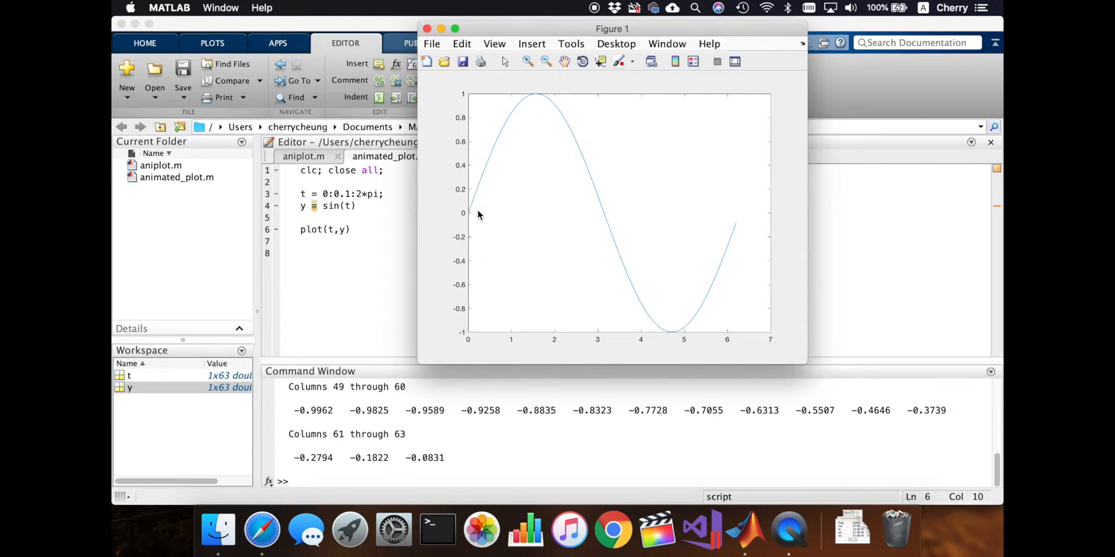
{"action": "mouse_move", "coordinate": [473, 218]}
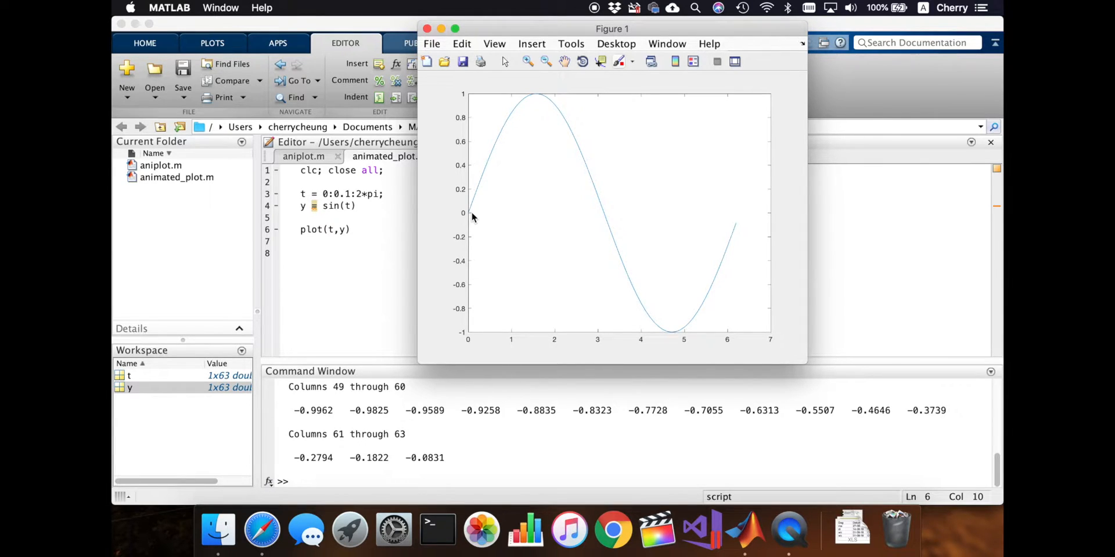
{"action": "mouse_move", "coordinate": [727, 239]}
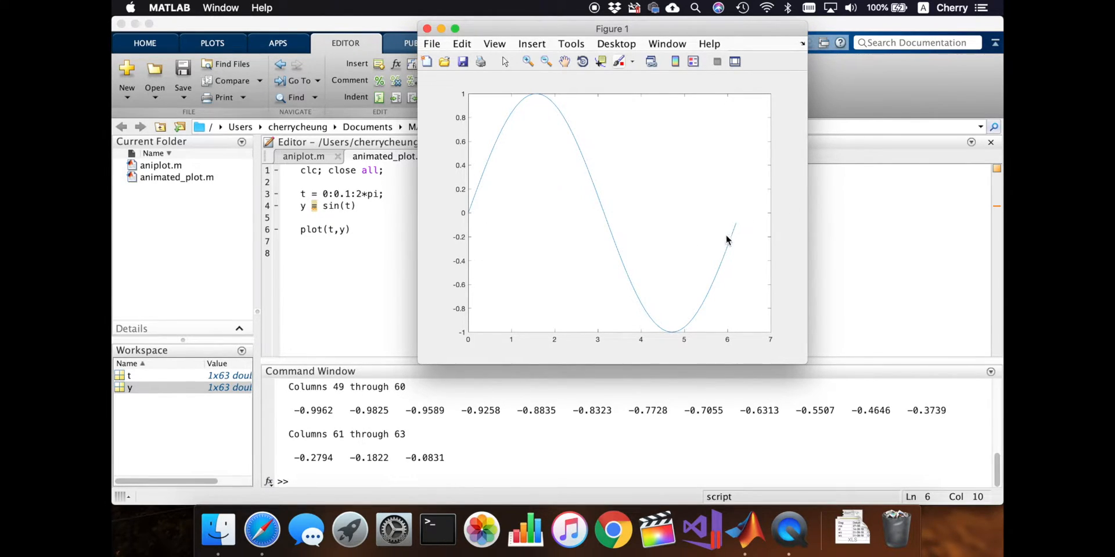
{"action": "mouse_move", "coordinate": [689, 227]}
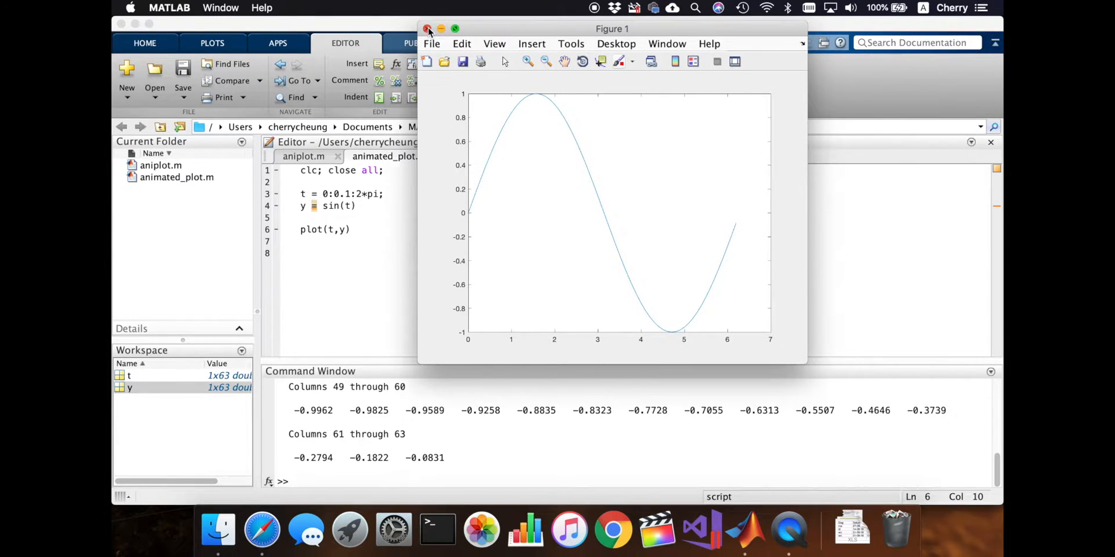
Close the Figure 1 sine wave window.
{"action": "left_click", "coordinate": [425, 29]}
{"action": "type", "text": ";"}
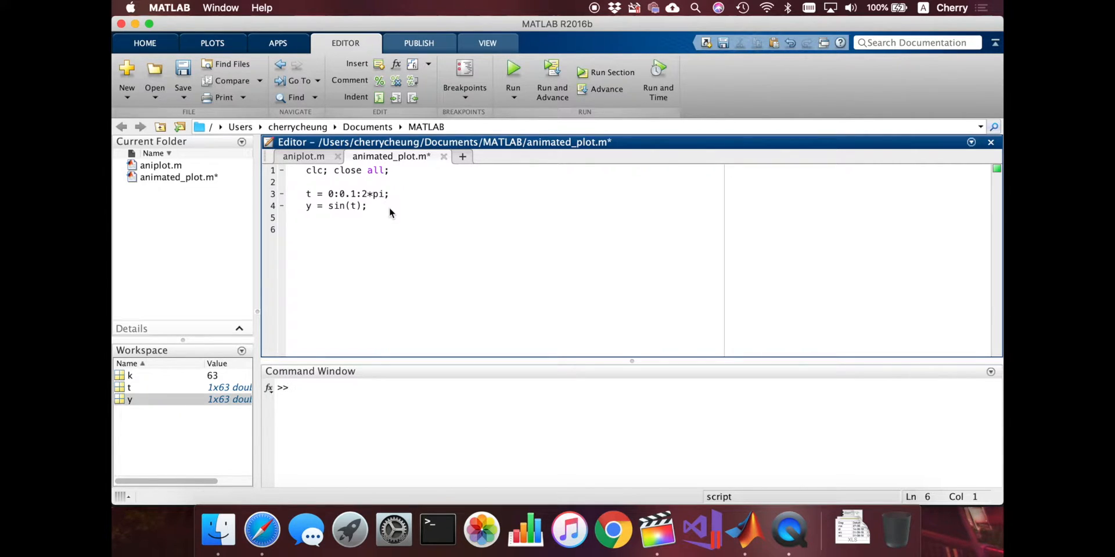
Write an empty 'for k = 1:length(t)' loop closed with 'end' on line 6.
{"action": "type", "text": "for"}
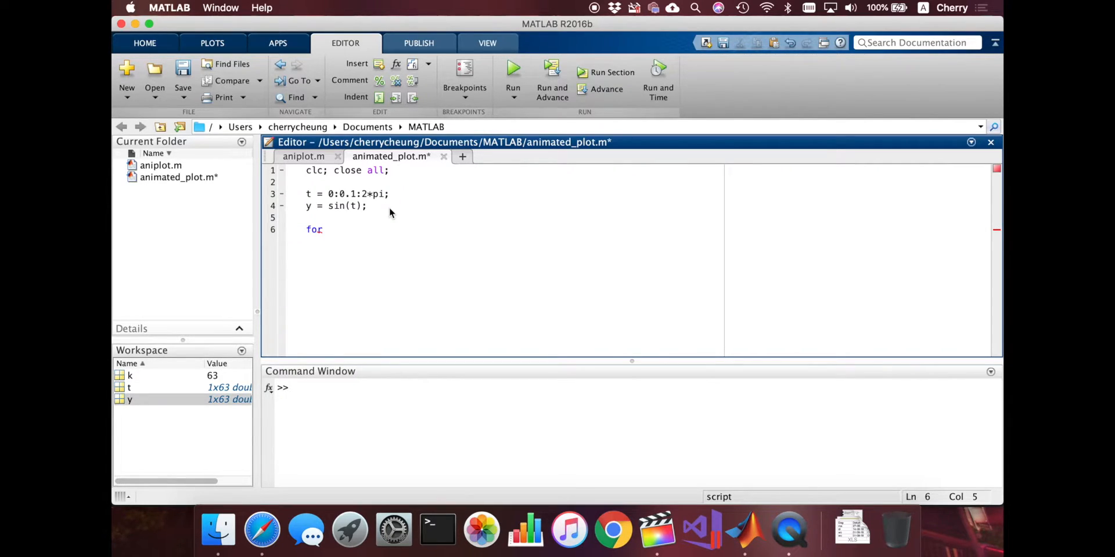
{"action": "type", "text": "k"}
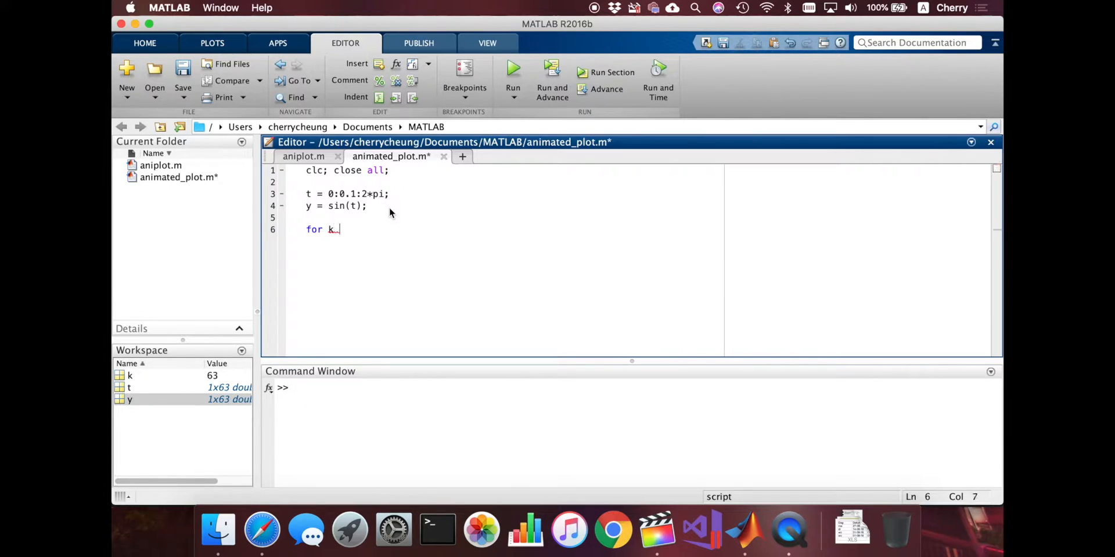
{"action": "type", "text": "= 1:length(t"}
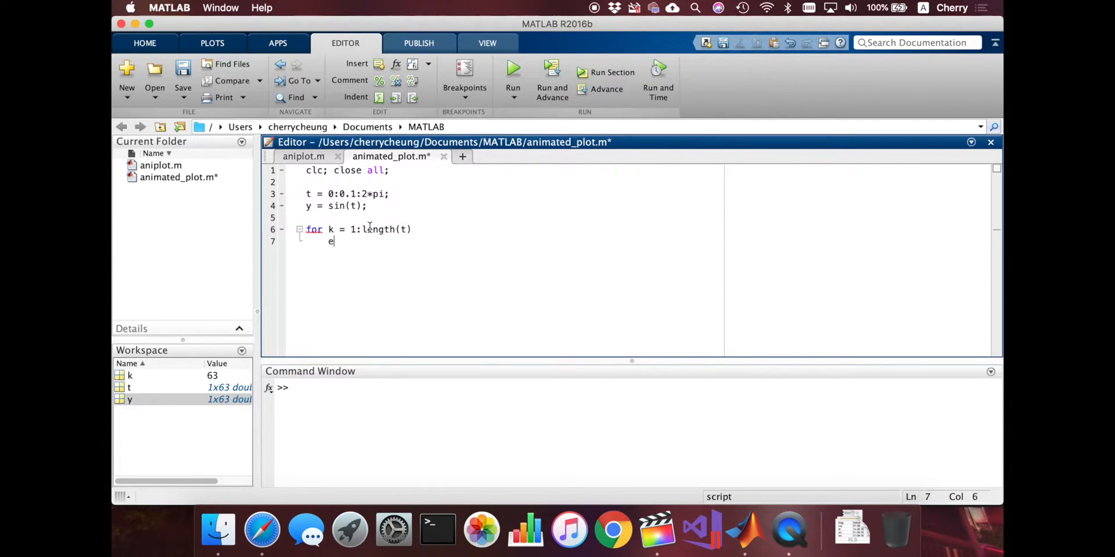
{"action": "type", "text": "end"}
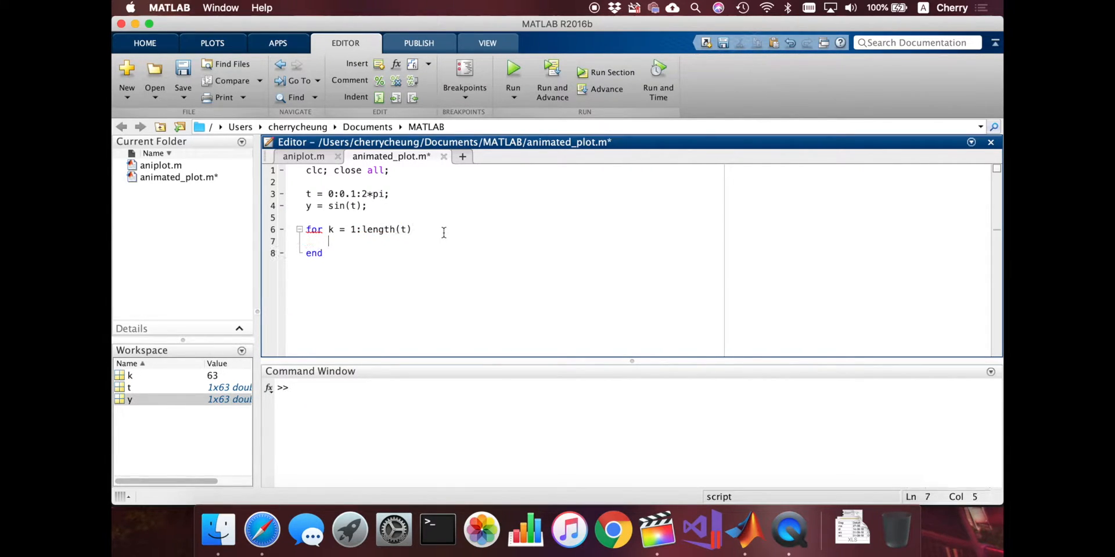
Add disp(k) to the loop, run it to print 1, 2, 3…, then delete it.
{"action": "type", "text": "disp(k"}
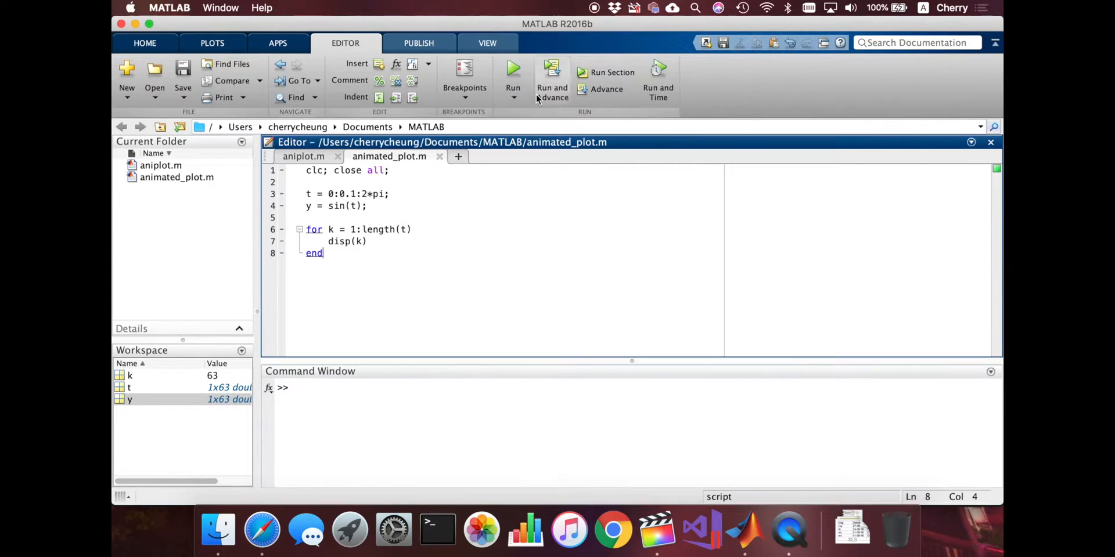
{"action": "left_click", "coordinate": [513, 69]}
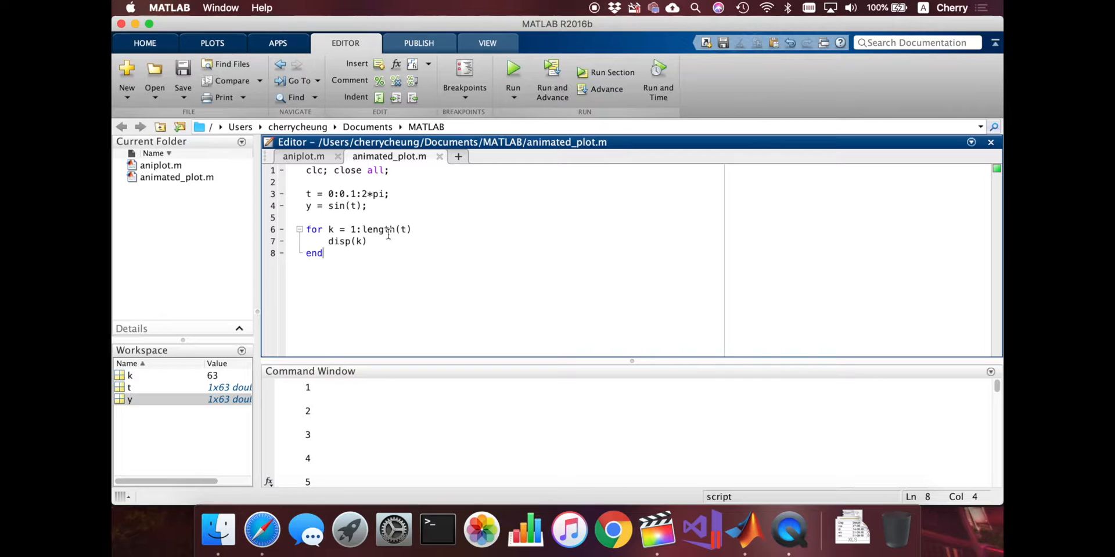
{"action": "double_click", "coordinate": [345, 241]}
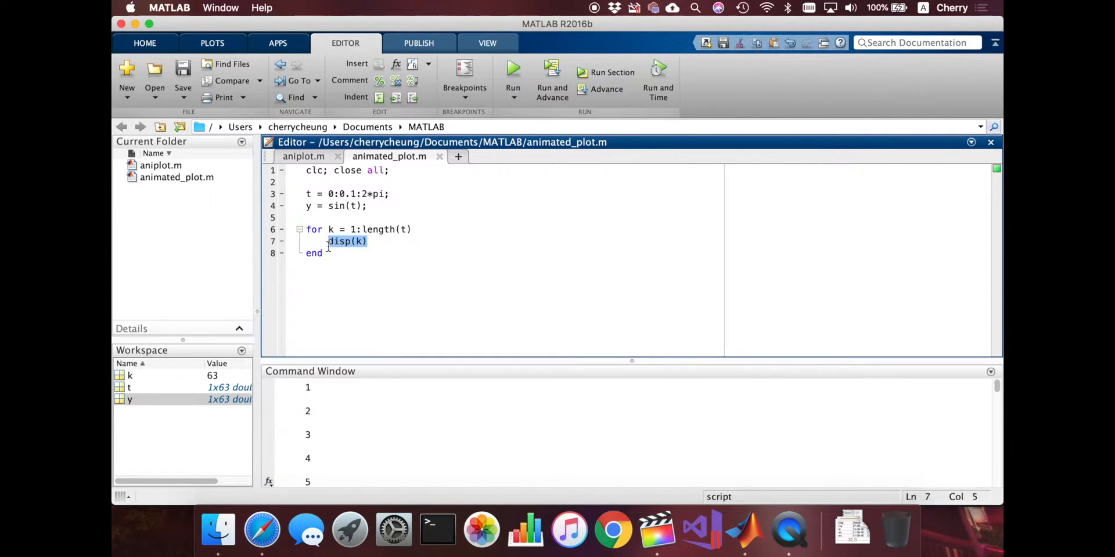
{"action": "key", "text": "Delete"}
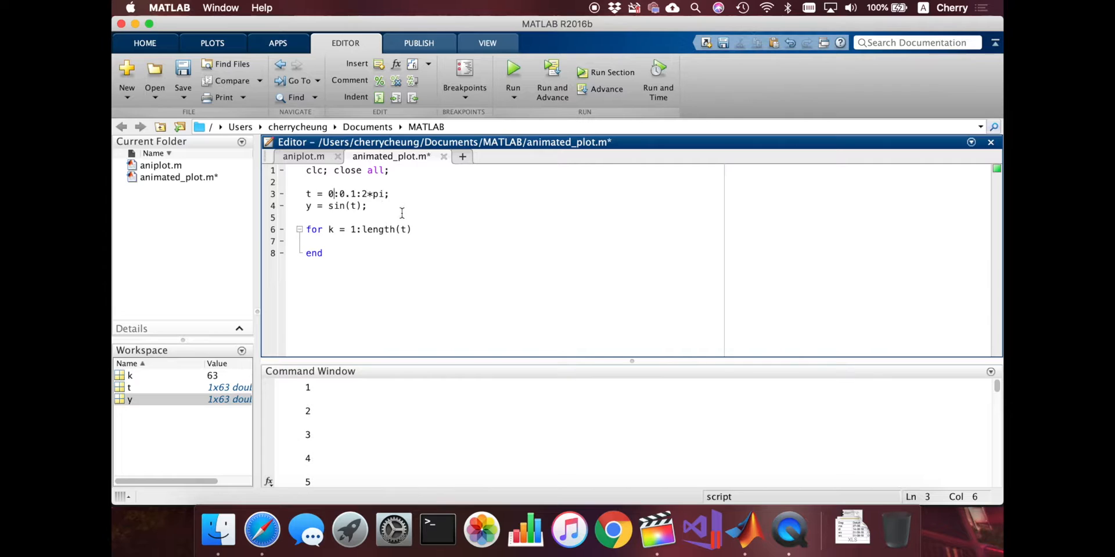
Add plot(t(k),y(k),'x') inside the loop body.
{"action": "left_click", "coordinate": [329, 242]}
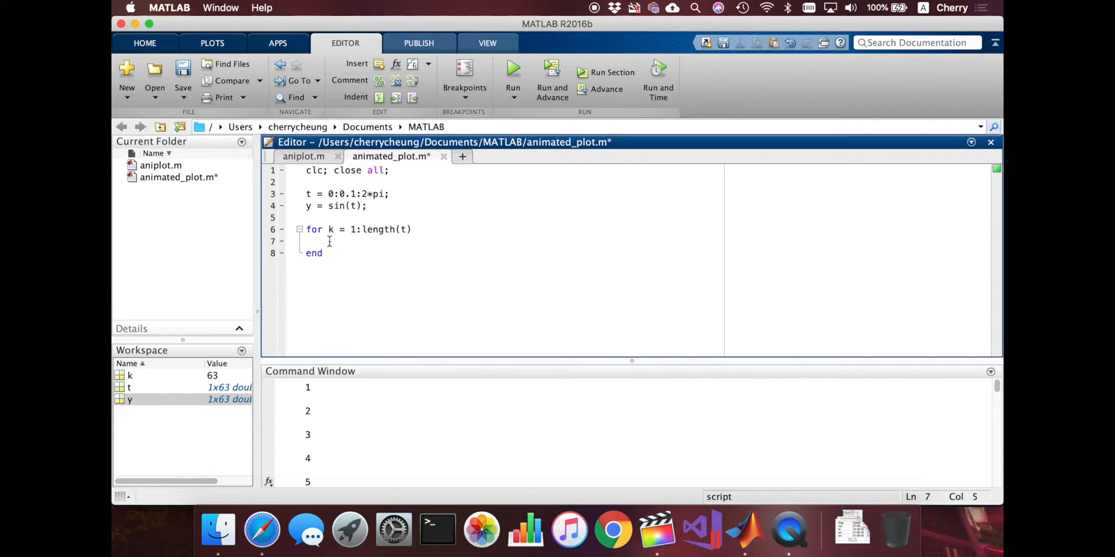
{"action": "type", "text": "plot"}
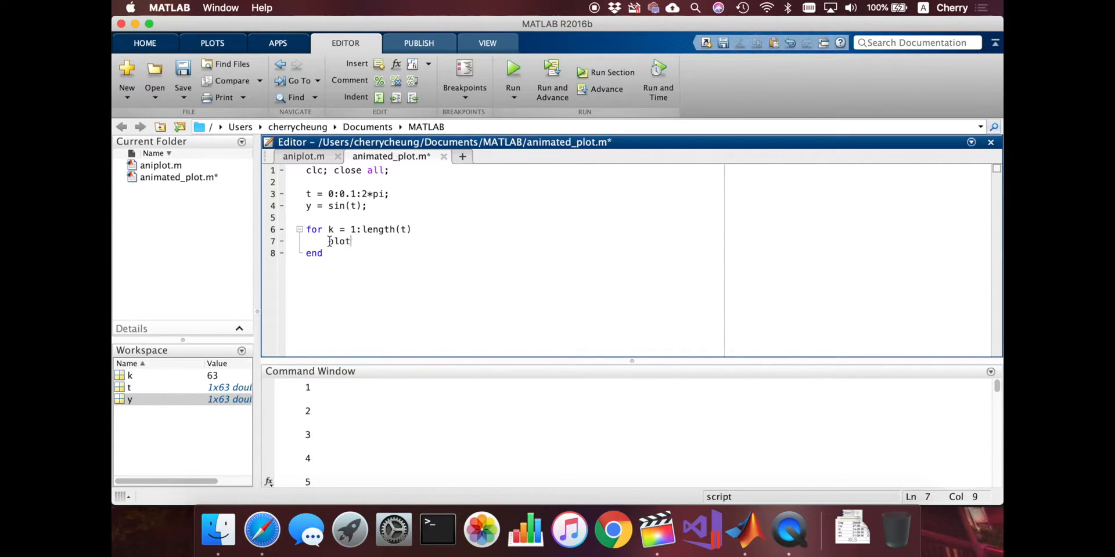
{"action": "type", "text": "("}
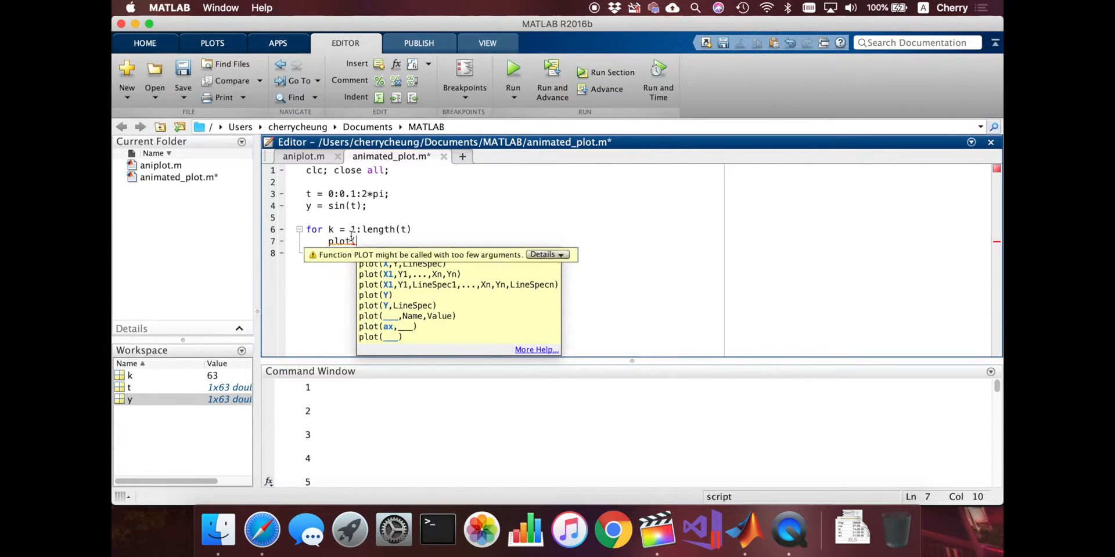
{"action": "type", "text": "("}
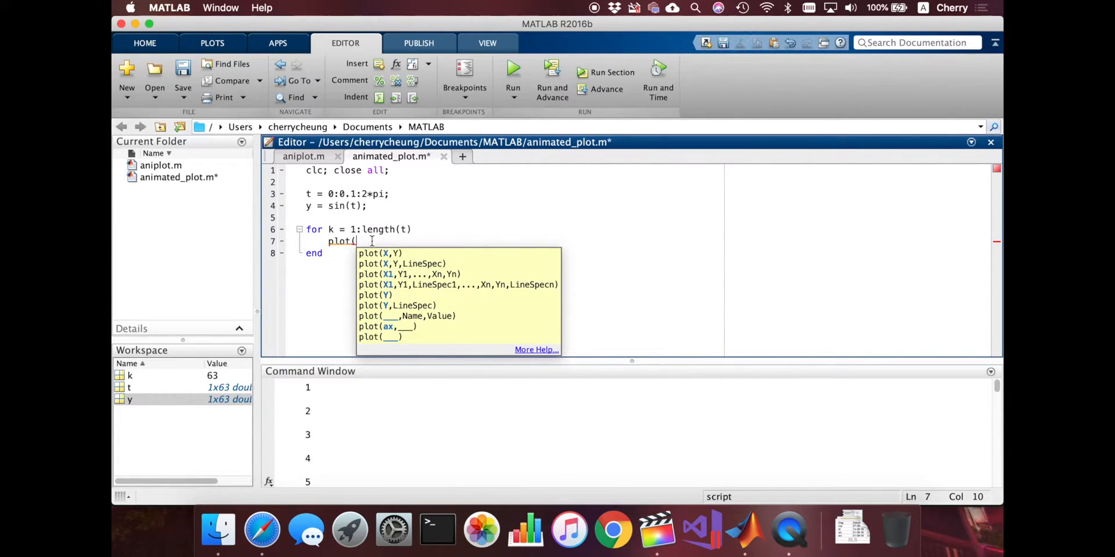
{"action": "type", "text": "t"}
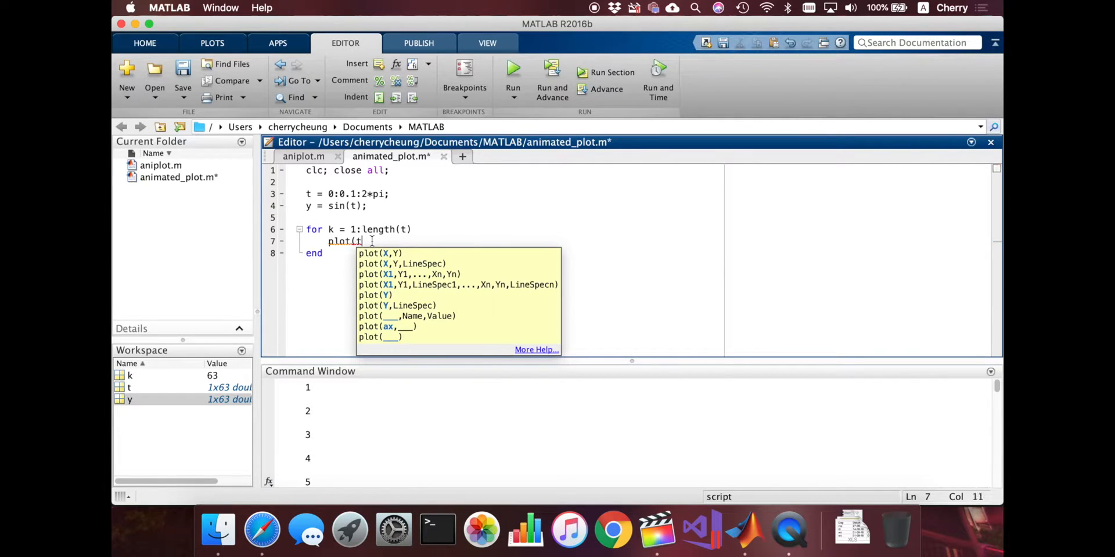
{"action": "type", "text": ","}
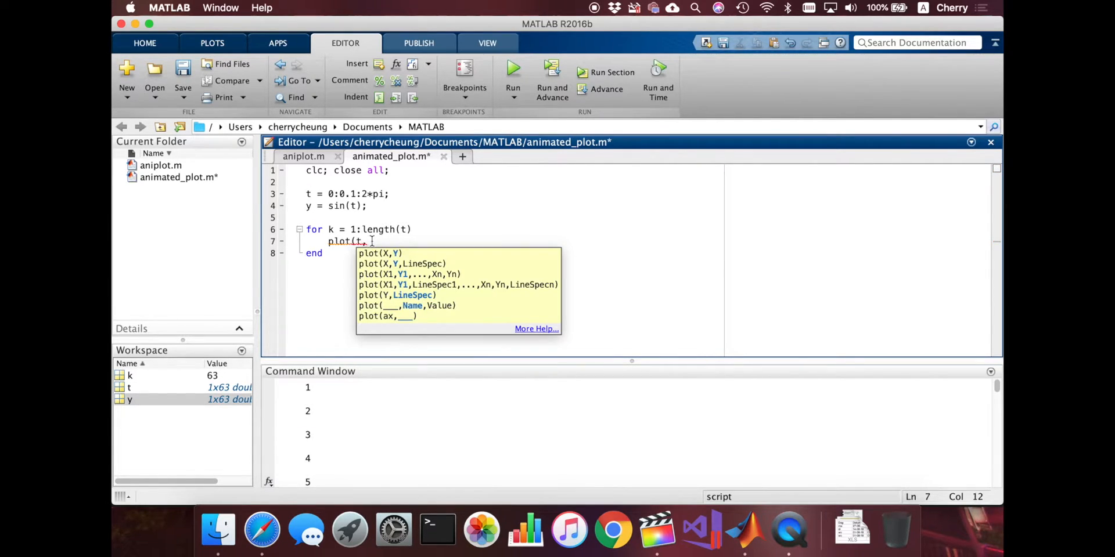
{"action": "type", "text": "y"}
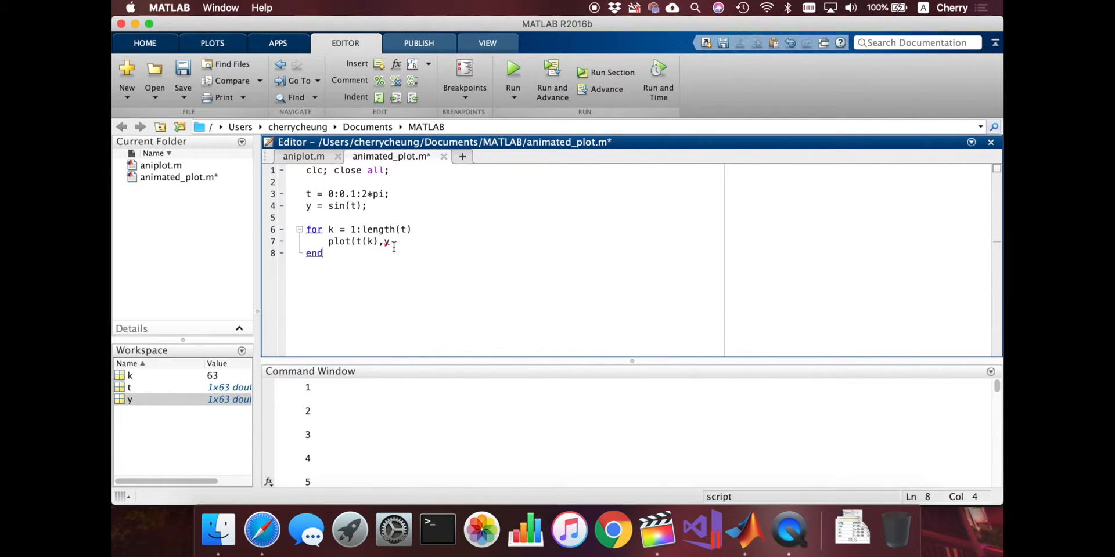
{"action": "type", "text": "(k)"}
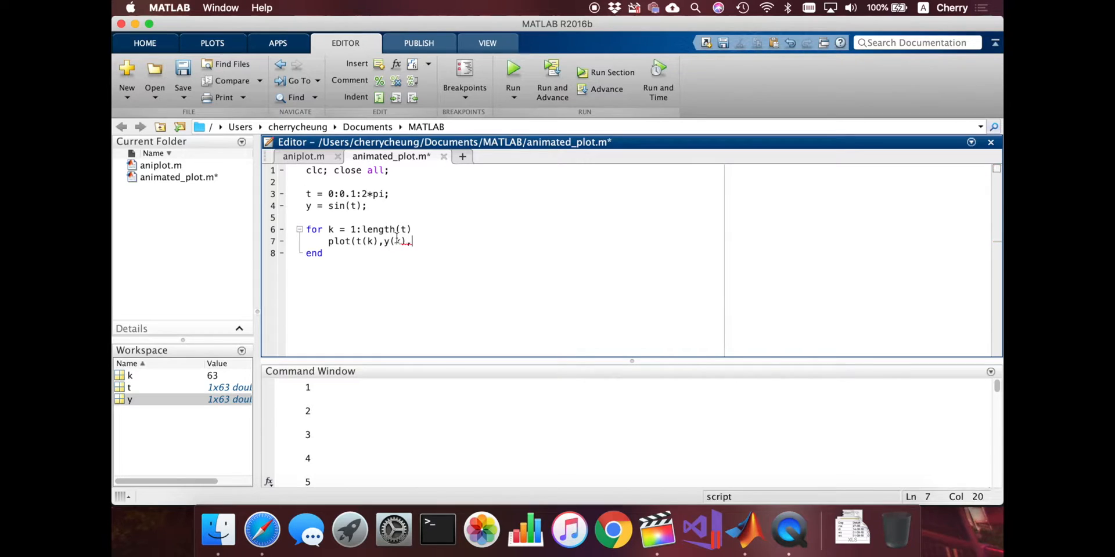
{"action": "type", "text": ","}
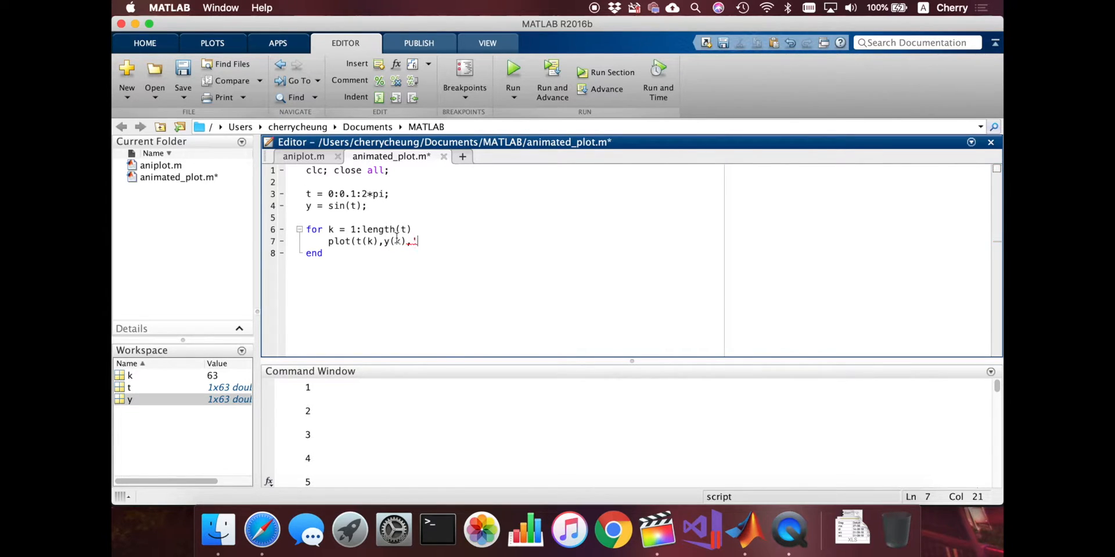
{"action": "type", "text": "x'"}
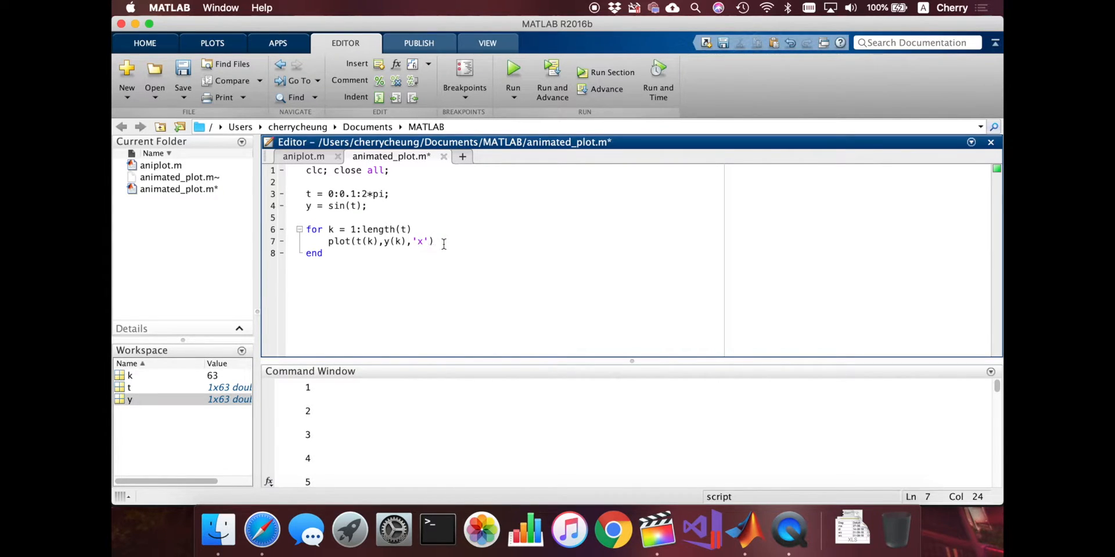
Add pause(0.1) on the line after the marker plot.
{"action": "type", "text": "paus"}
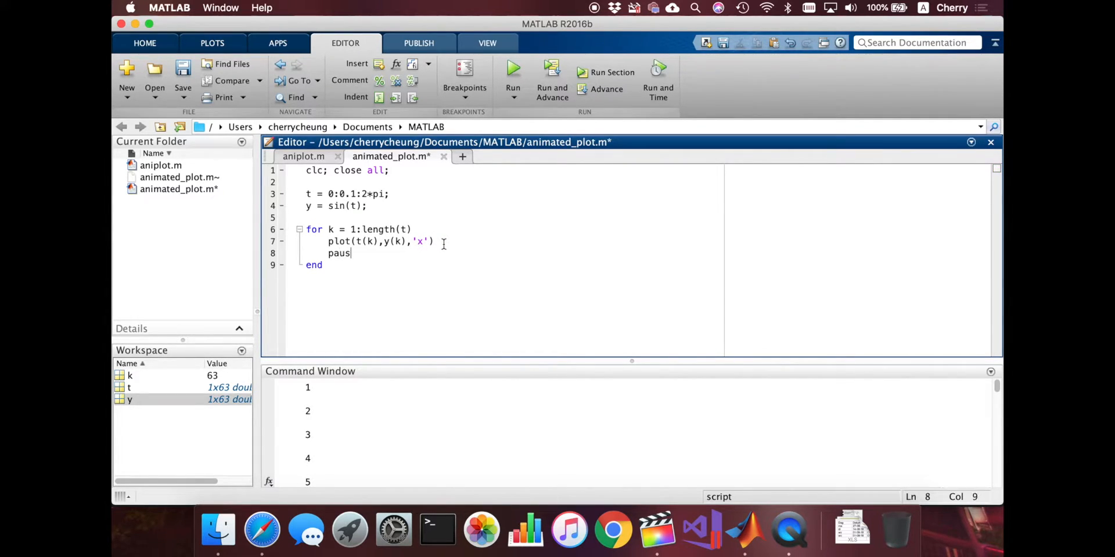
{"action": "type", "text": "e(0.1"}
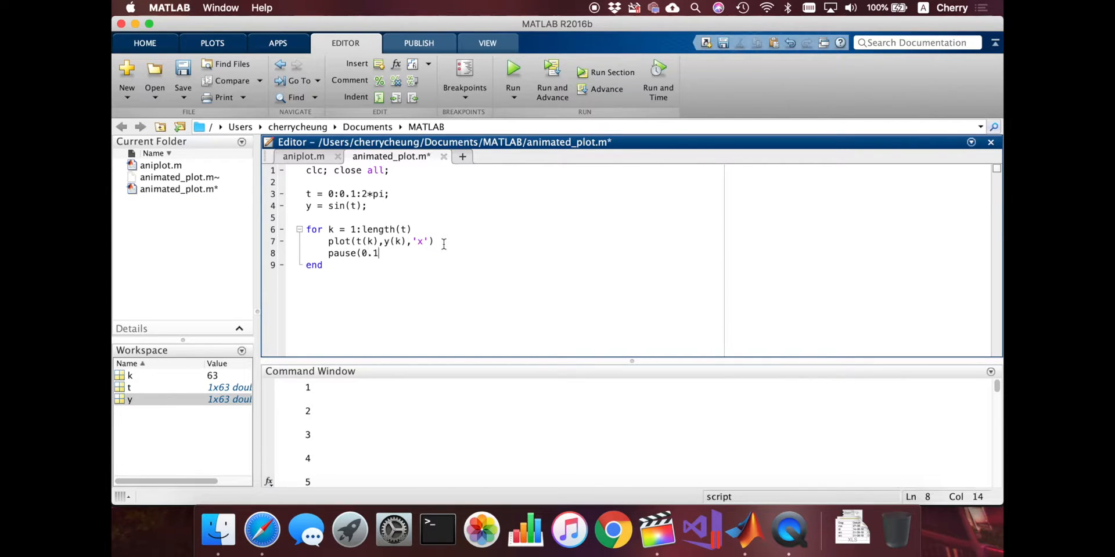
{"action": "type", "text": ")"}
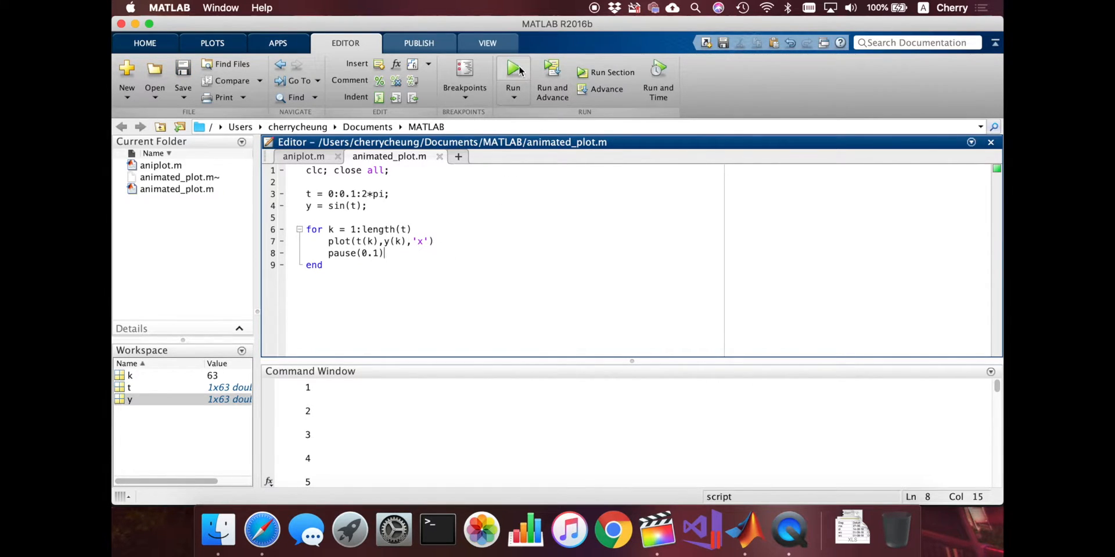
Run the animation script, then insert a blank line after the plot command.
{"action": "left_click", "coordinate": [513, 69]}
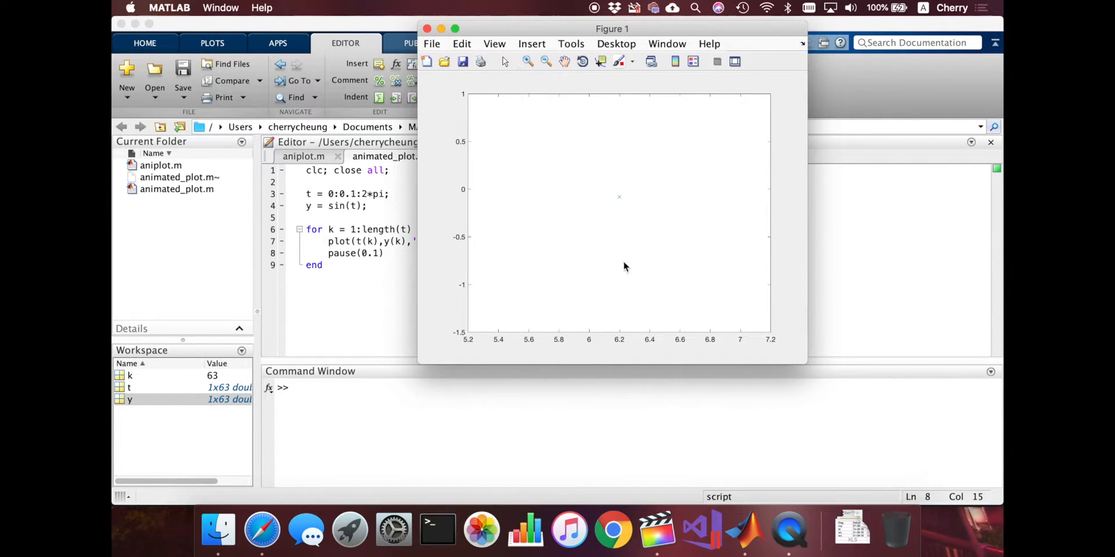
{"action": "mouse_move", "coordinate": [617, 272]}
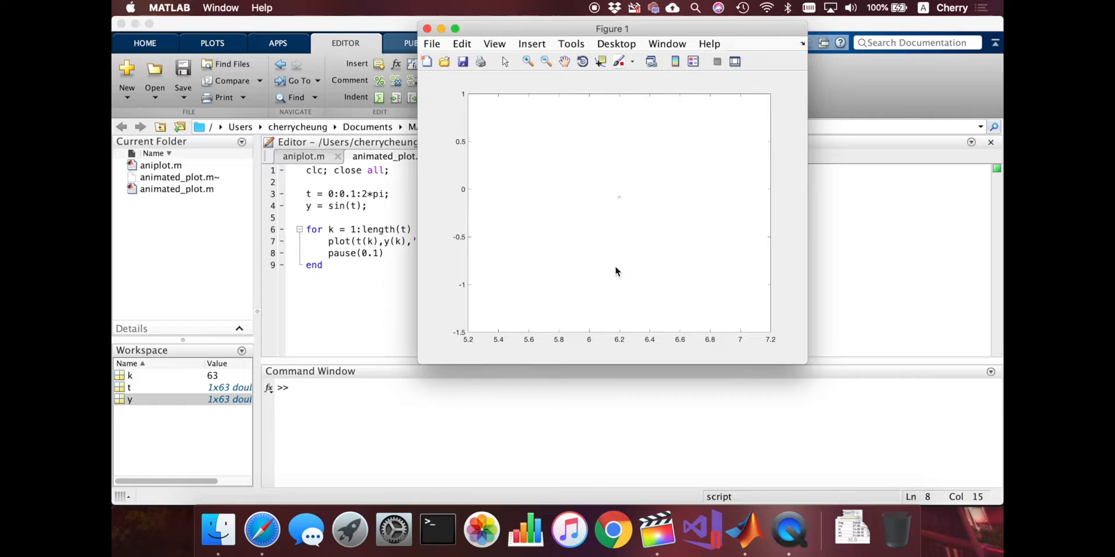
{"action": "mouse_move", "coordinate": [474, 197]}
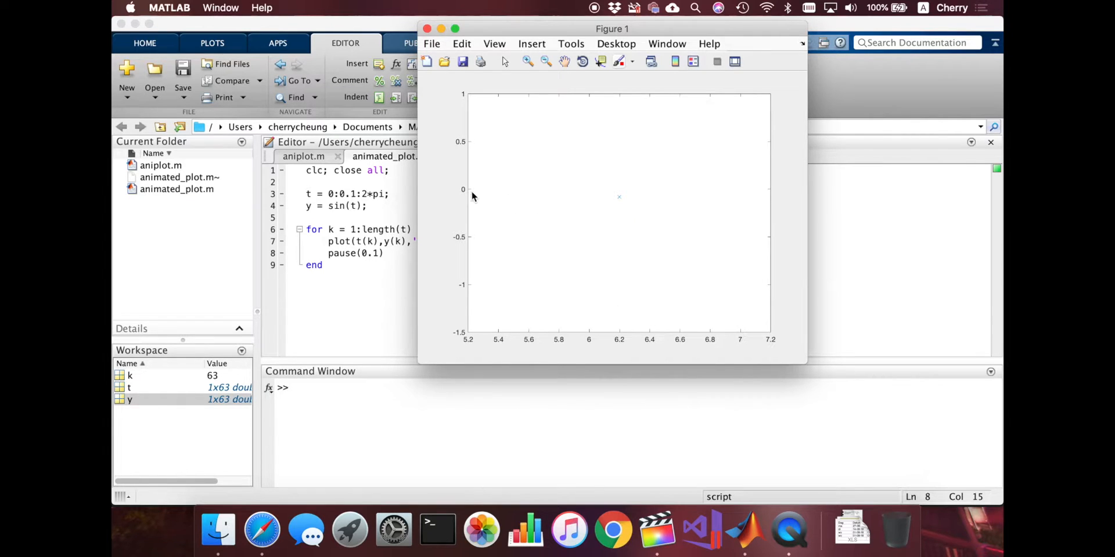
{"action": "mouse_move", "coordinate": [506, 213]}
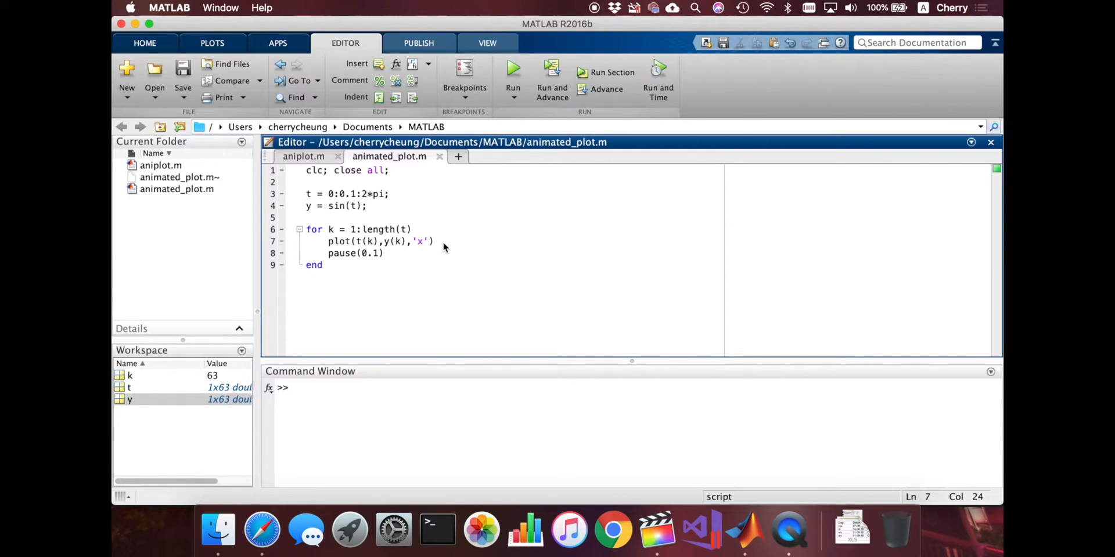
{"action": "key", "text": "Return"}
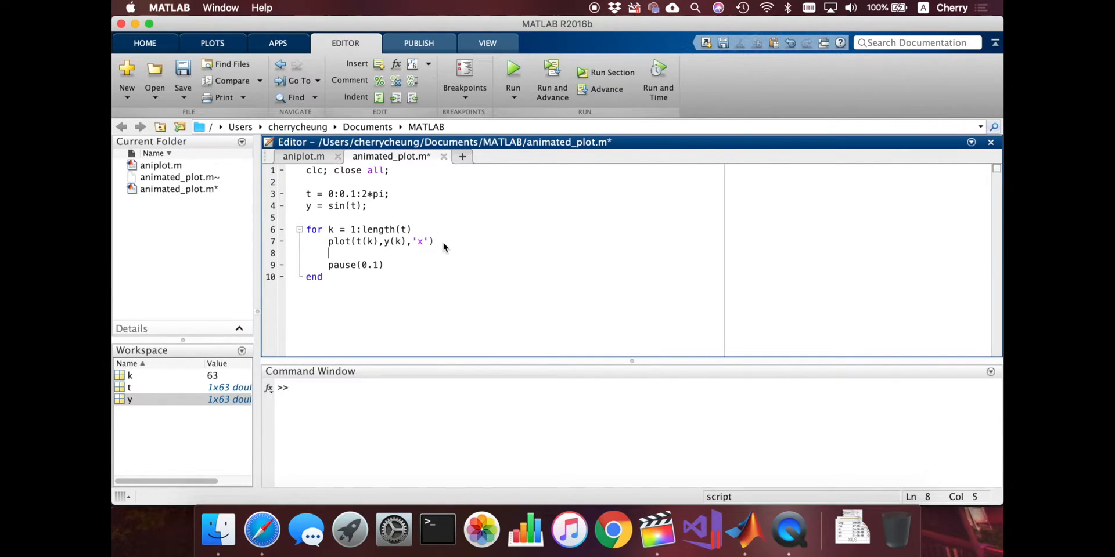
Add axis([0 2*pi -2 2]) to the loop to fix the figure's axis limits.
{"action": "type", "text": "axis"}
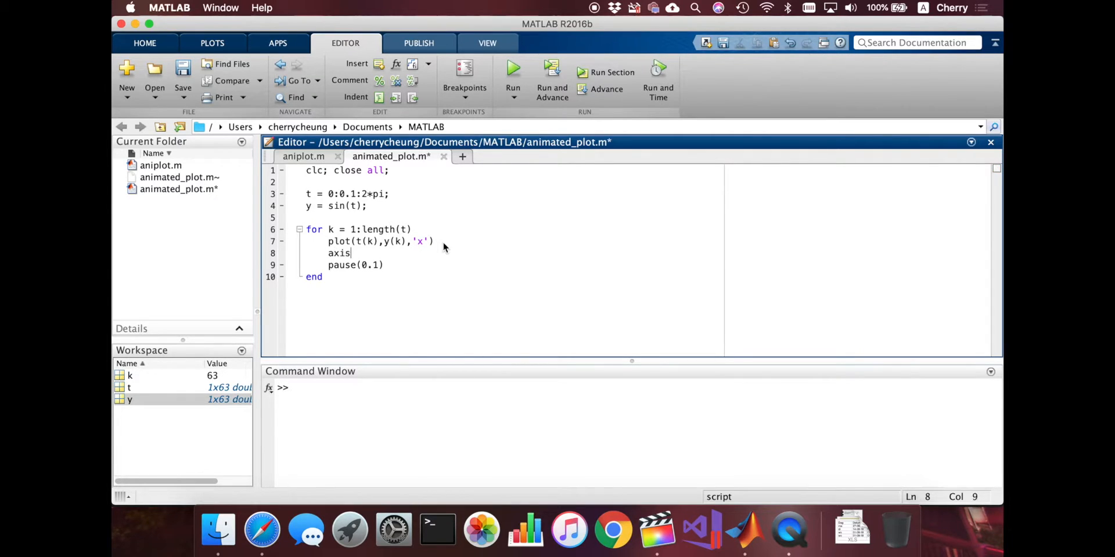
{"action": "type", "text": "("}
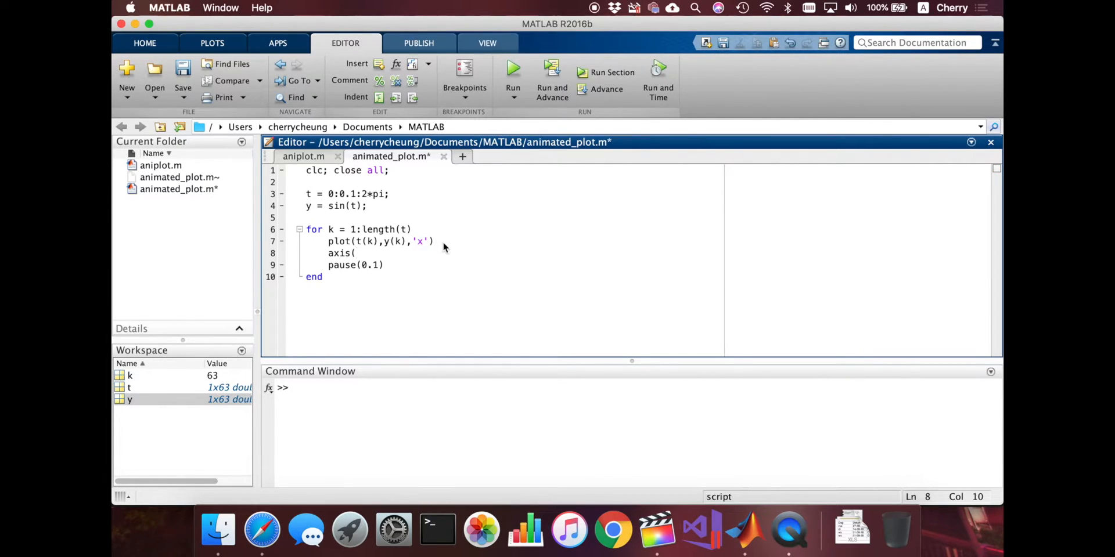
{"action": "type", "text": "("}
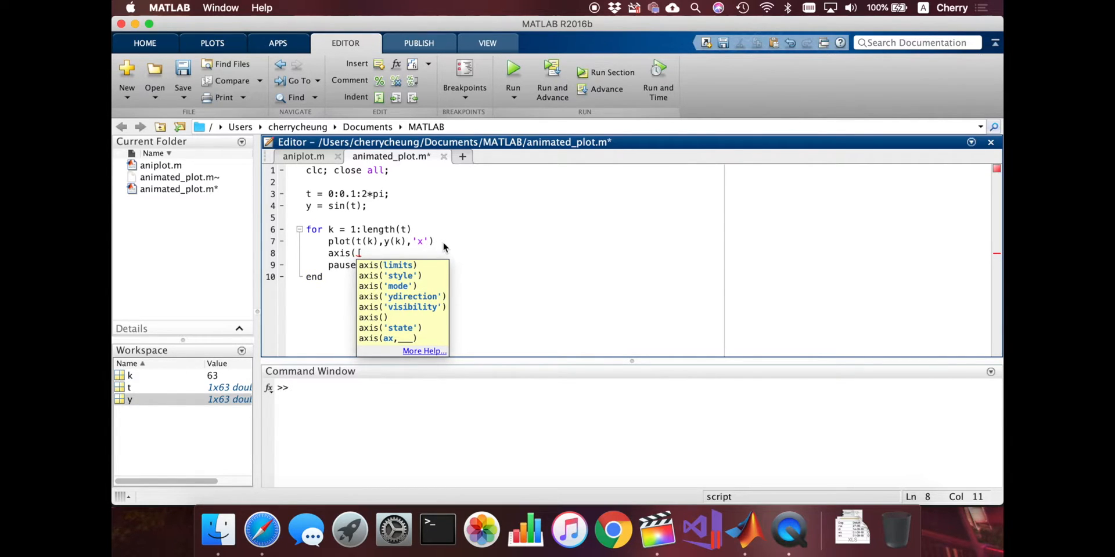
{"action": "type", "text": "x"}
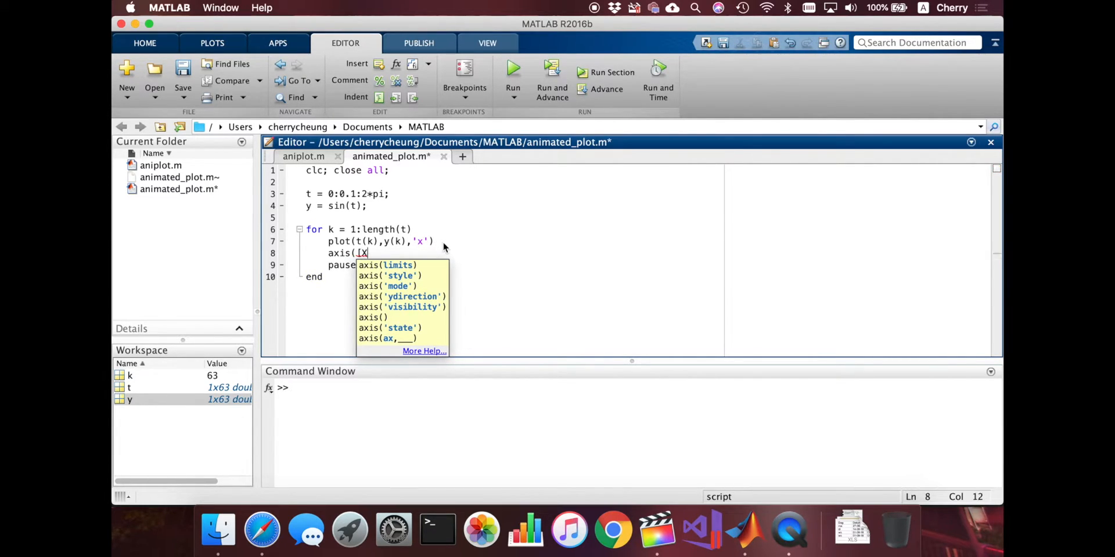
{"action": "type", "text": "X"}
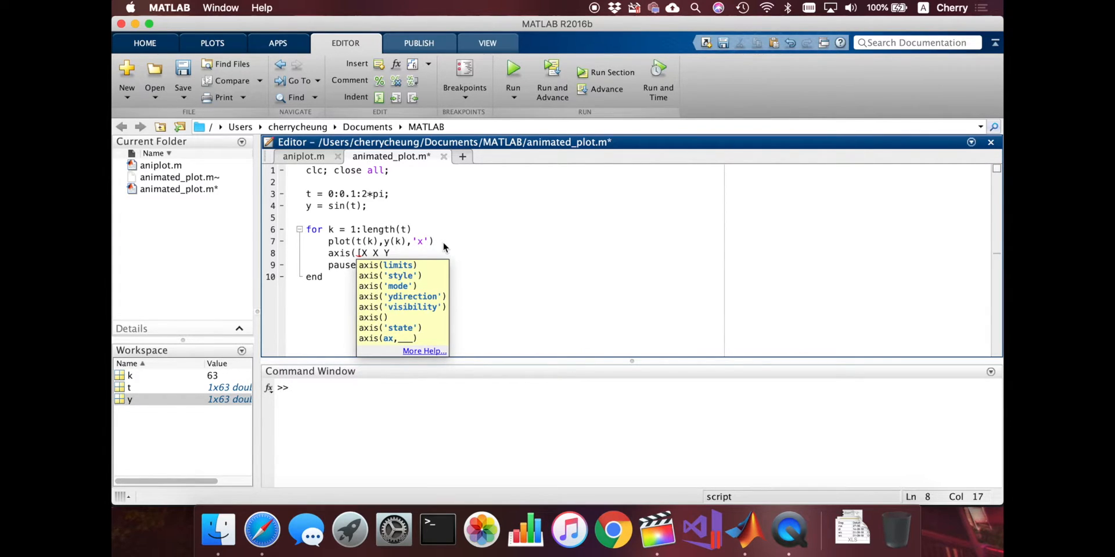
{"action": "type", "text": "Y]"}
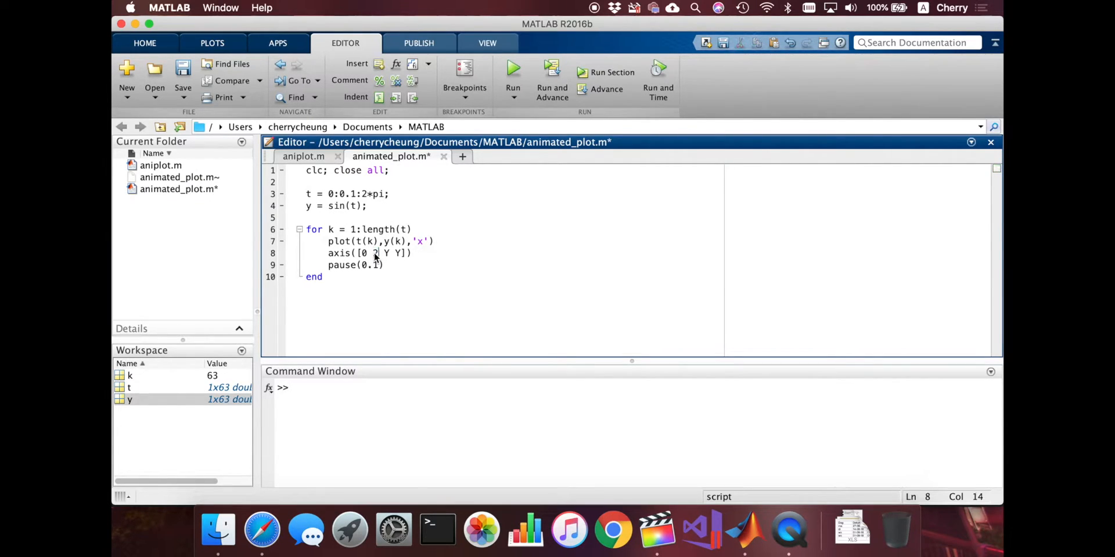
{"action": "type", "text": "2*pi"}
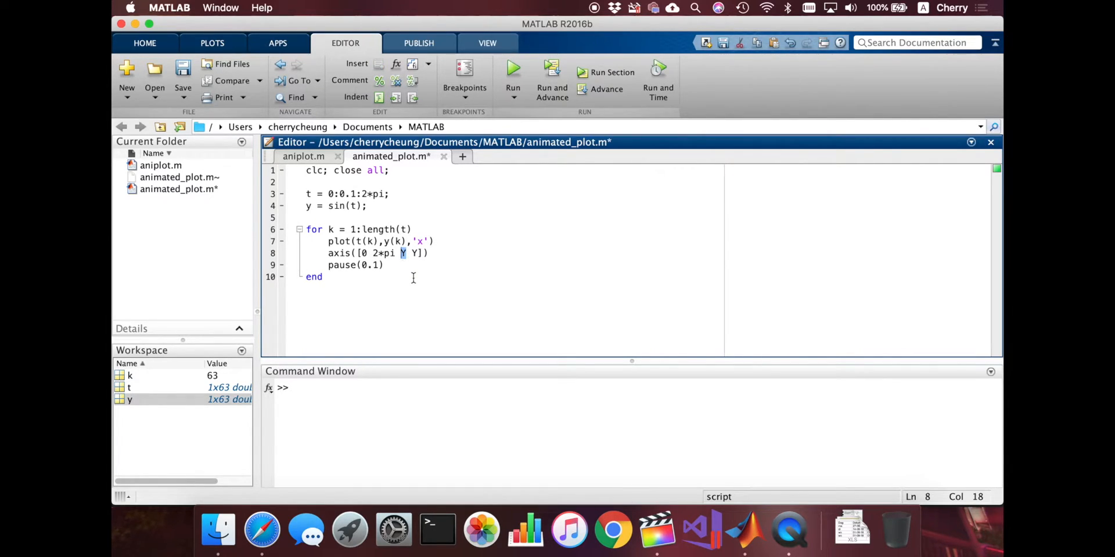
{"action": "type", "text": "-2"}
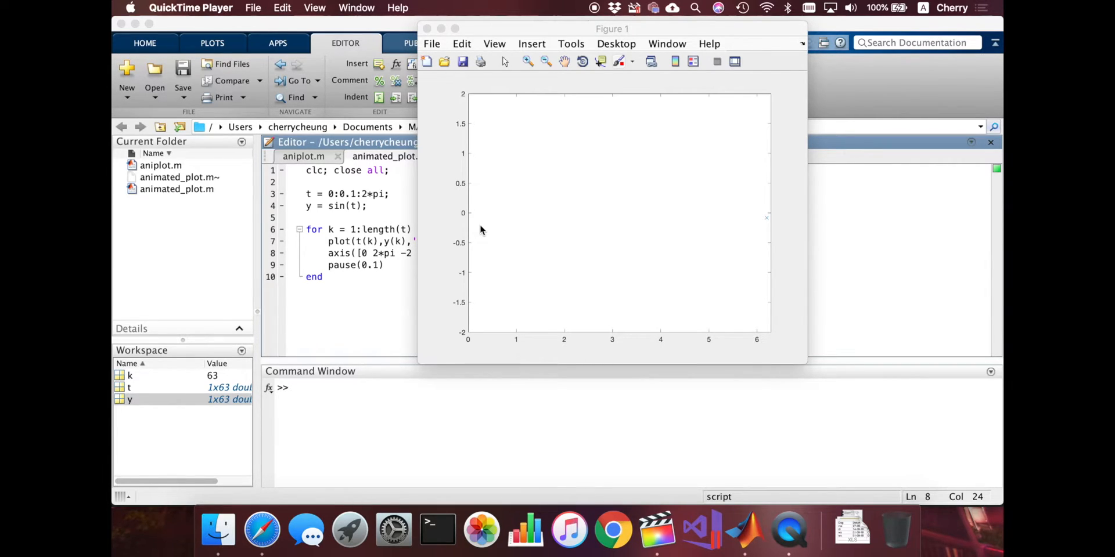
{"action": "mouse_move", "coordinate": [768, 233]}
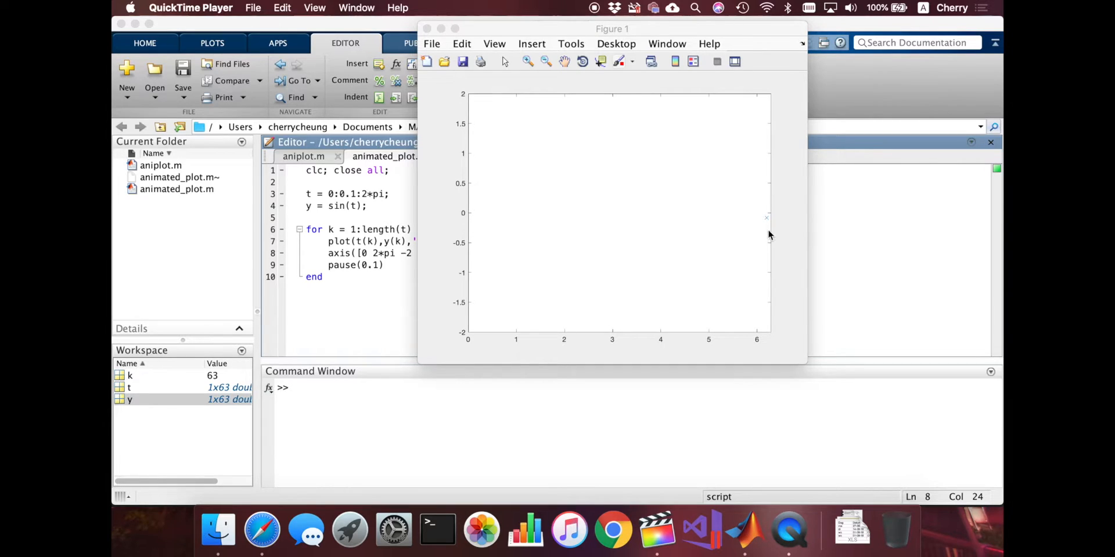
{"action": "mouse_move", "coordinate": [768, 222]}
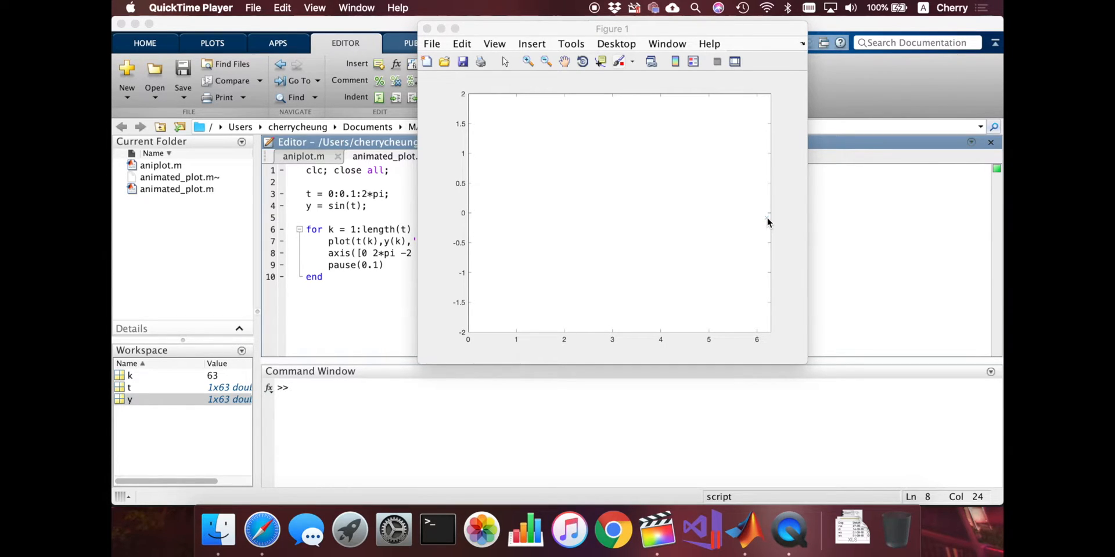
{"action": "mouse_move", "coordinate": [770, 220]}
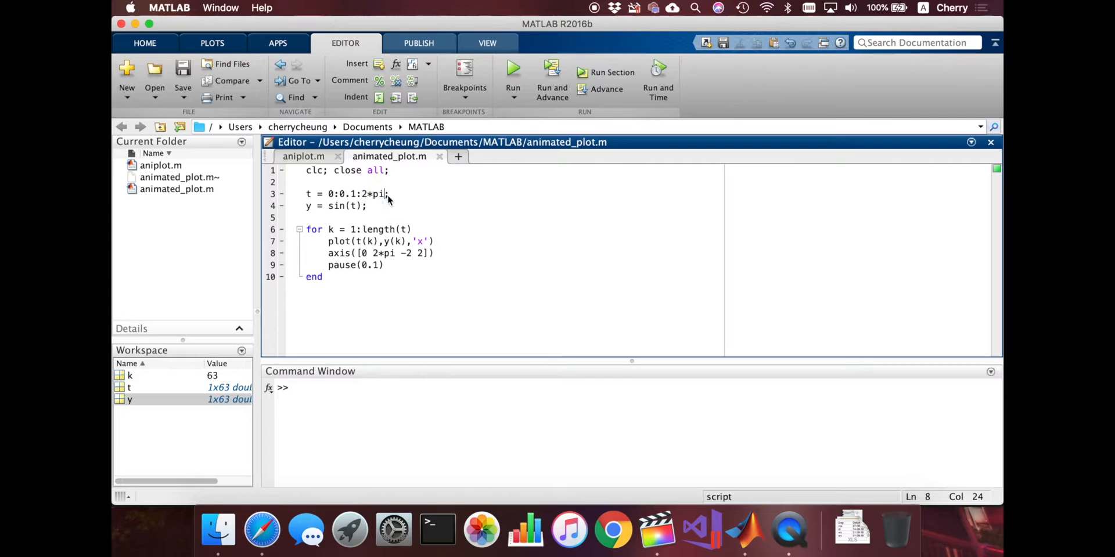
Display t in the Command Window and check that t(63) returns 6.2.
{"action": "left_click", "coordinate": [360, 392]}
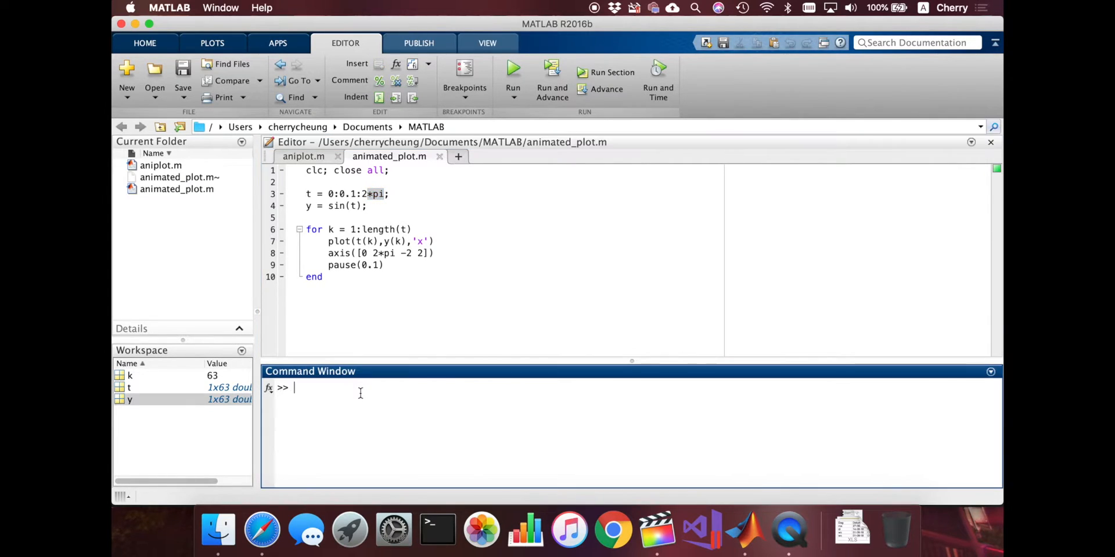
{"action": "type", "text": "t"}
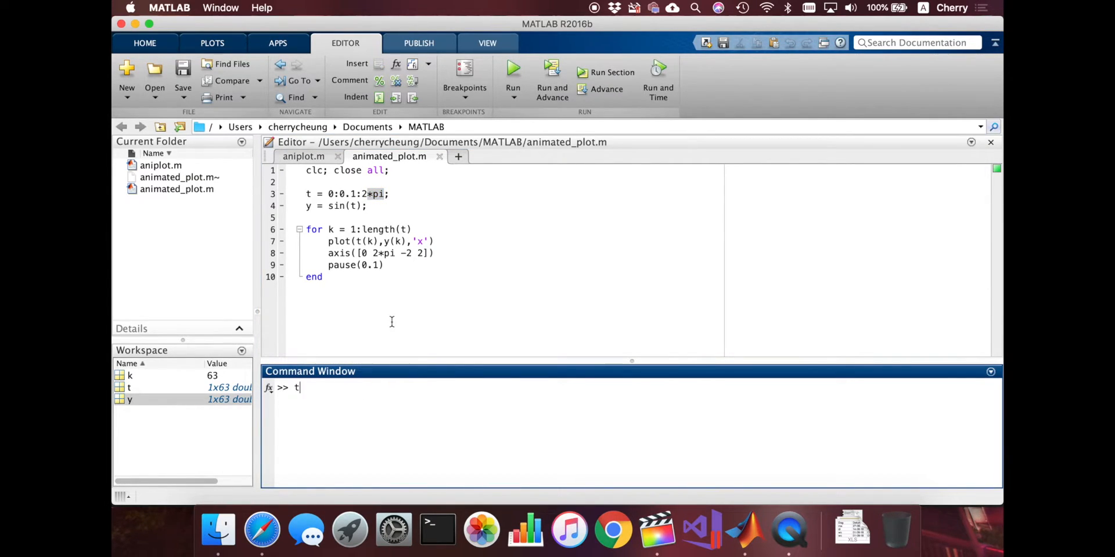
{"action": "mouse_move", "coordinate": [520, 338]}
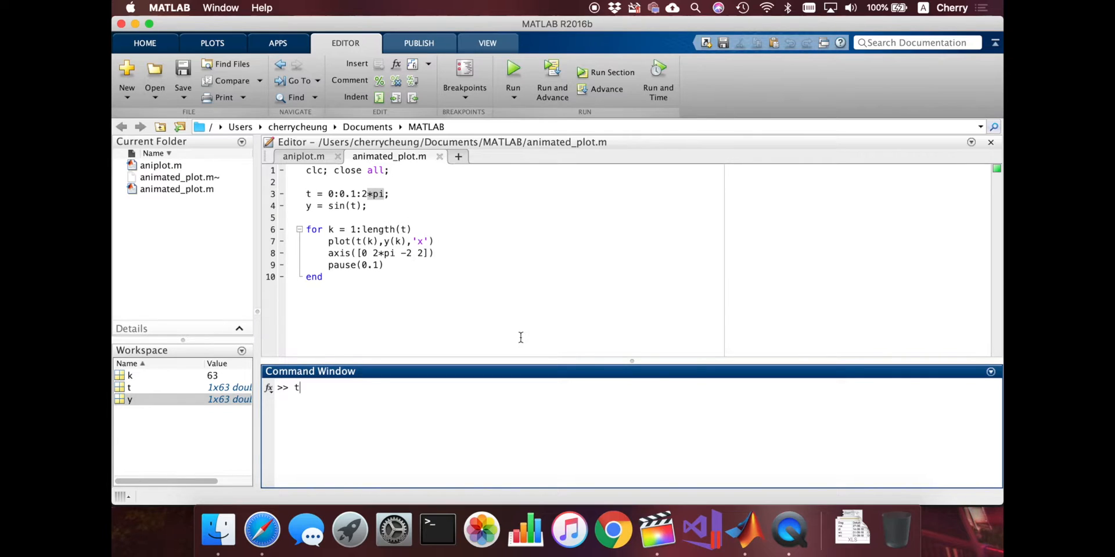
{"action": "type", "text": "("}
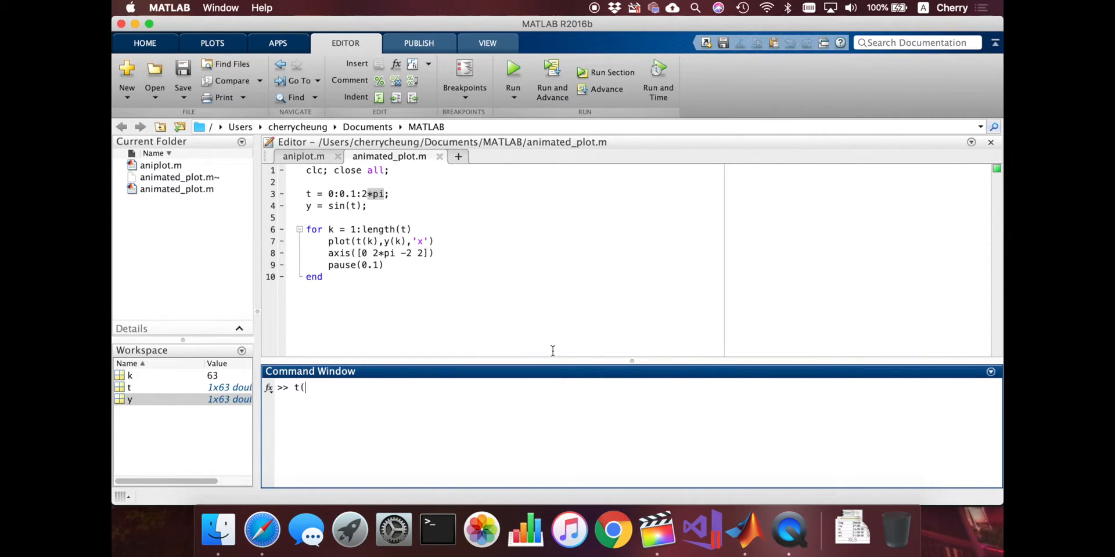
{"action": "type", "text": "63)"}
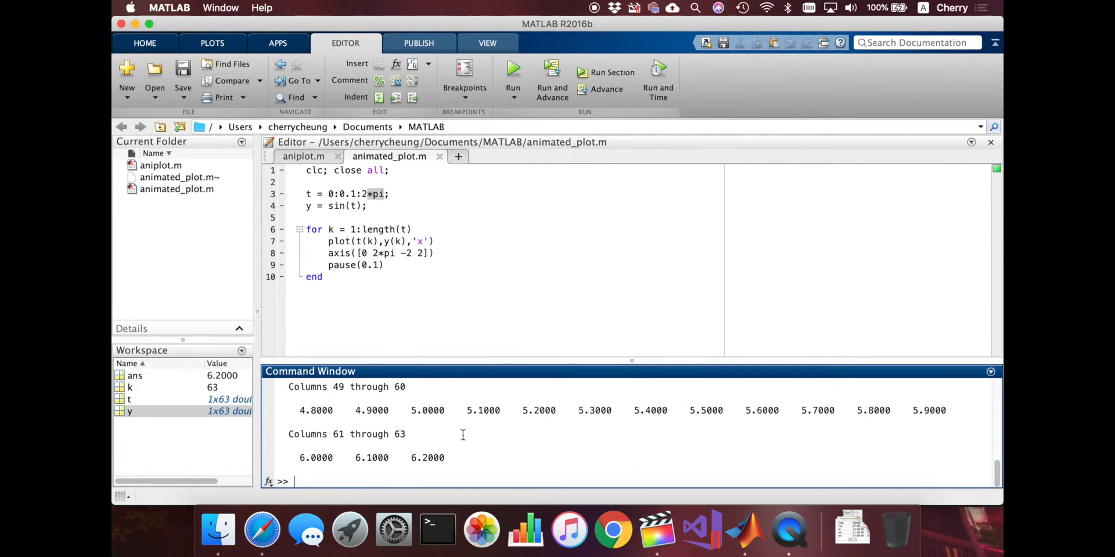
{"action": "mouse_move", "coordinate": [426, 458]}
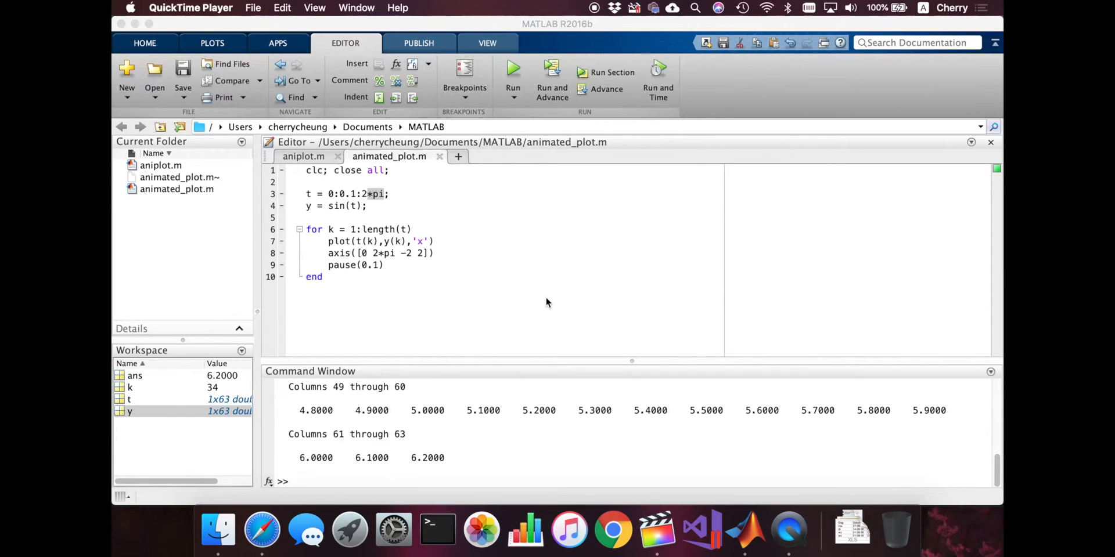
{"action": "mouse_move", "coordinate": [369, 247]}
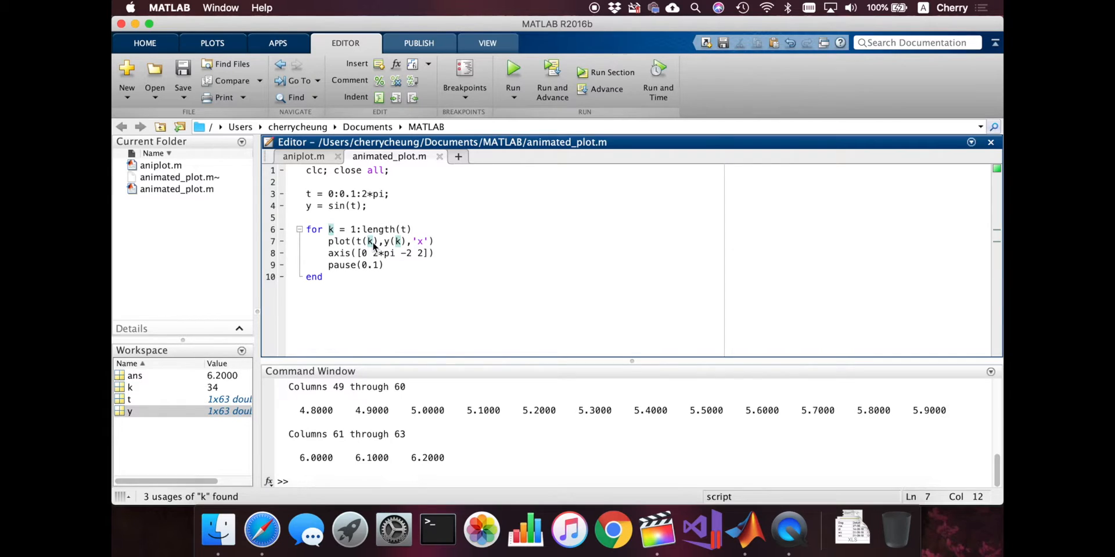
Add hold on and plot(t(1:k),y(1:k)) after the marker plot in the loop.
{"action": "type", "text": "1:"}
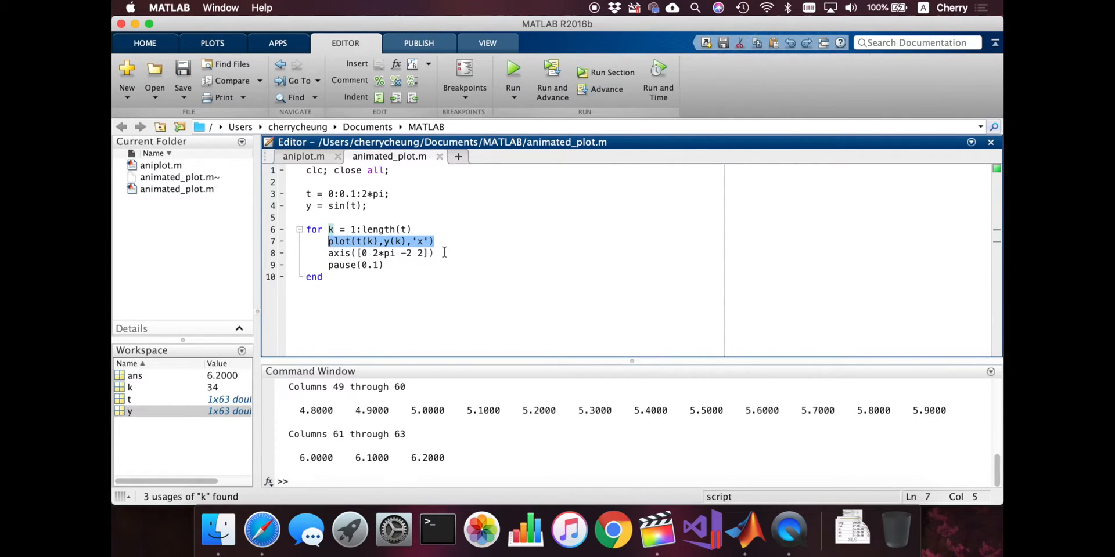
{"action": "left_click", "coordinate": [436, 241]}
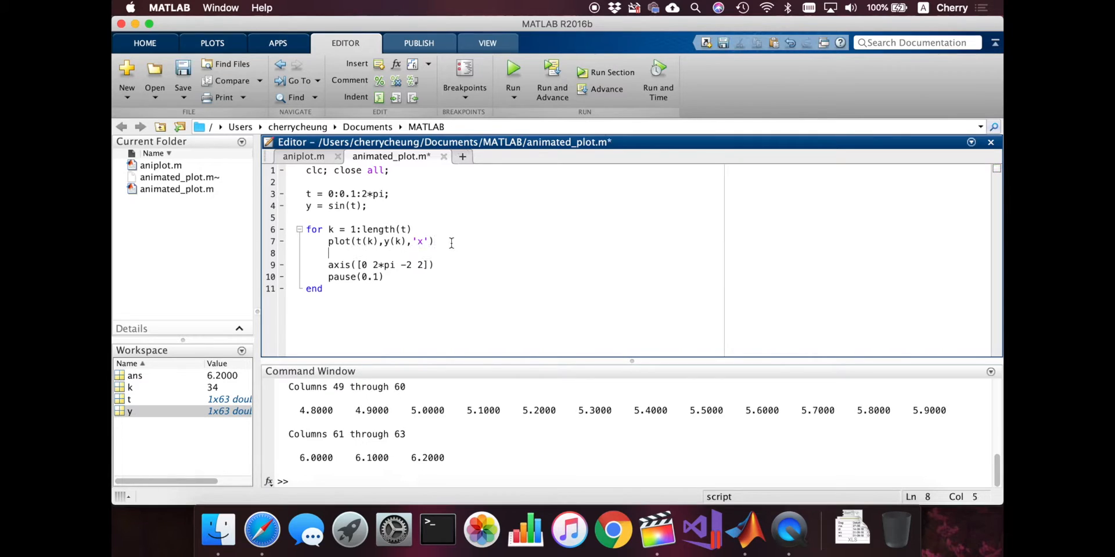
{"action": "type", "text": "hold"}
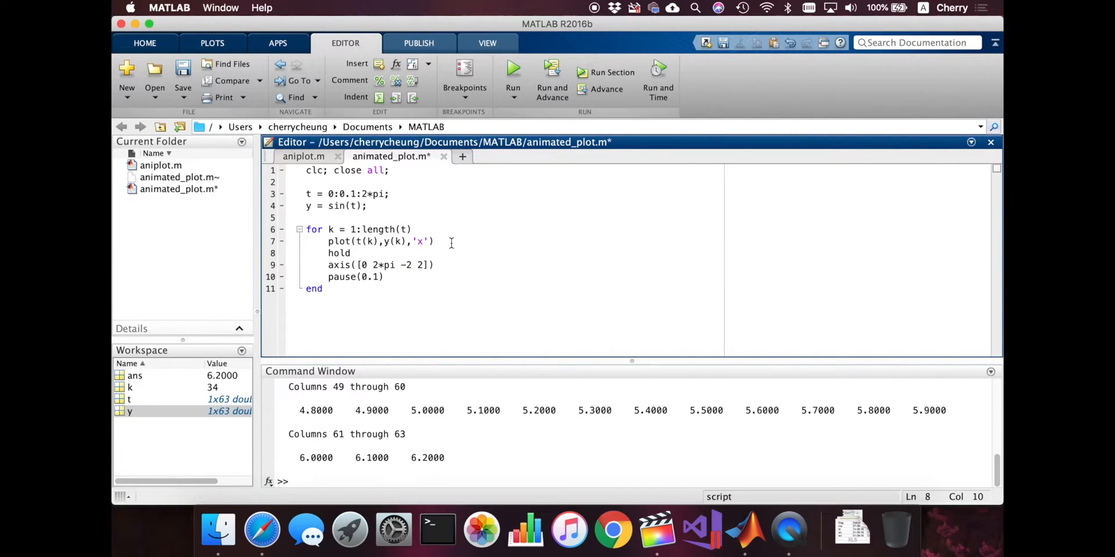
{"action": "type", "text": "on"}
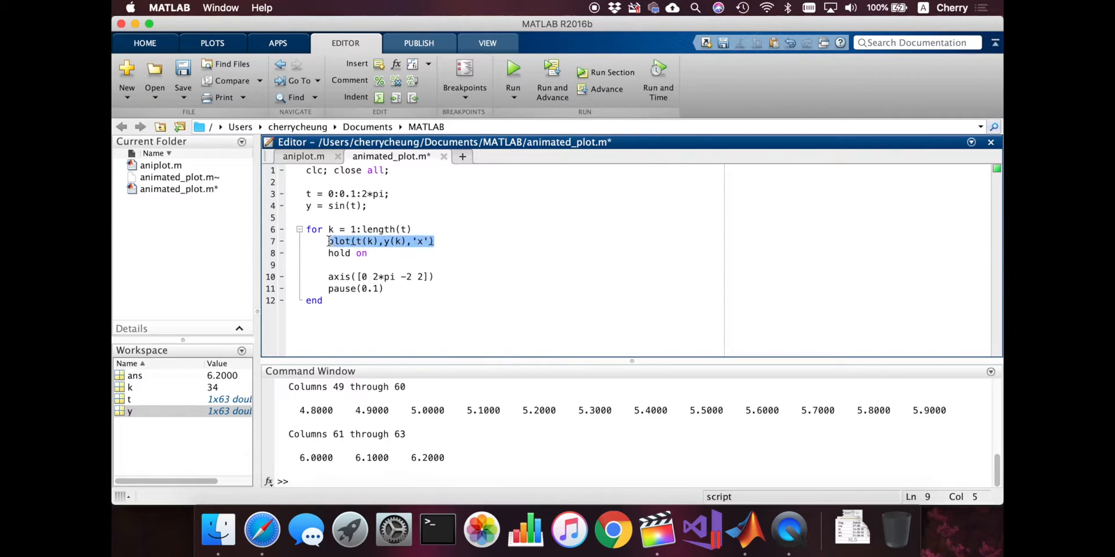
{"action": "type", "text": "plot(t(k),y(k),'x')"}
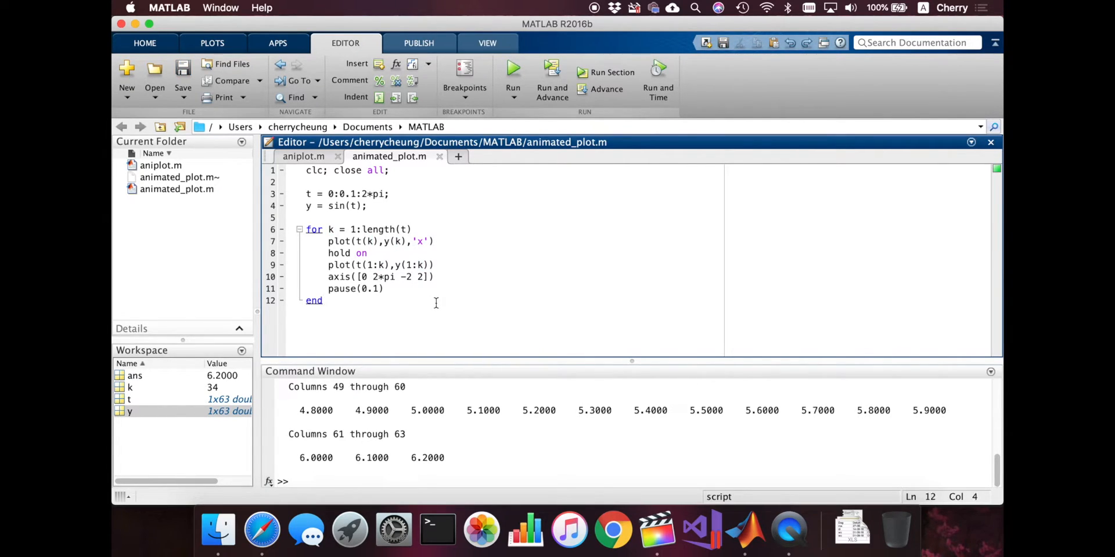
{"action": "mouse_move", "coordinate": [513, 70]}
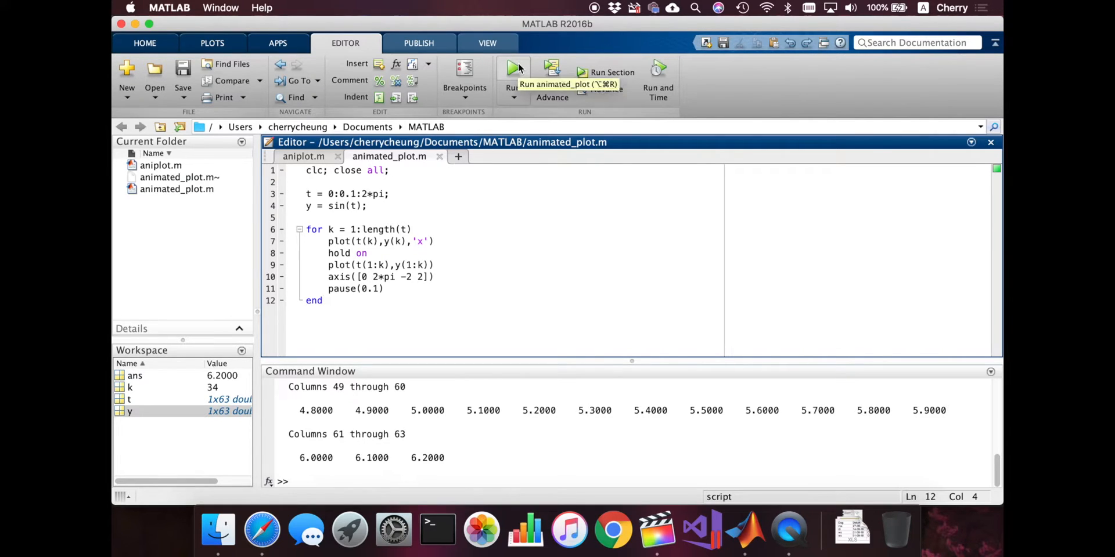
Run animated_plot and watch Figure 1 trace the sine wave with x markers.
{"action": "left_click", "coordinate": [510, 66]}
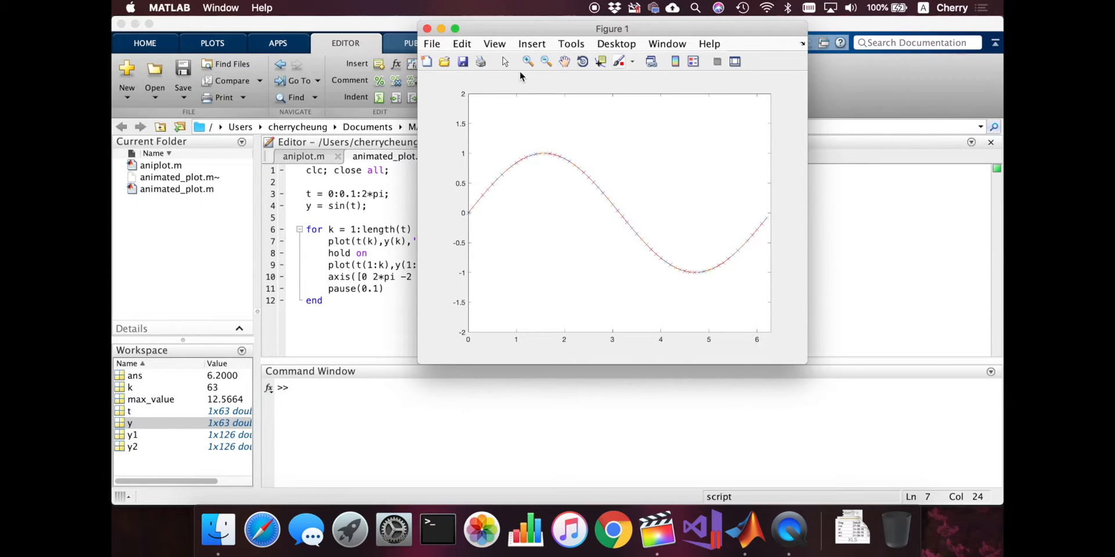
{"action": "mouse_move", "coordinate": [528, 62]}
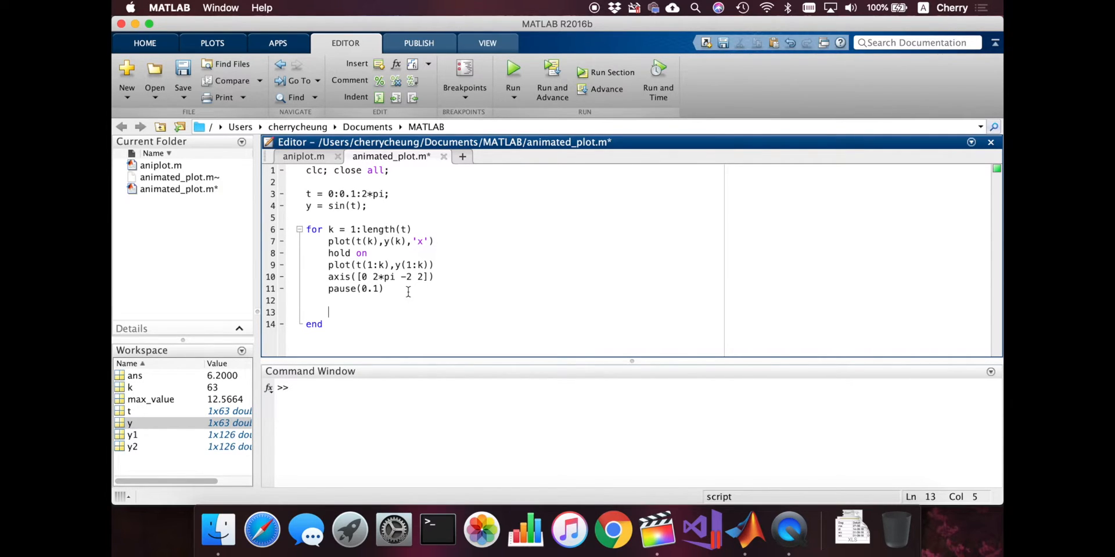
Add 'if k ~= length(t) clf end' before the loop's end and save the script.
{"action": "type", "text": "clf"}
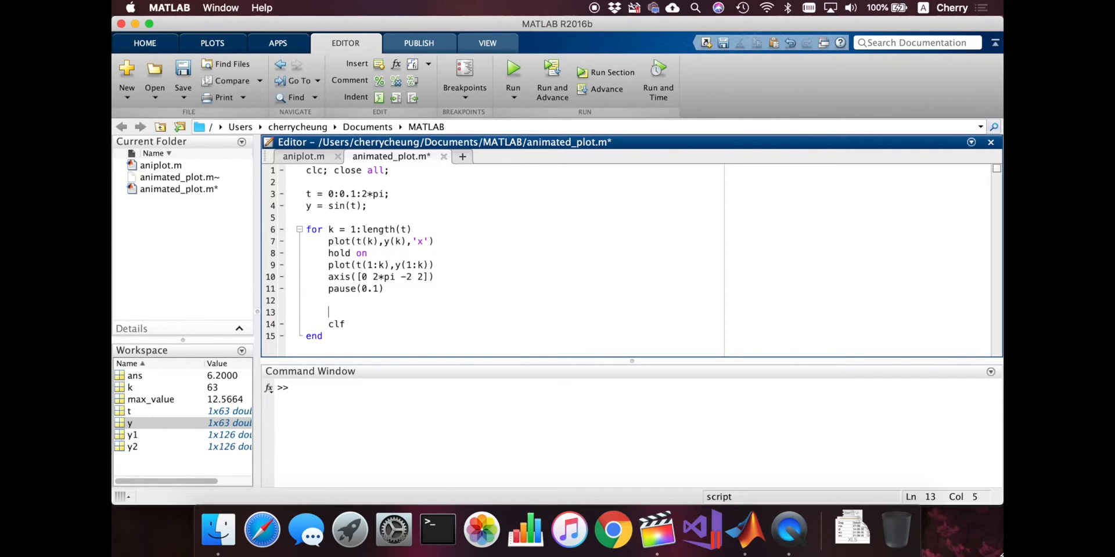
{"action": "type", "text": "if k"}
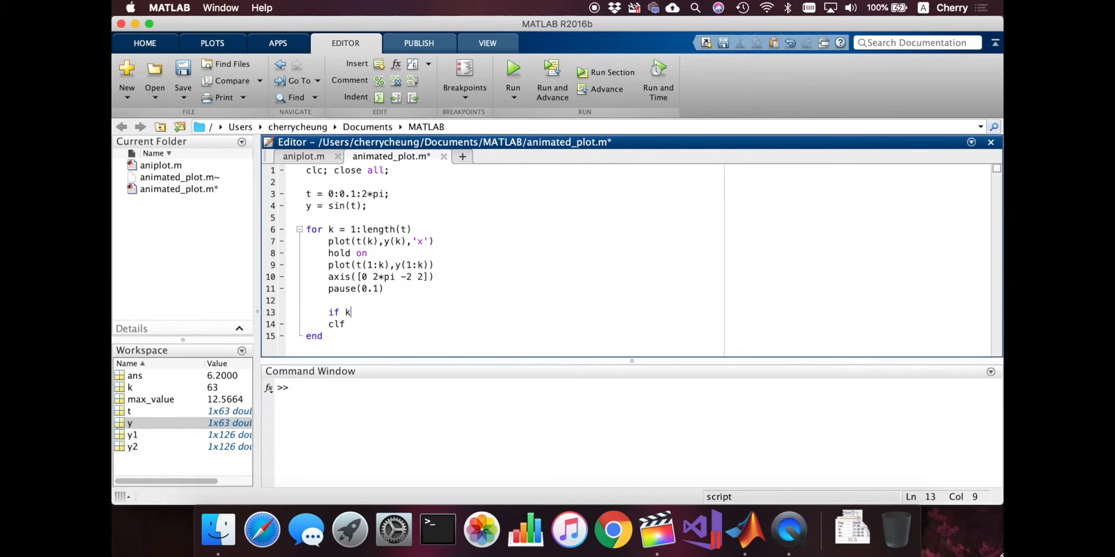
{"action": "type", "text": "~="}
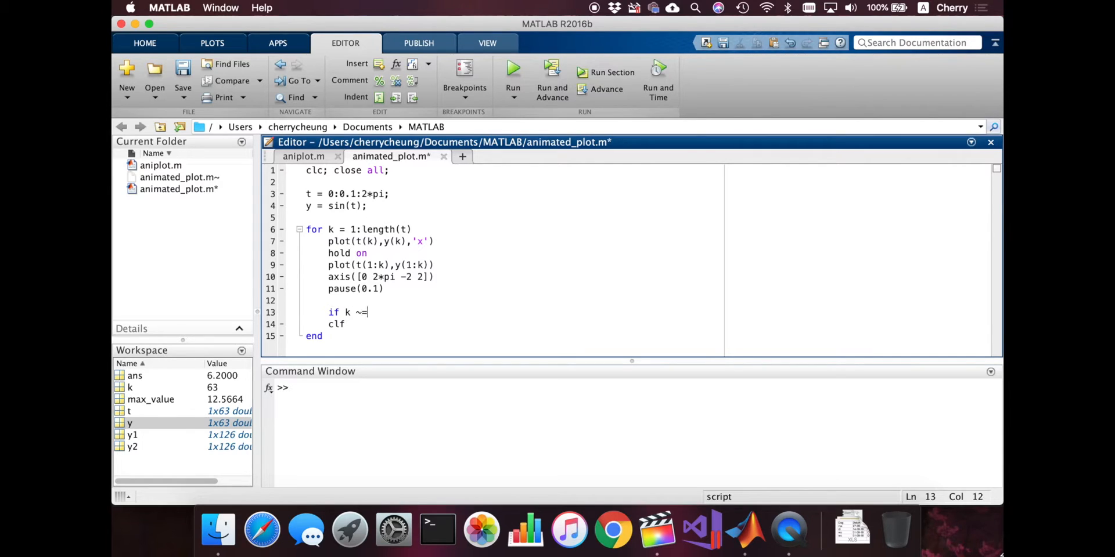
{"action": "type", "text": "length(t"}
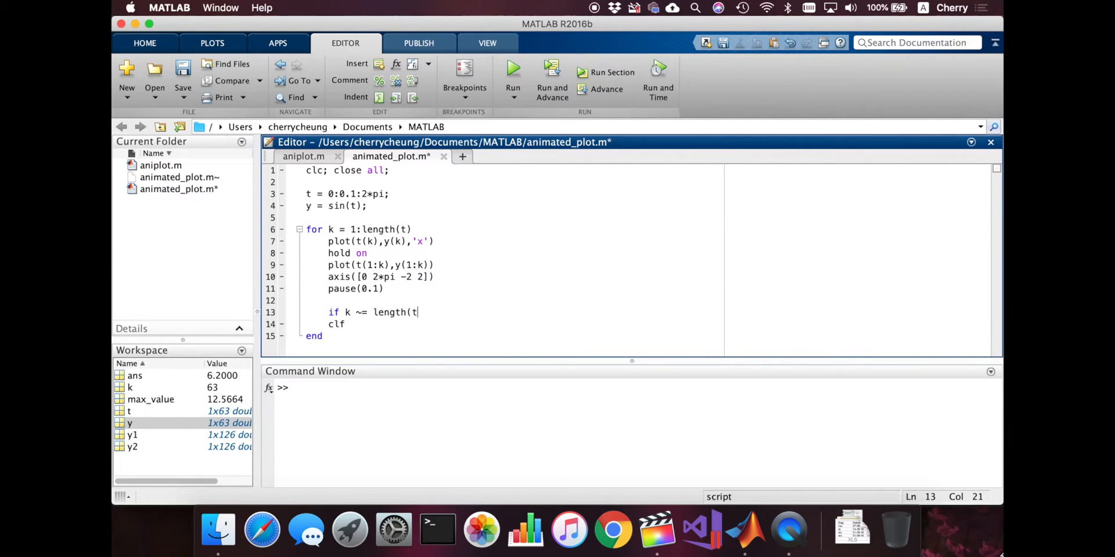
{"action": "type", "text": ")"}
{"action": "type", "text": "end"}
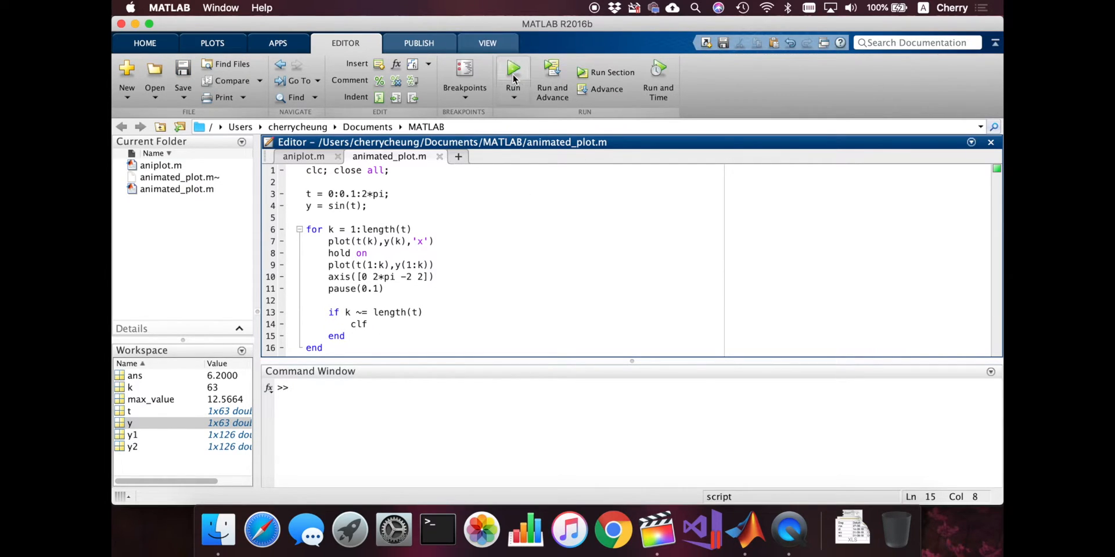
{"action": "mouse_move", "coordinate": [513, 78]}
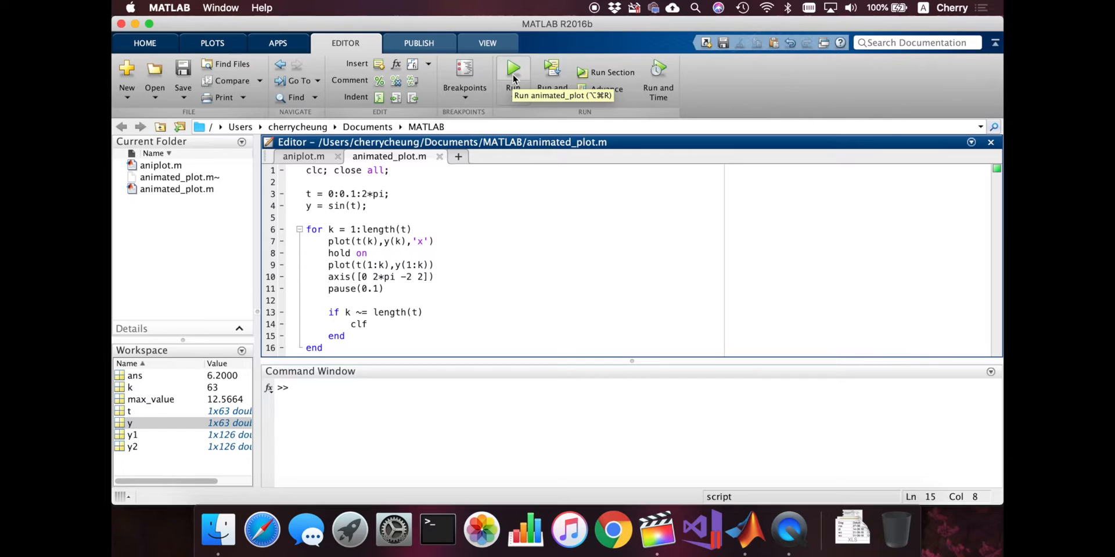
Run the updated animated_plot script so the animation ends on the smooth sine curve.
{"action": "left_click", "coordinate": [512, 67]}
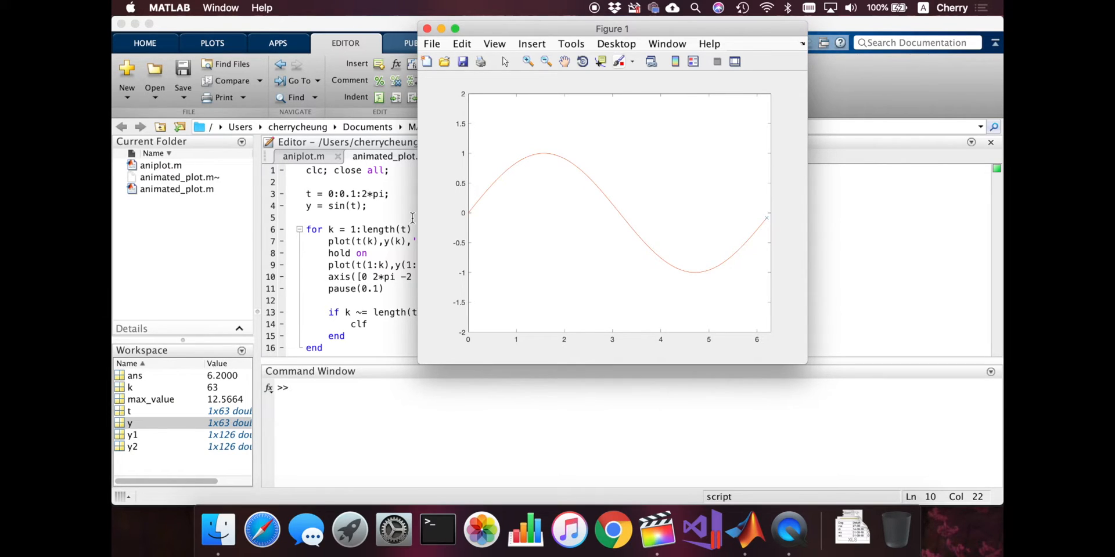
{"action": "mouse_move", "coordinate": [428, 287]}
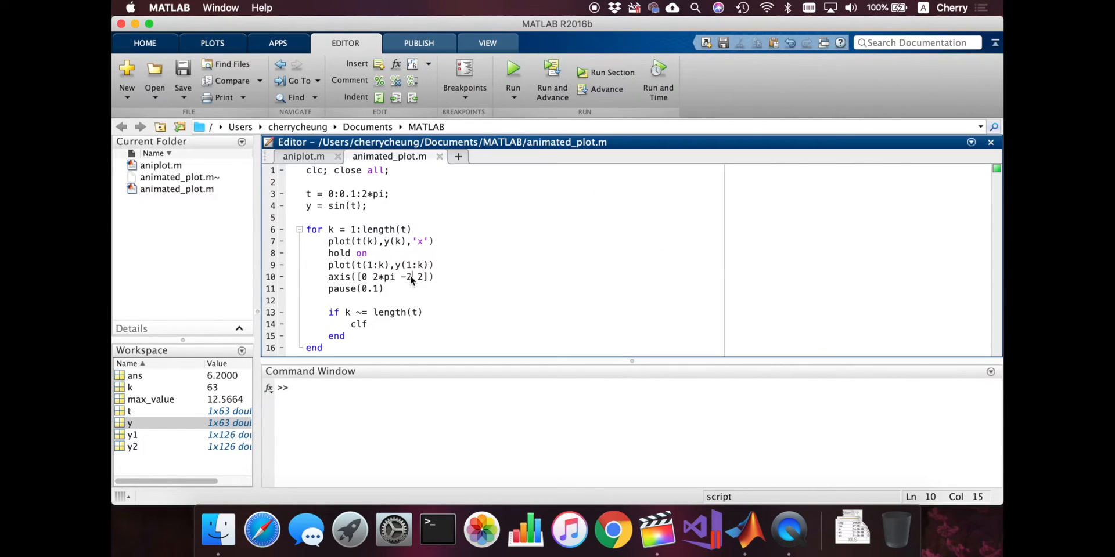
Set y-axis limits to -1 to 1, turn the grid on, and label axes 't' and 'y'.
{"action": "type", "text": "-1"}
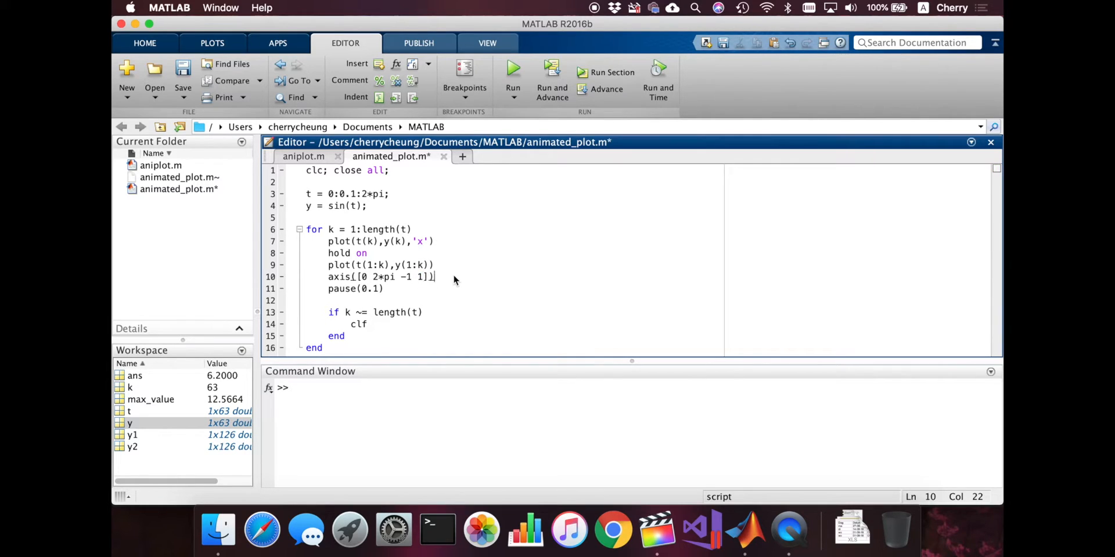
{"action": "type", "text": "grid o"}
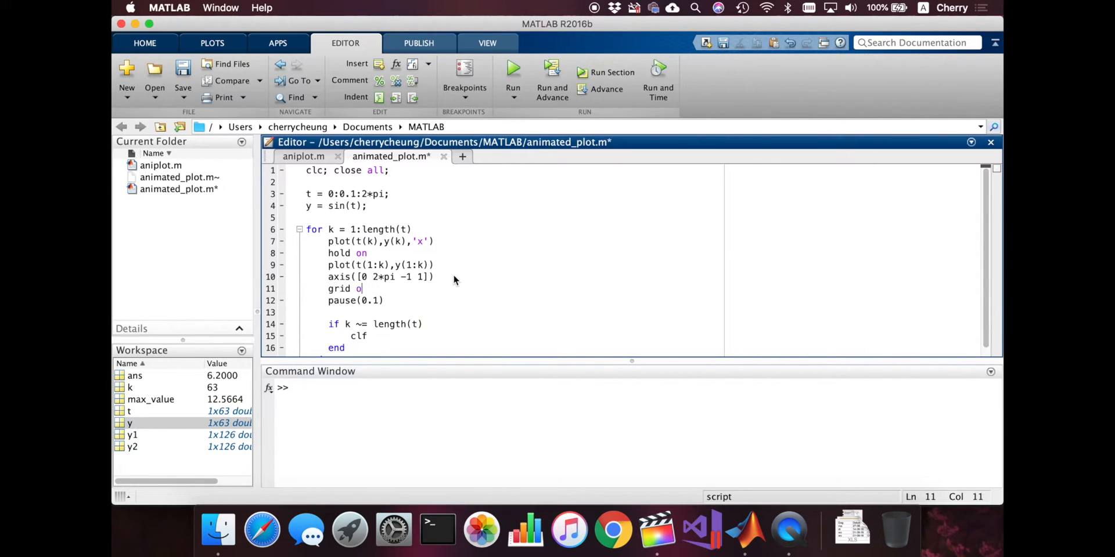
{"action": "type", "text": "n"}
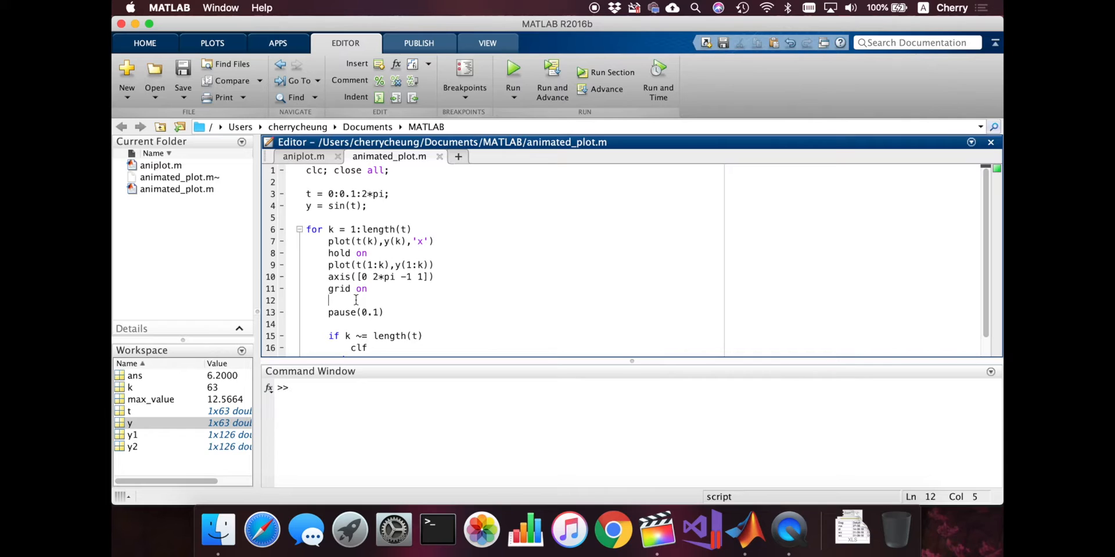
{"action": "type", "text": "xlabel("}
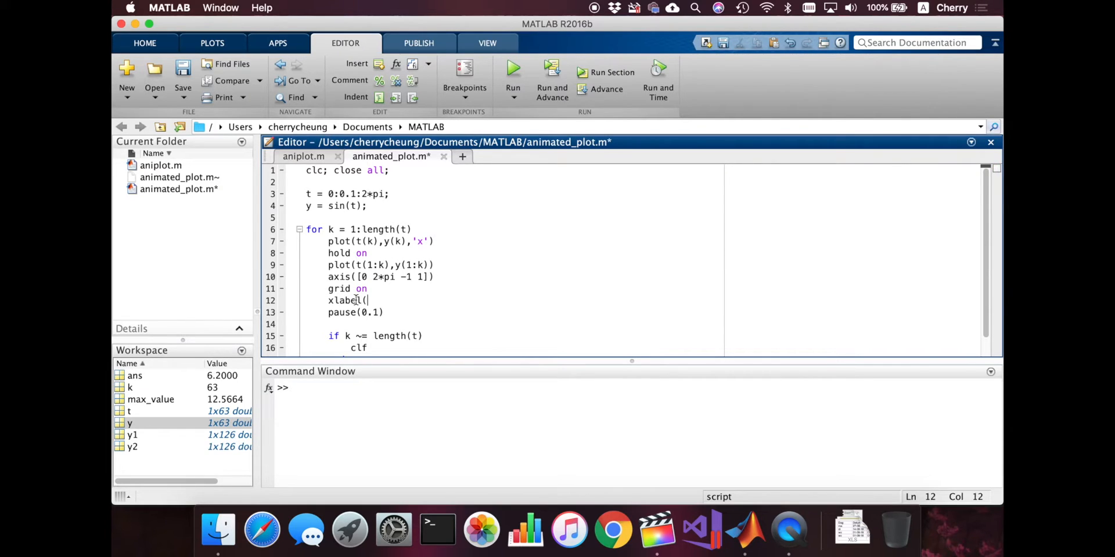
{"action": "type", "text": "'t"}
{"action": "type", "text": "y"}
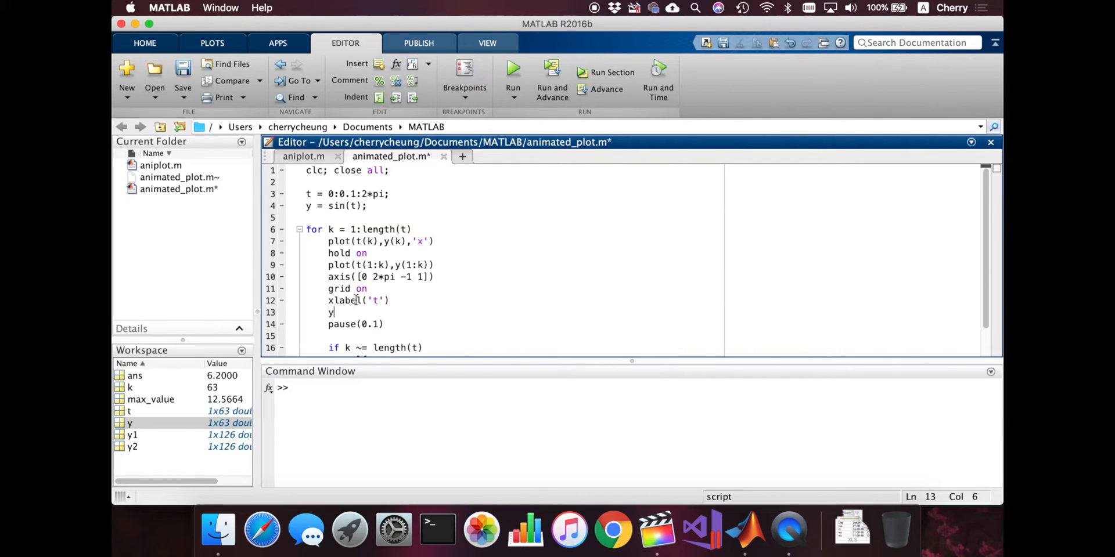
{"action": "type", "text": "("}
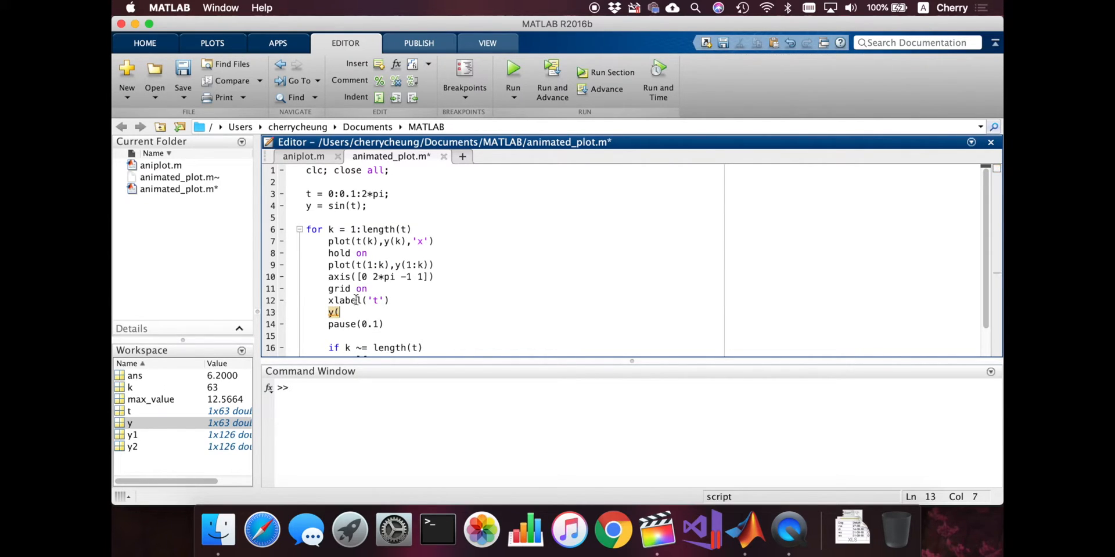
{"action": "type", "text": "label"}
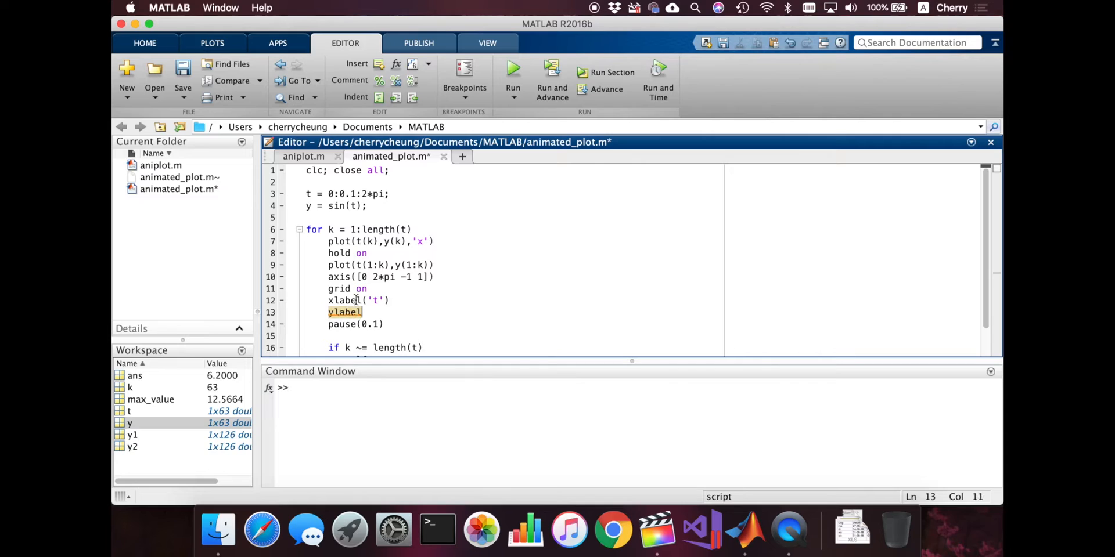
{"action": "type", "text": "('y"}
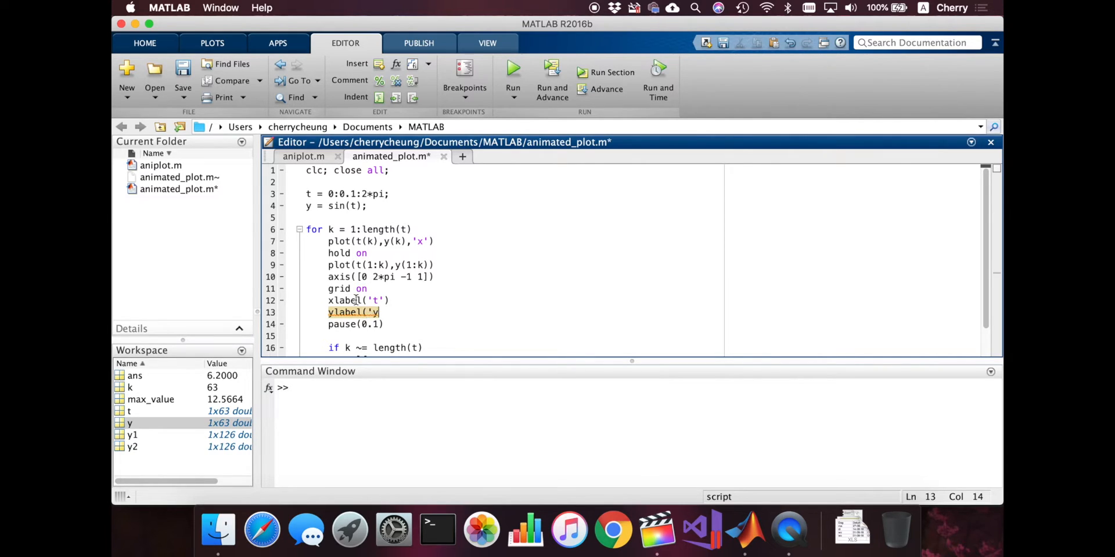
{"action": "type", "text": "')"}
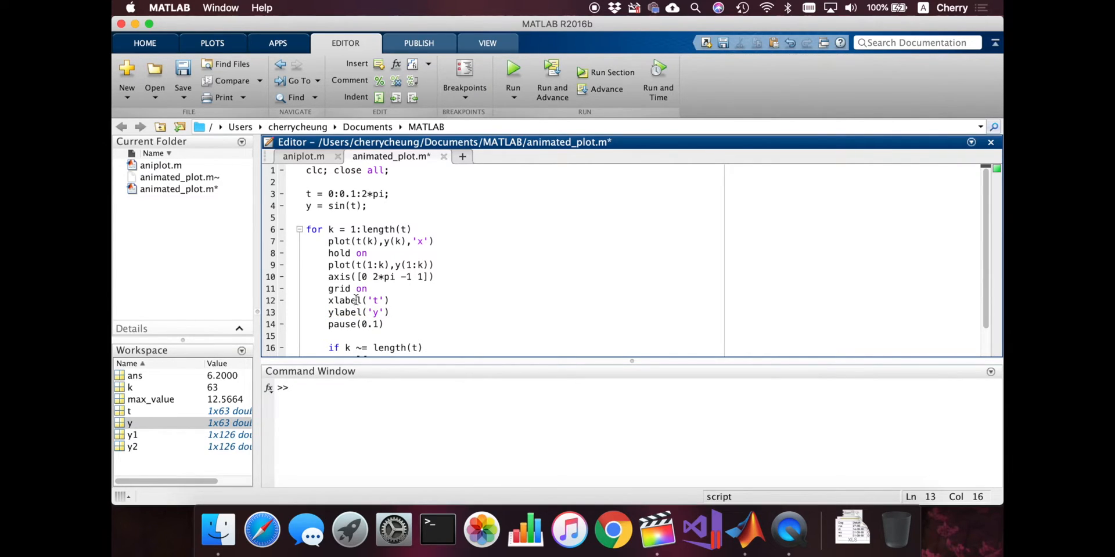
Add a legend reading 'cos(t) marker' and 'cos(t)' inside the loop.
{"action": "type", "text": "legend"}
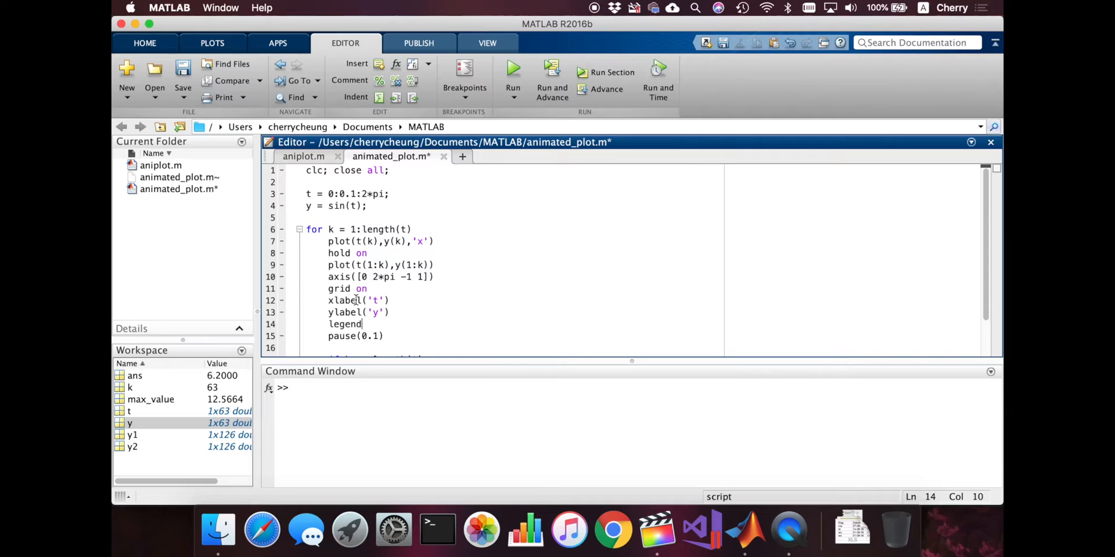
{"action": "type", "text": "('"}
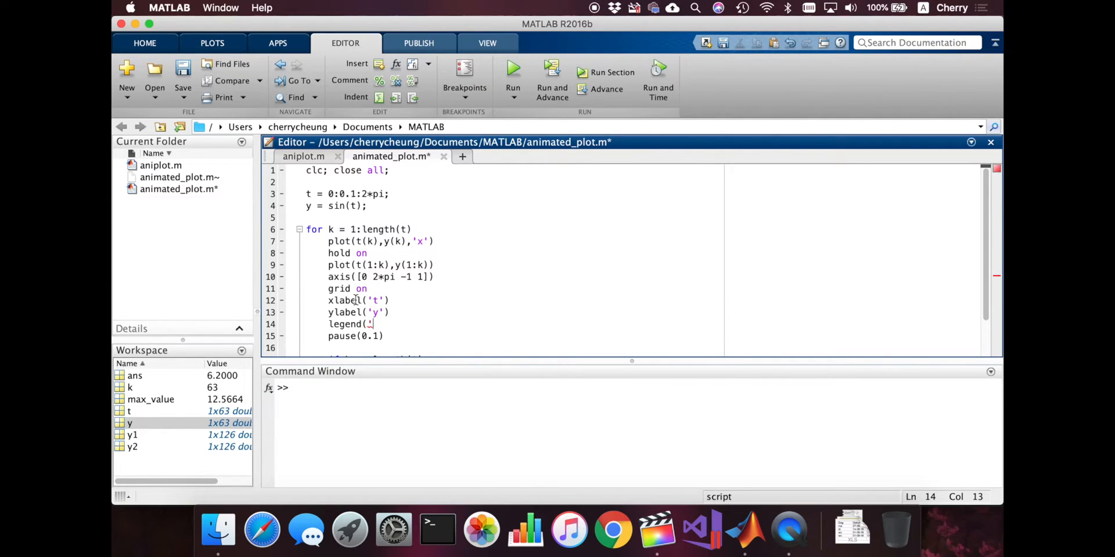
{"action": "mouse_move", "coordinate": [374, 264]}
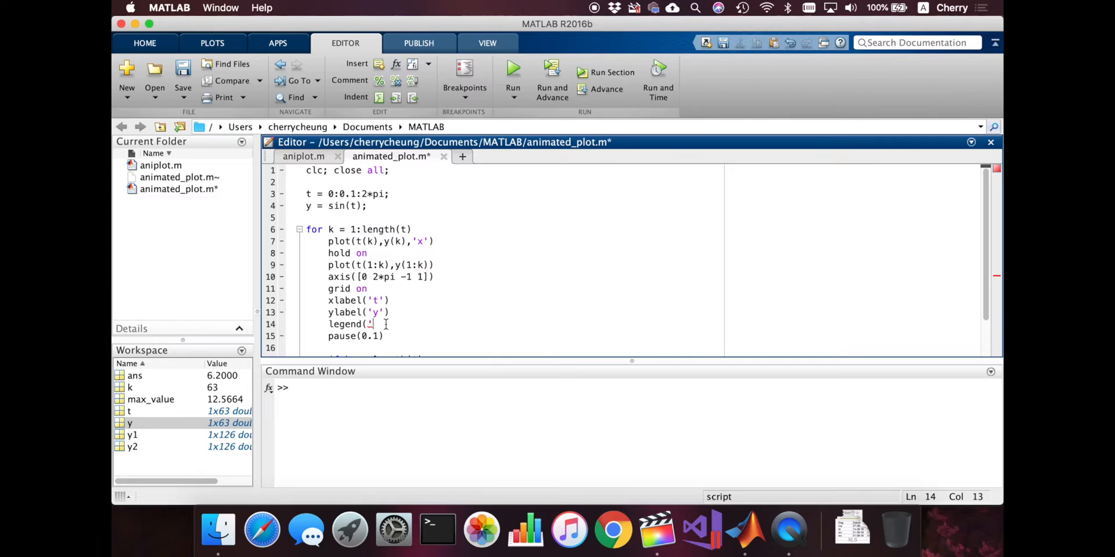
{"action": "type", "text": "co"}
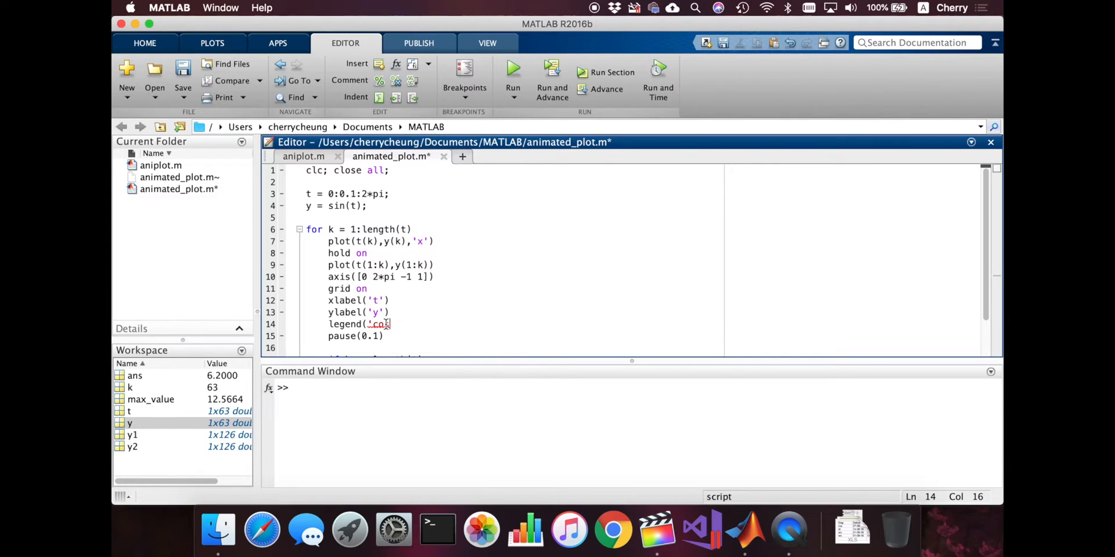
{"action": "type", "text": "(t)"}
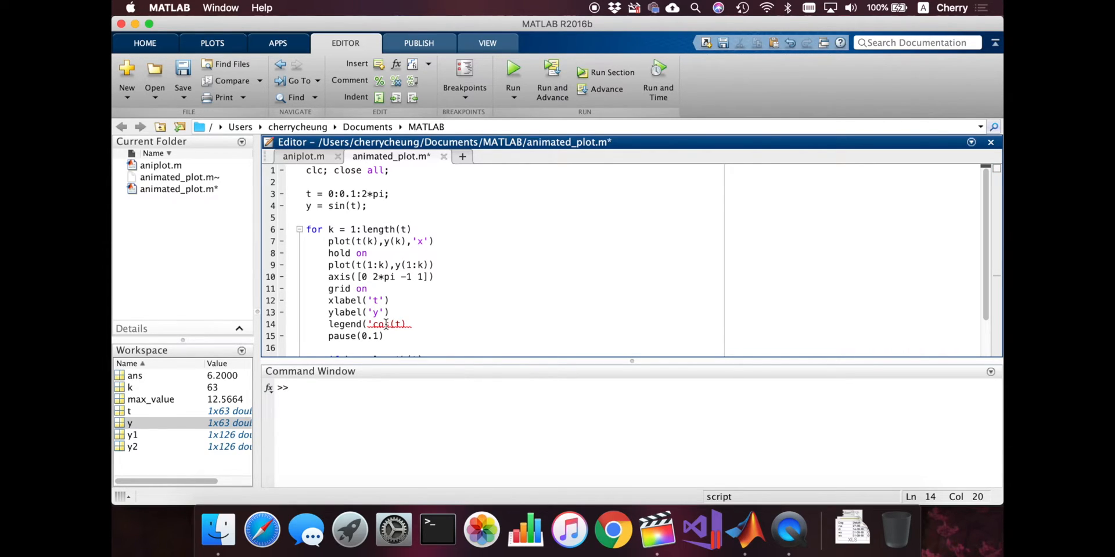
{"action": "type", "text": "marker'"}
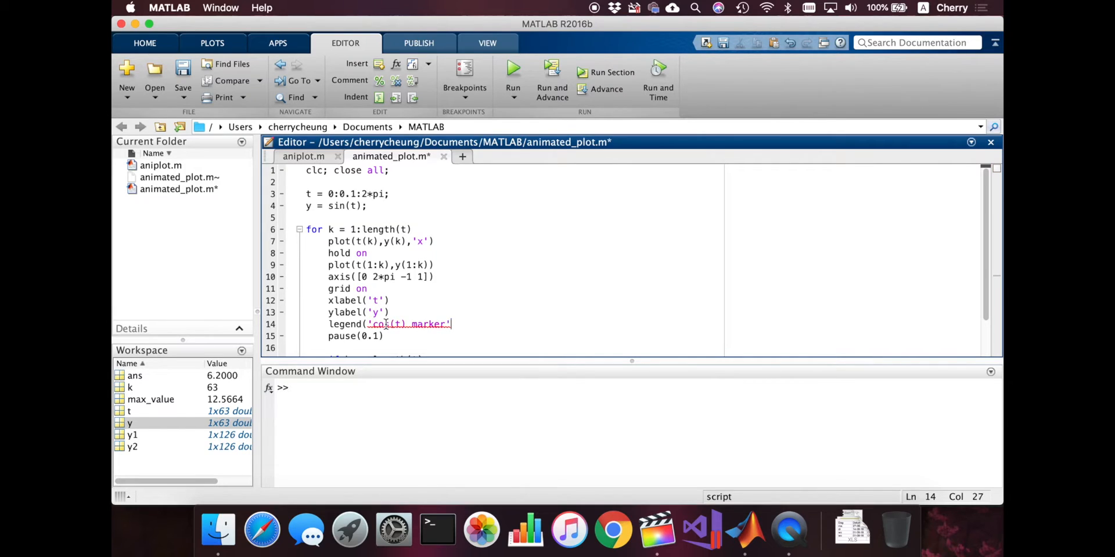
{"action": "type", "text": "\","}
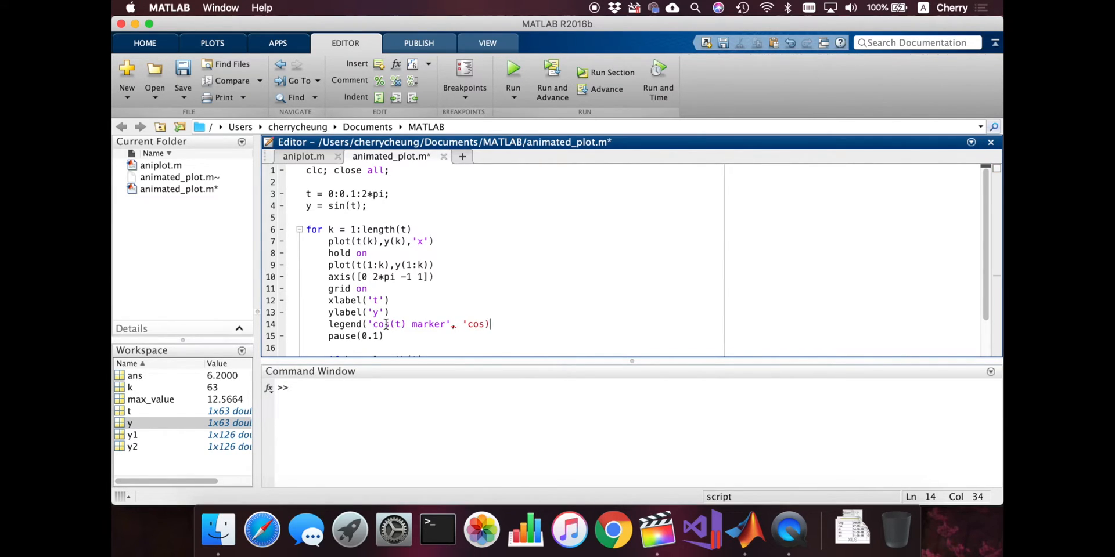
{"action": "type", "text": "(t)"}
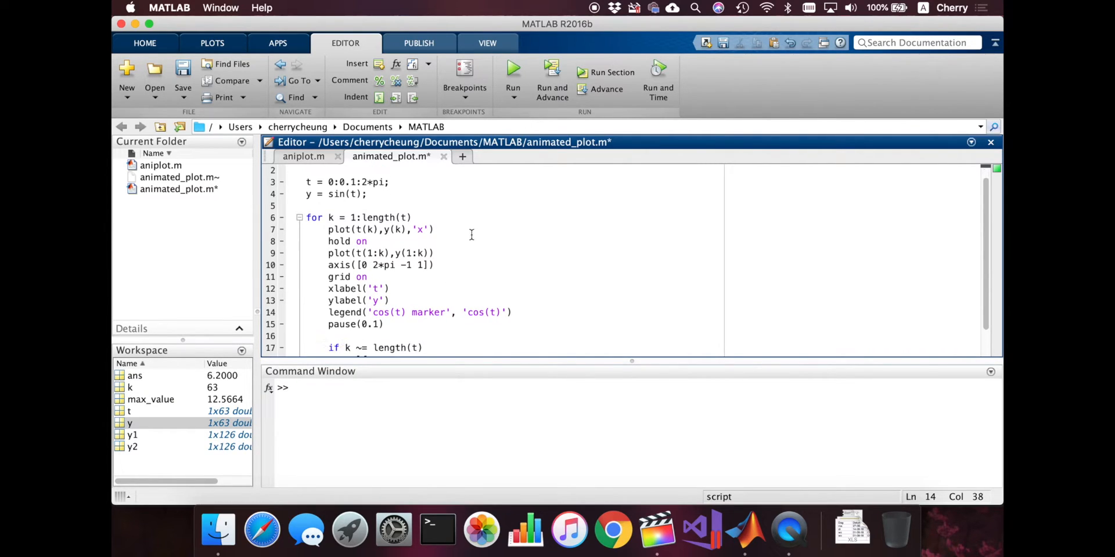
{"action": "left_click", "coordinate": [513, 72]}
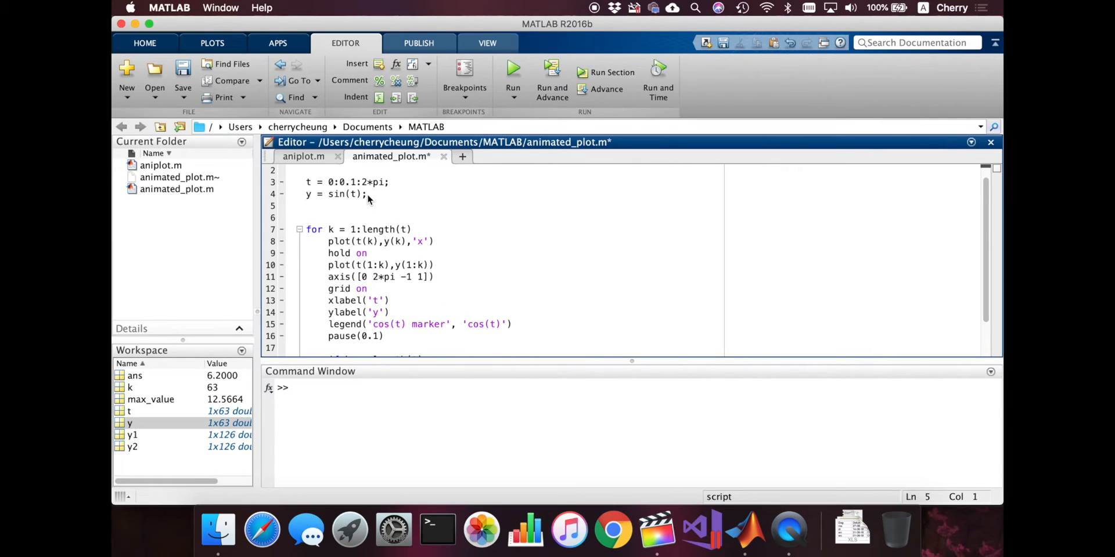
Define y2 = cos(t) and add %% sections 'marker plots', 'line plots', 'graph properties' in the loop.
{"action": "type", "text": "y2 = cost"}
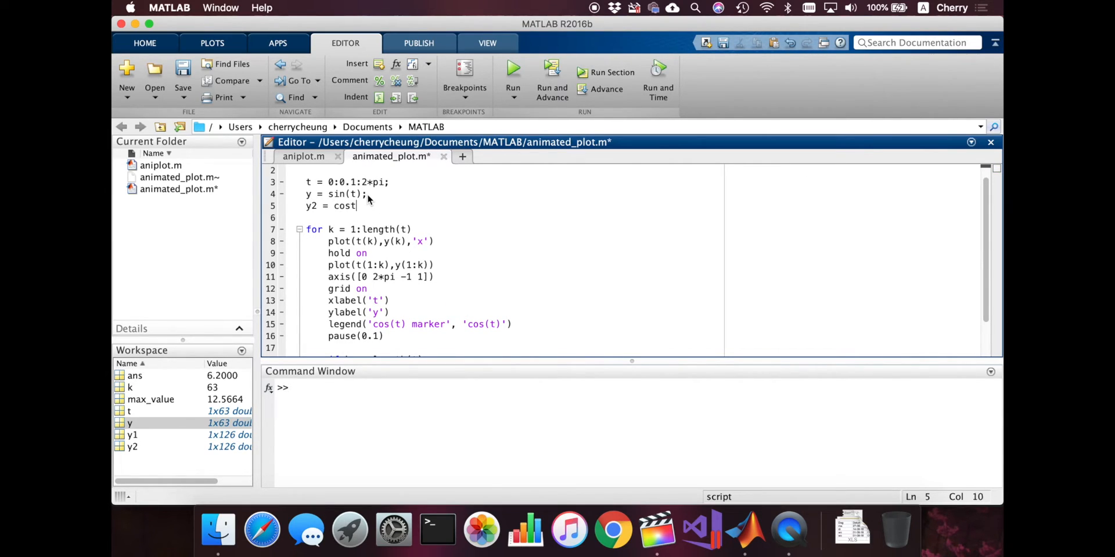
{"action": "type", "text": "(t);"}
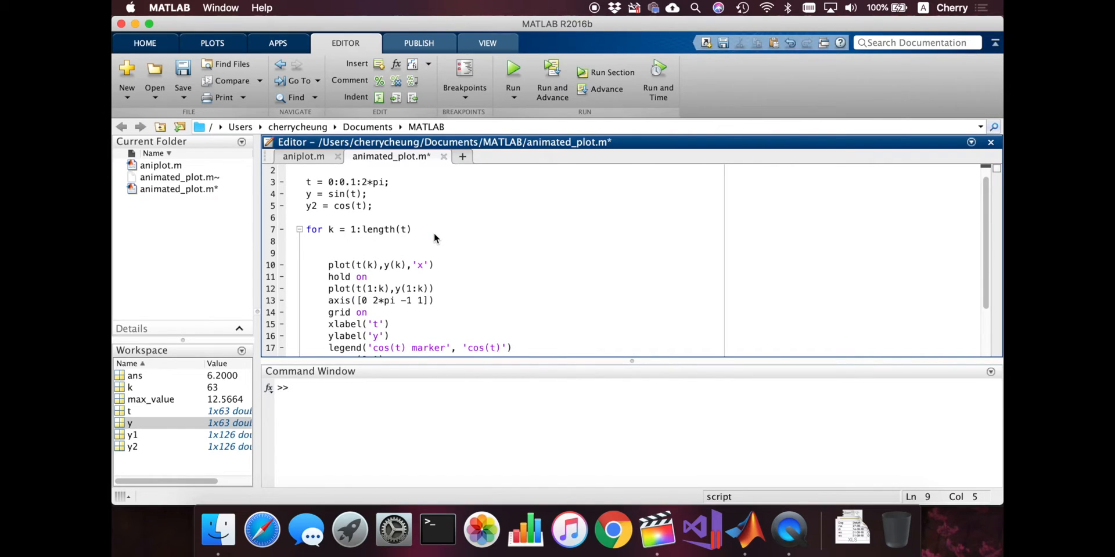
{"action": "type", "text": "%%"}
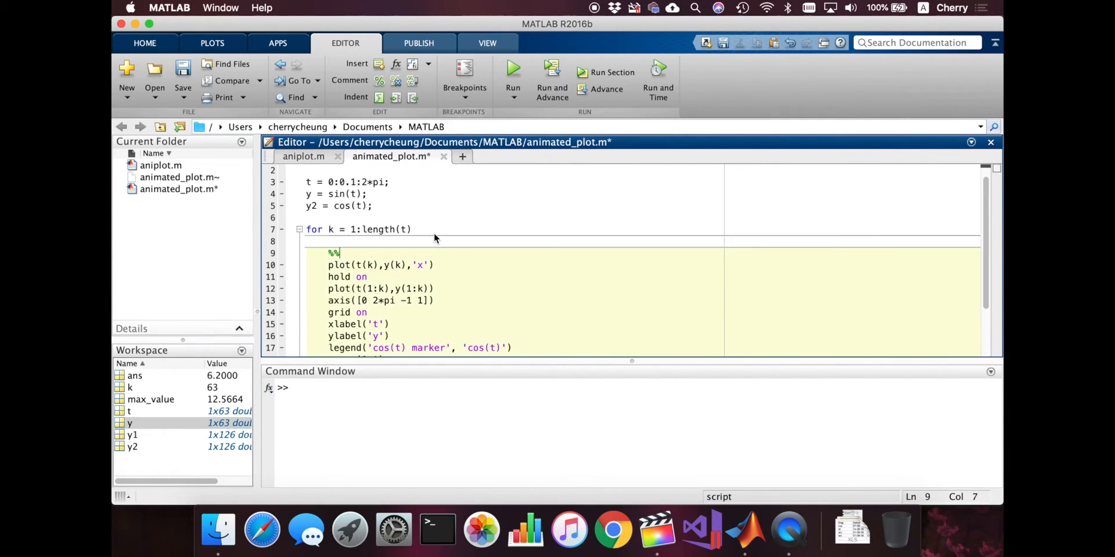
{"action": "type", "text": "marker plots"}
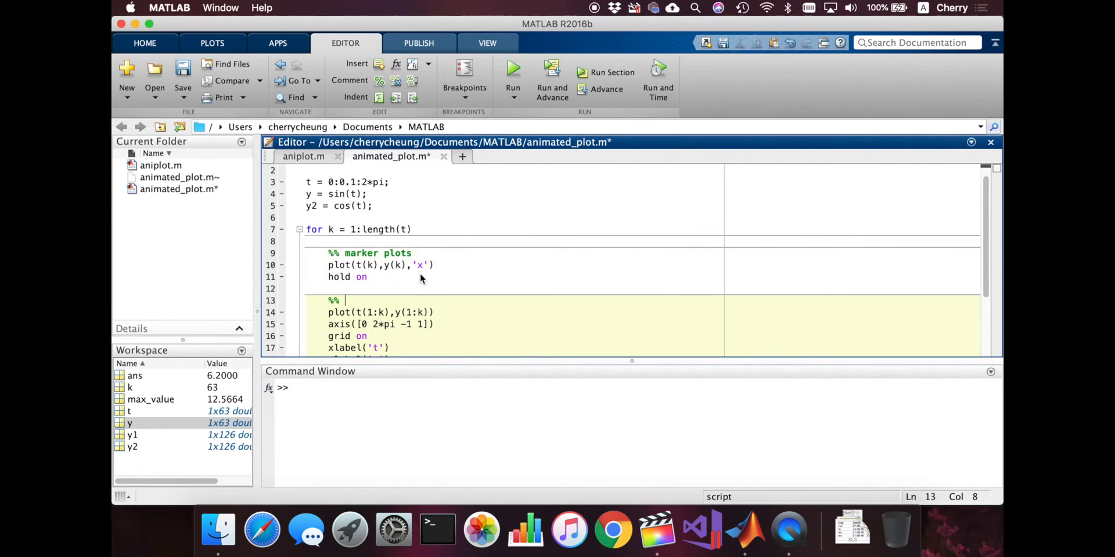
{"action": "type", "text": "line plots"}
{"action": "type", "text": "%%"}
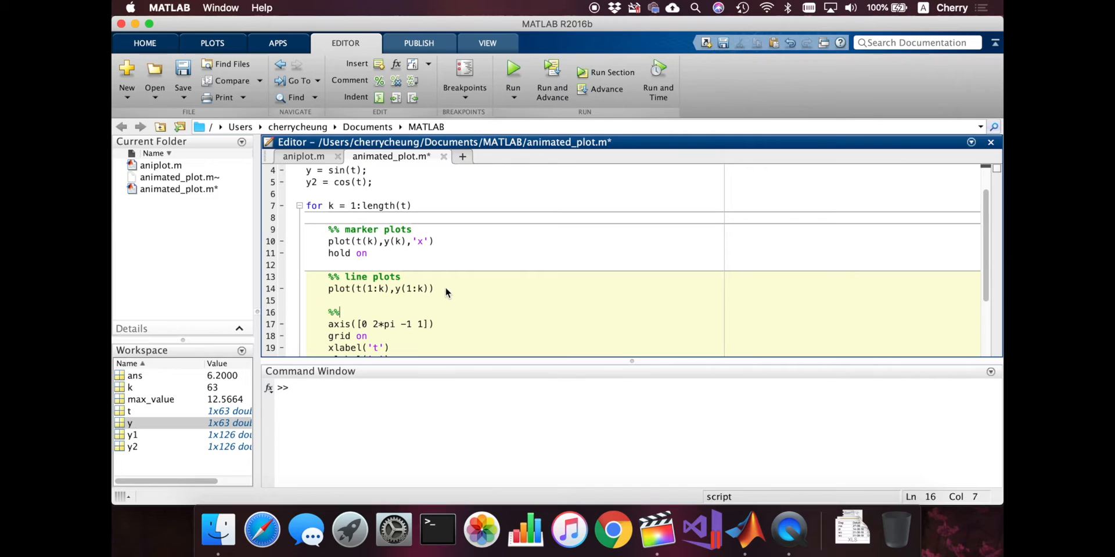
{"action": "type", "text": "g"}
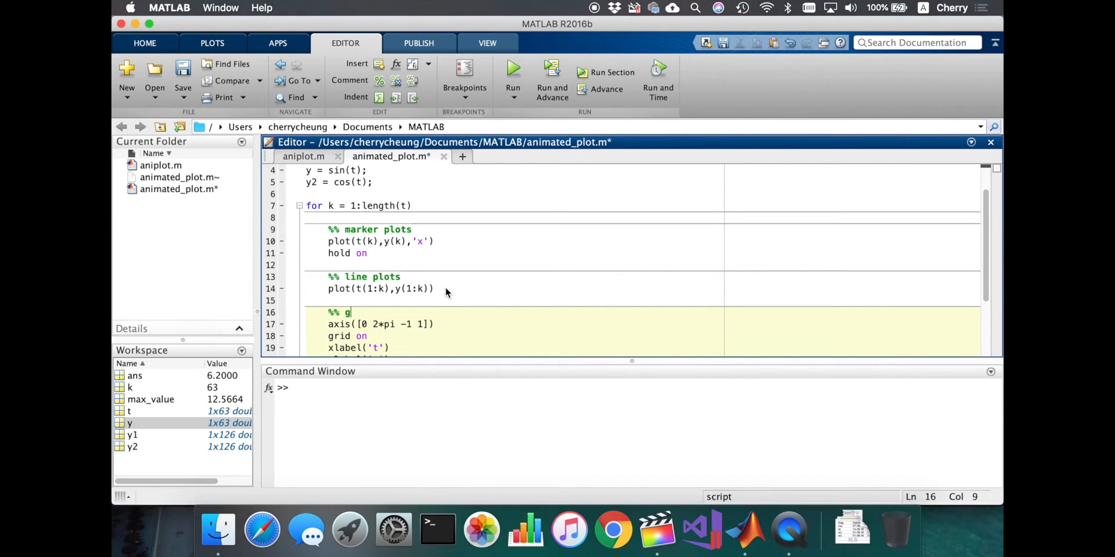
{"action": "type", "text": "raph prop"}
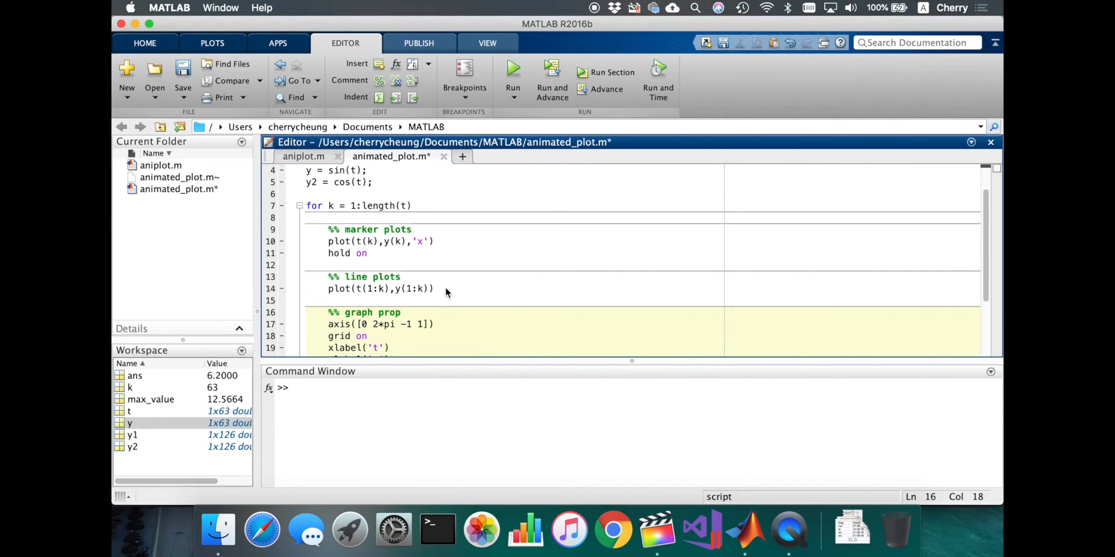
{"action": "type", "text": "erties"}
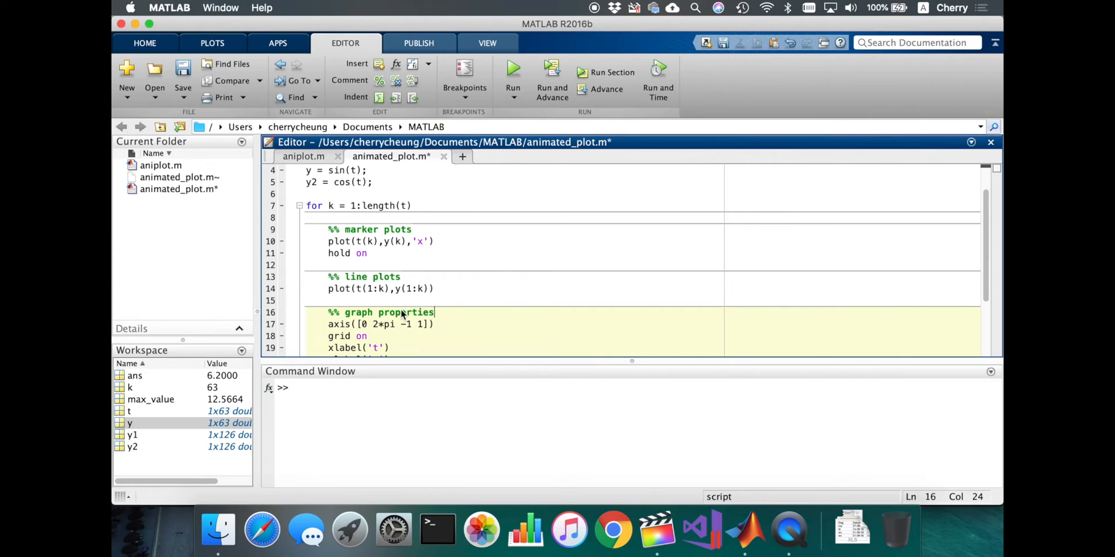
{"action": "scroll", "scroll_direction": "down", "scroll_amount": 3}
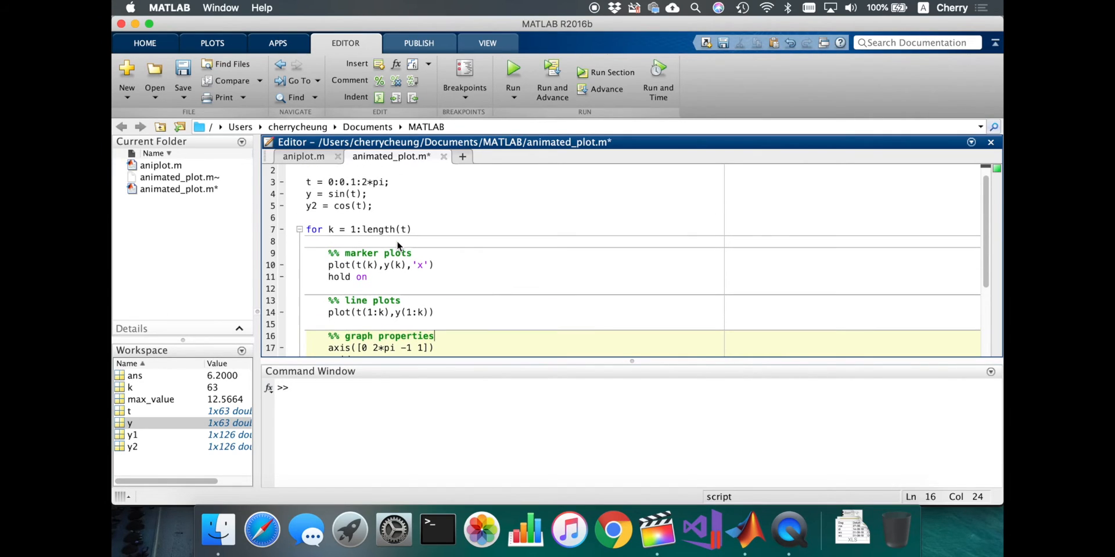
Under marker plots, add plot(t(k),y2(k),'o') followed by hold on.
{"action": "type", "text": "plot"}
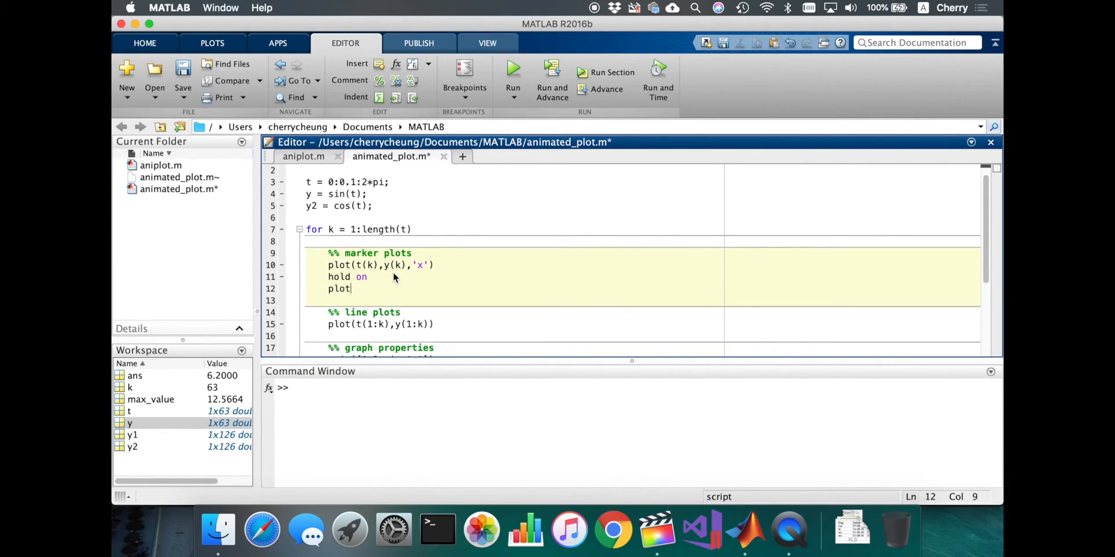
{"action": "type", "text": "t"}
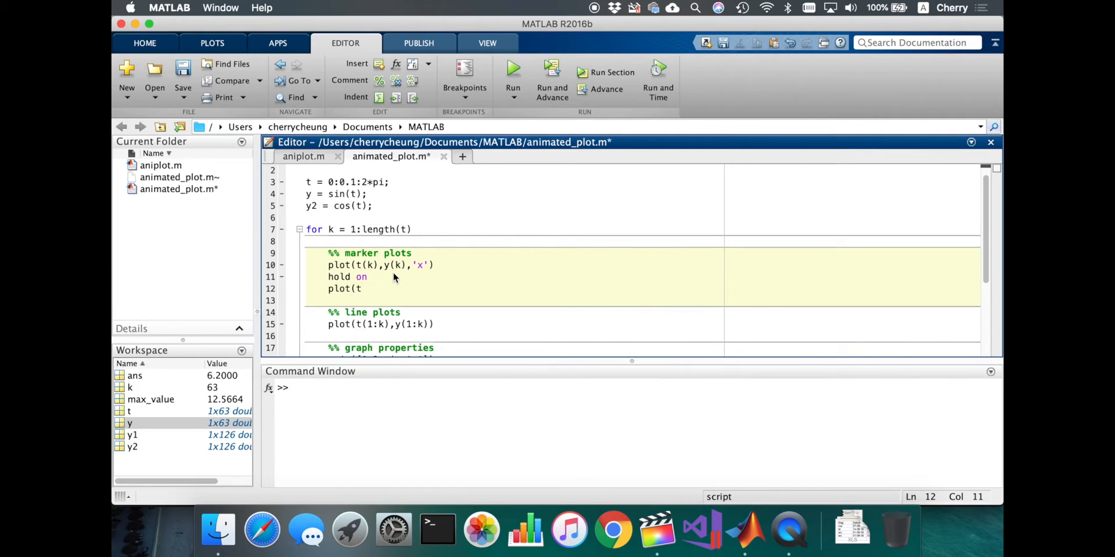
{"action": "type", "text": "(k),"}
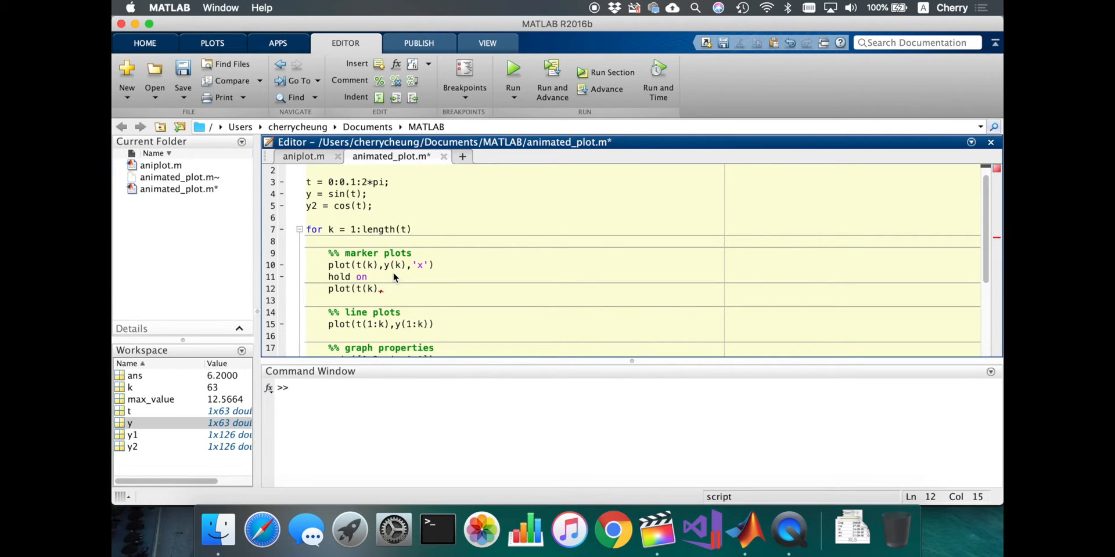
{"action": "type", "text": "y"}
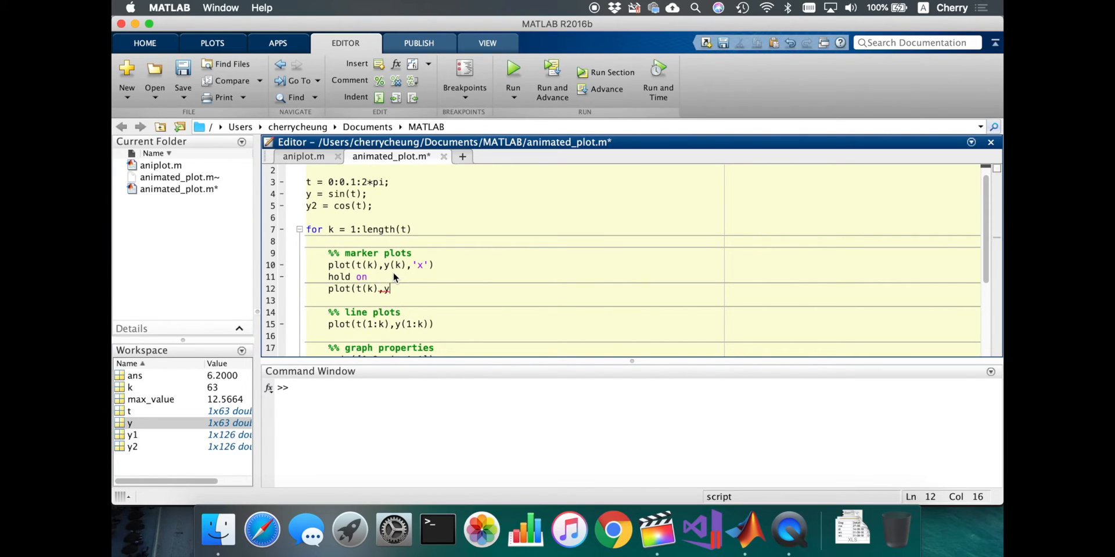
{"action": "type", "text": "2("}
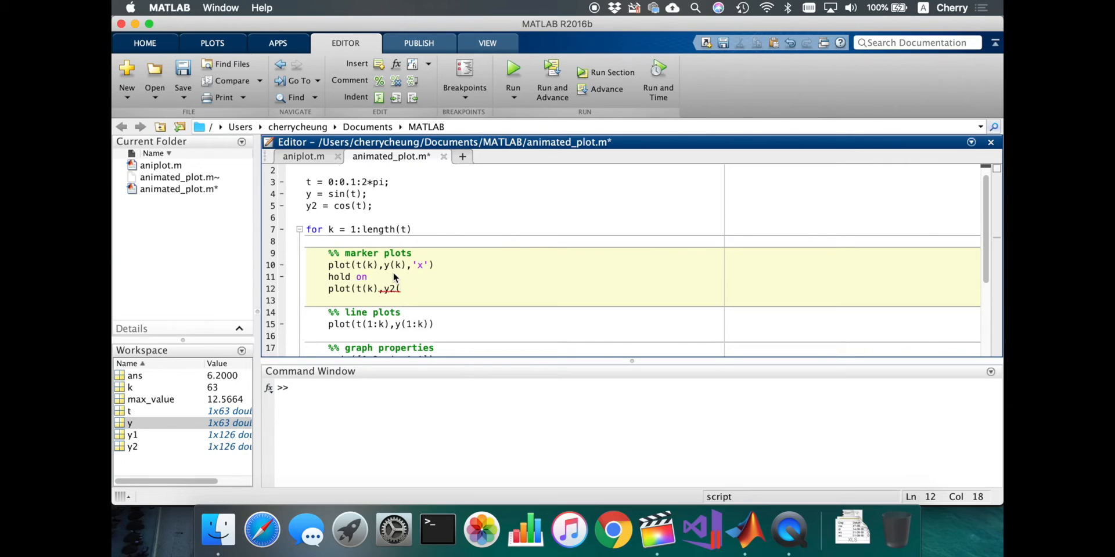
{"action": "type", "text": "k),'"}
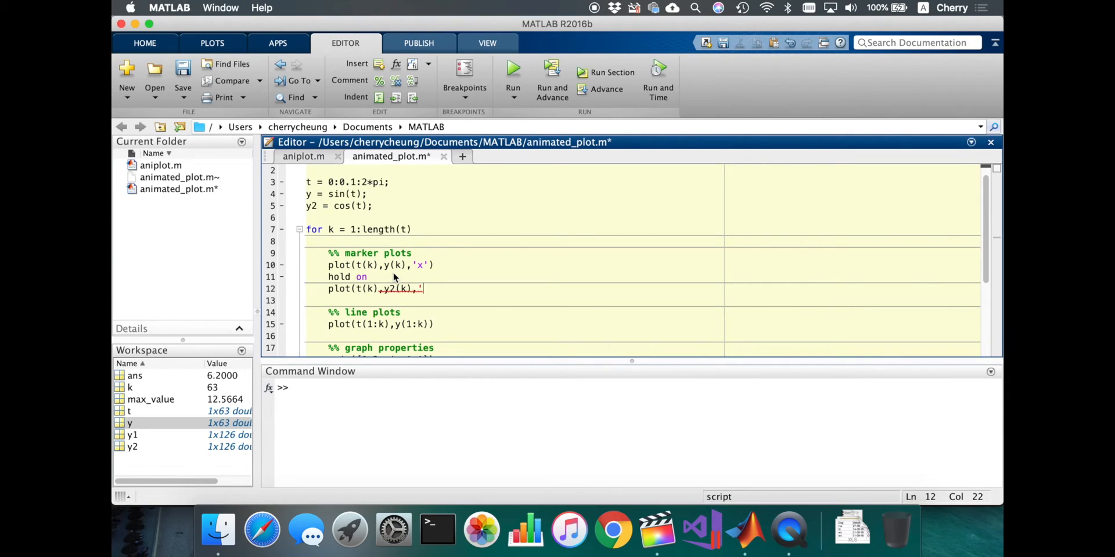
{"action": "type", "text": "o'"}
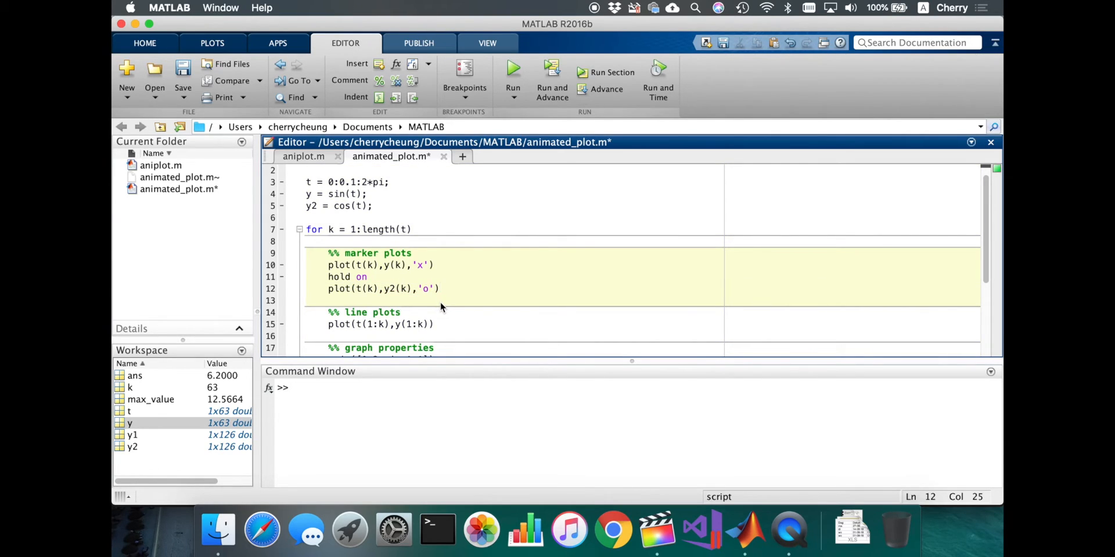
{"action": "mouse_move", "coordinate": [457, 299]}
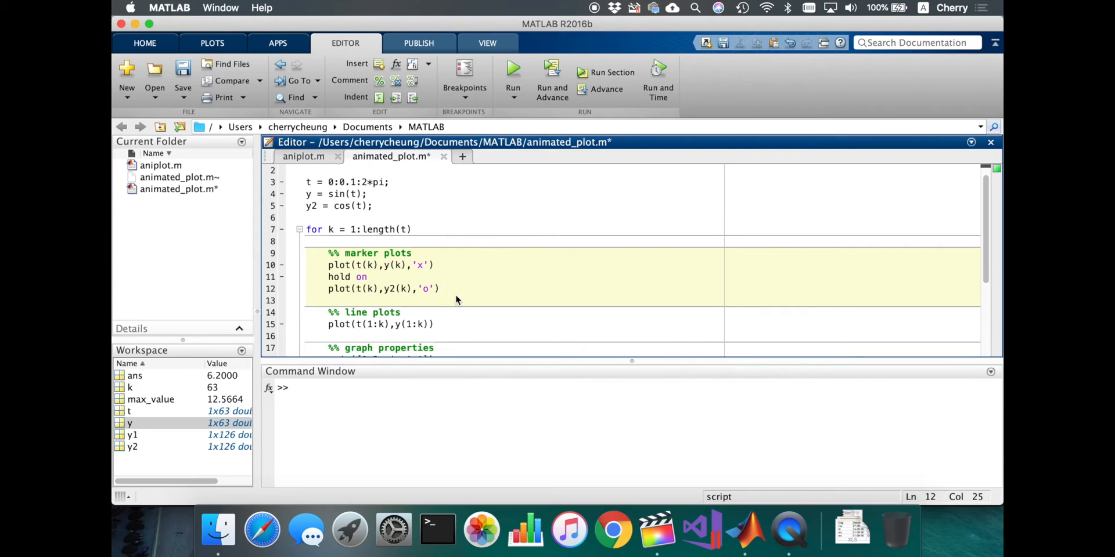
{"action": "type", "text": "hold on"}
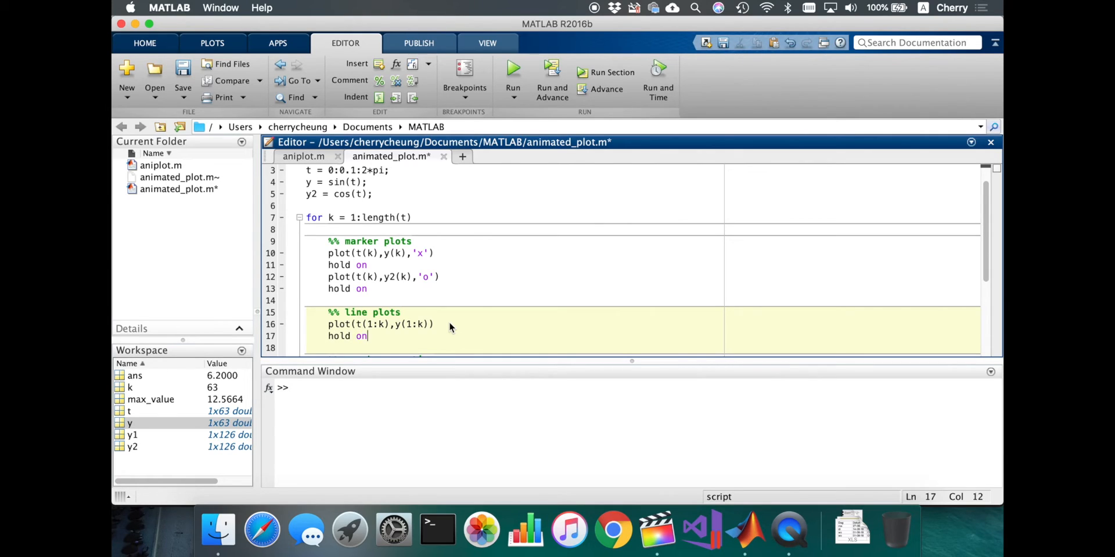
Under line plots, add plot(t(1:k),y2(1:k)) to trace the growing cosine line.
{"action": "type", "text": "plot(t"}
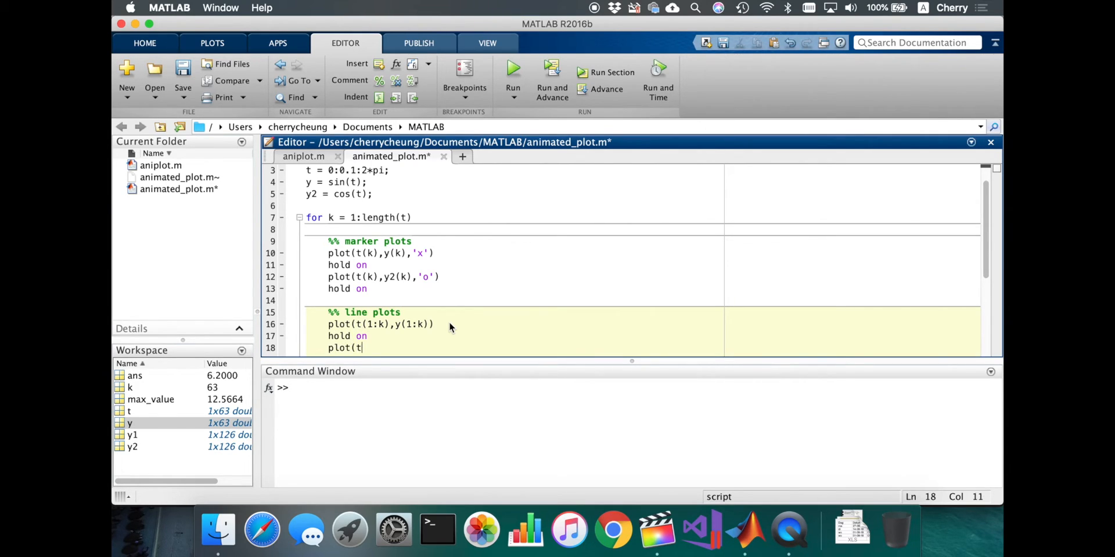
{"action": "type", "text": "(1"}
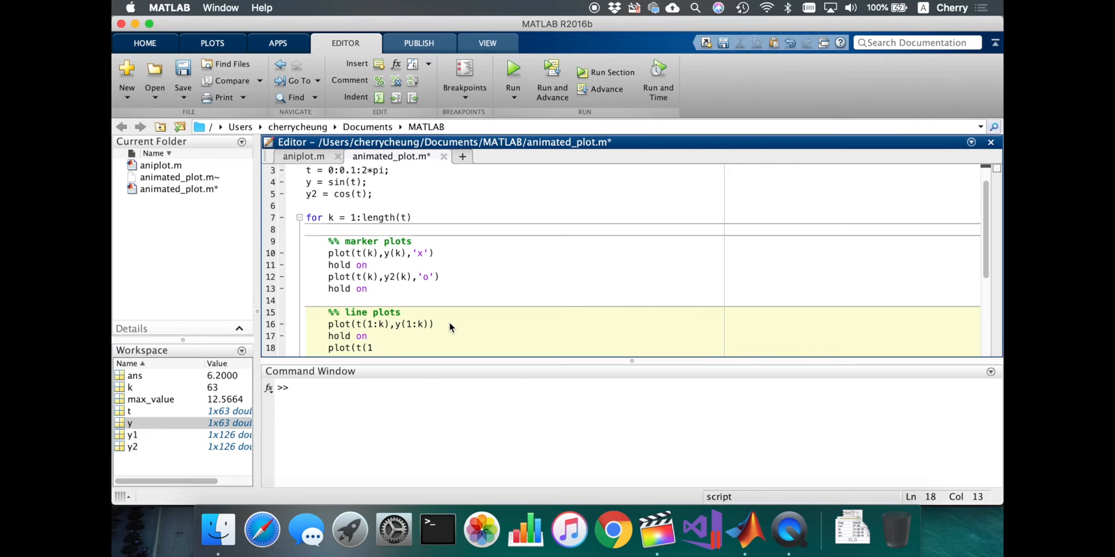
{"action": "type", "text": ":k,"}
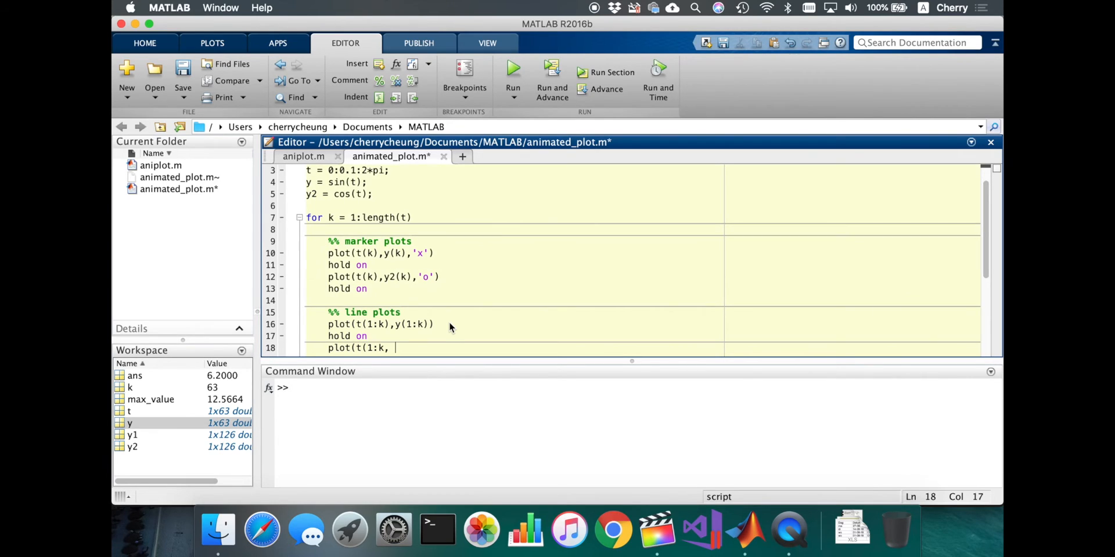
{"action": "type", "text": "y2"}
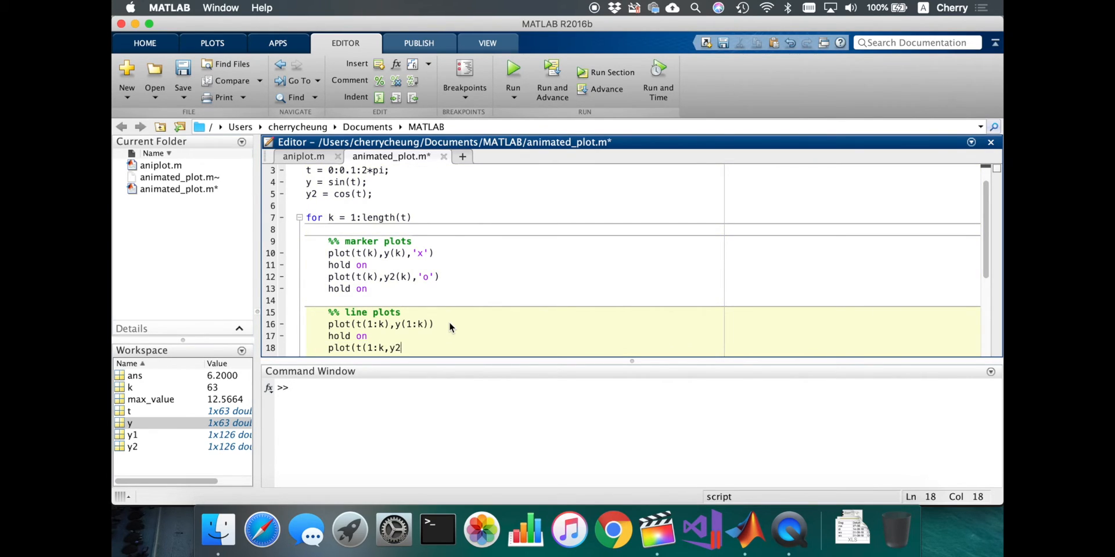
{"action": "type", "text": "(1:)"}
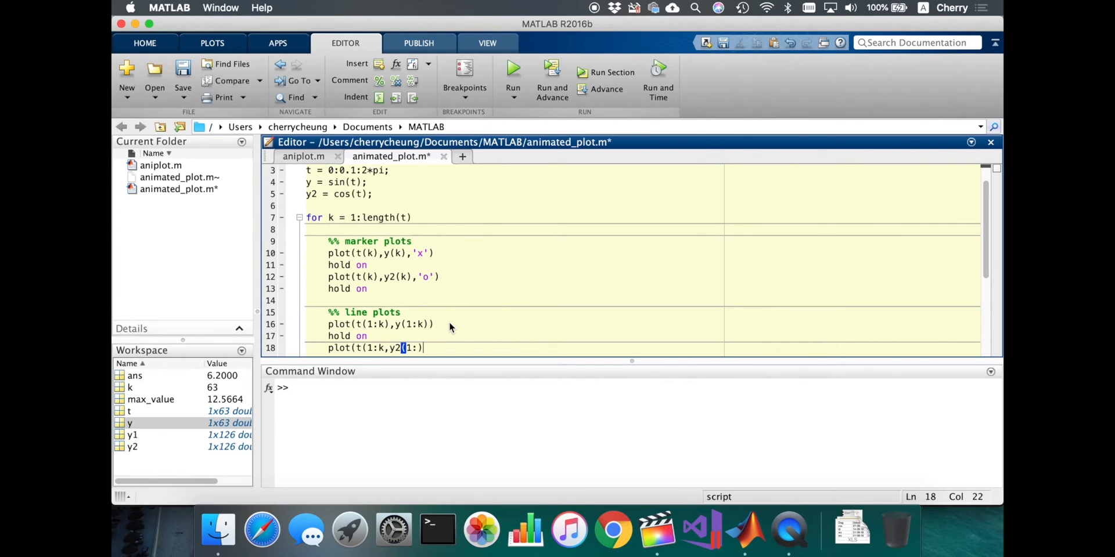
{"action": "type", "text": ")"}
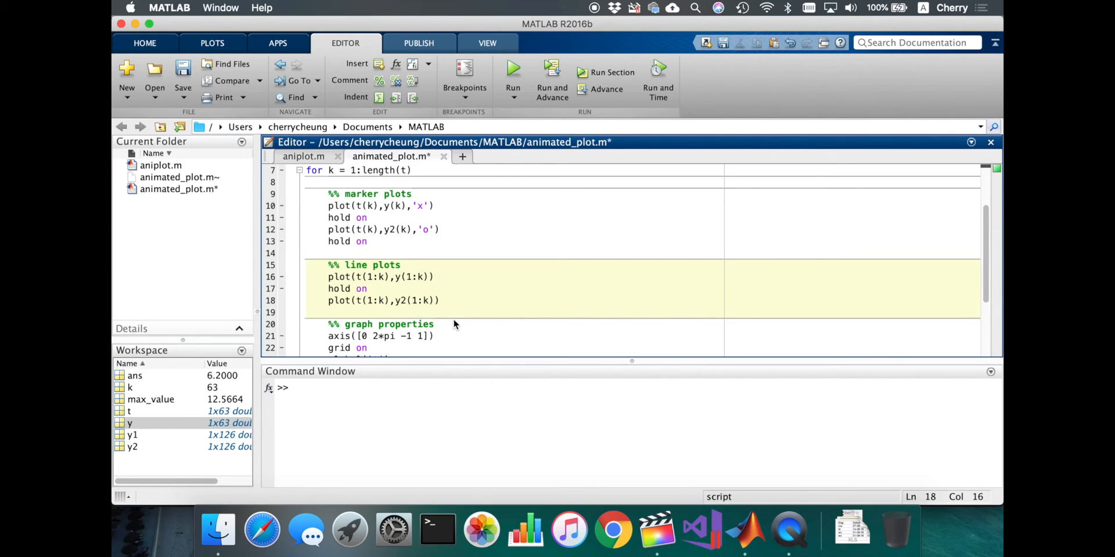
Change the legend to 'sin(t) marker','cos(t) marker','sin(t)','cos(t)' and save.
{"action": "scroll", "scroll_direction": "down", "scroll_amount": 3}
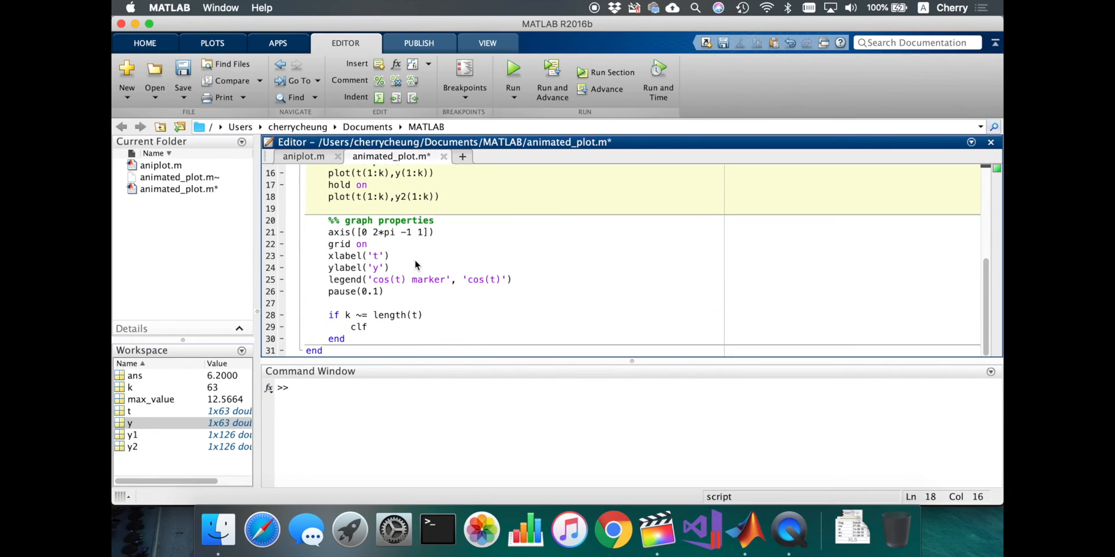
{"action": "mouse_move", "coordinate": [510, 286]}
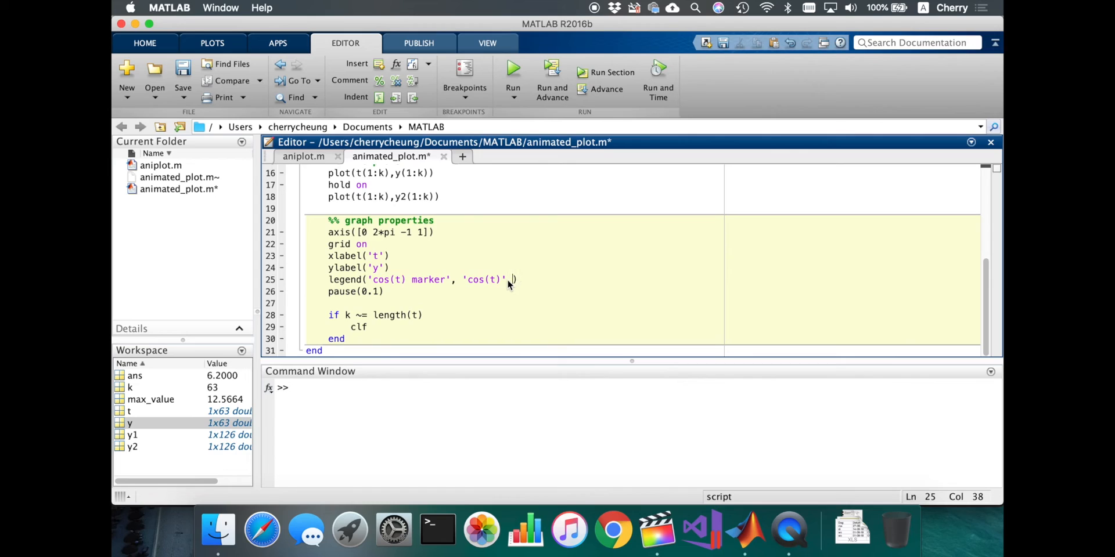
{"action": "type", "text": ",'si"}
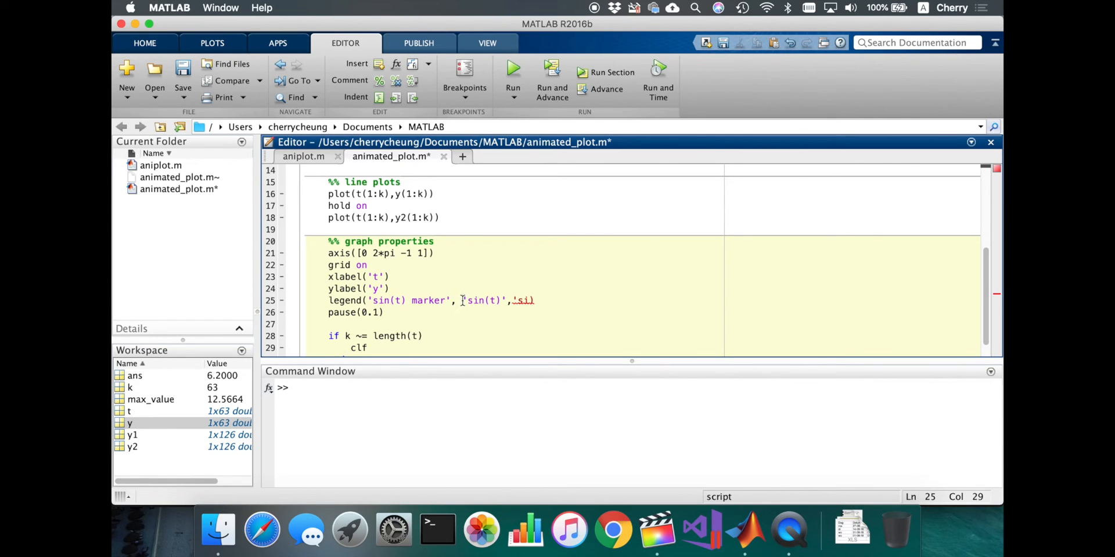
{"action": "type", "text": "cos"}
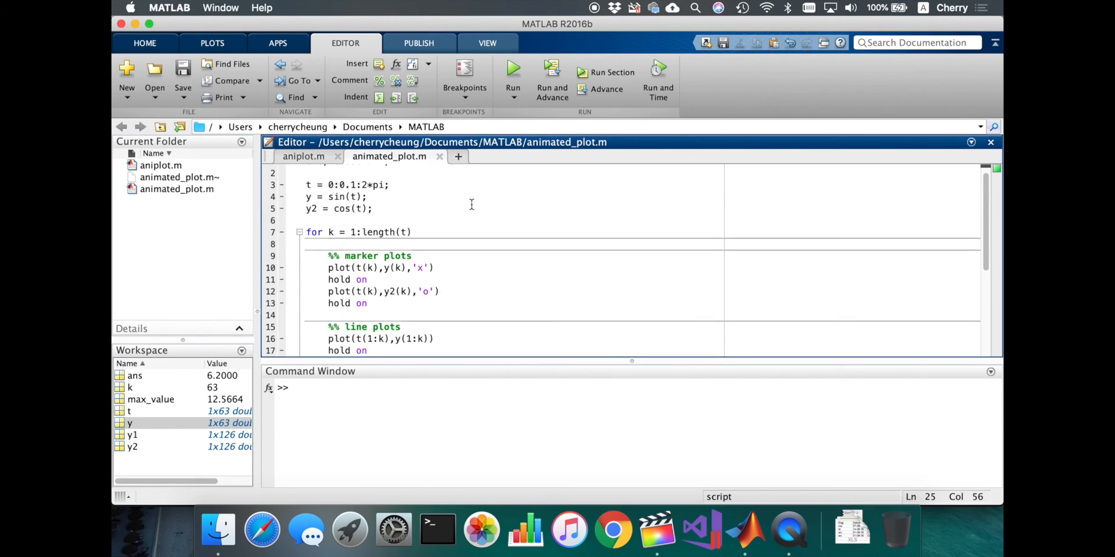
Run the saved animated_plot script, producing y2 as a 1x63 array in the workspace.
{"action": "left_click", "coordinate": [513, 70]}
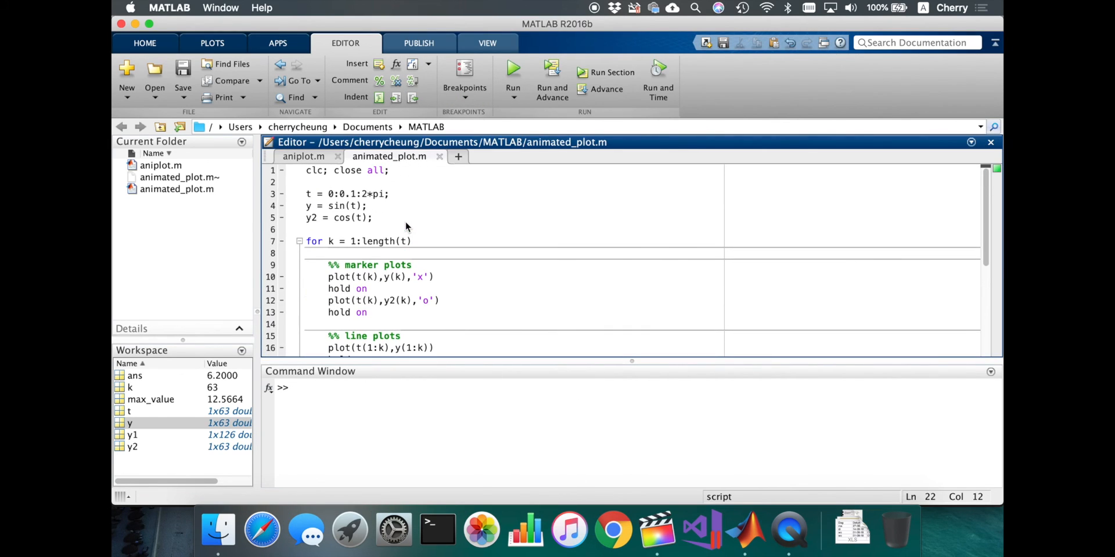
Change 2*pi to 6*pi in t and the axis limits, then save and run the animation.
{"action": "left_click", "coordinate": [365, 193]}
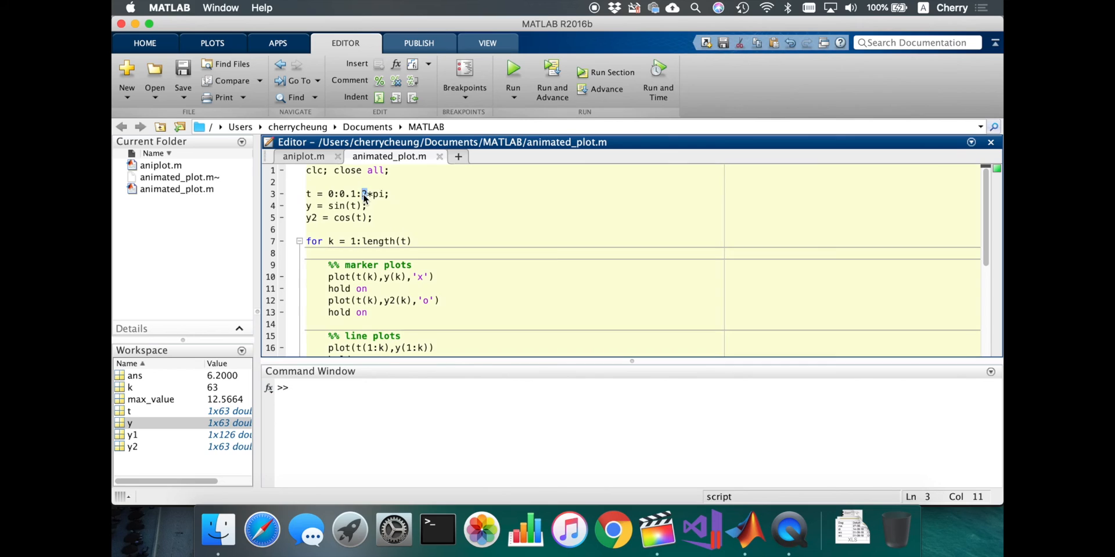
{"action": "type", "text": "6"}
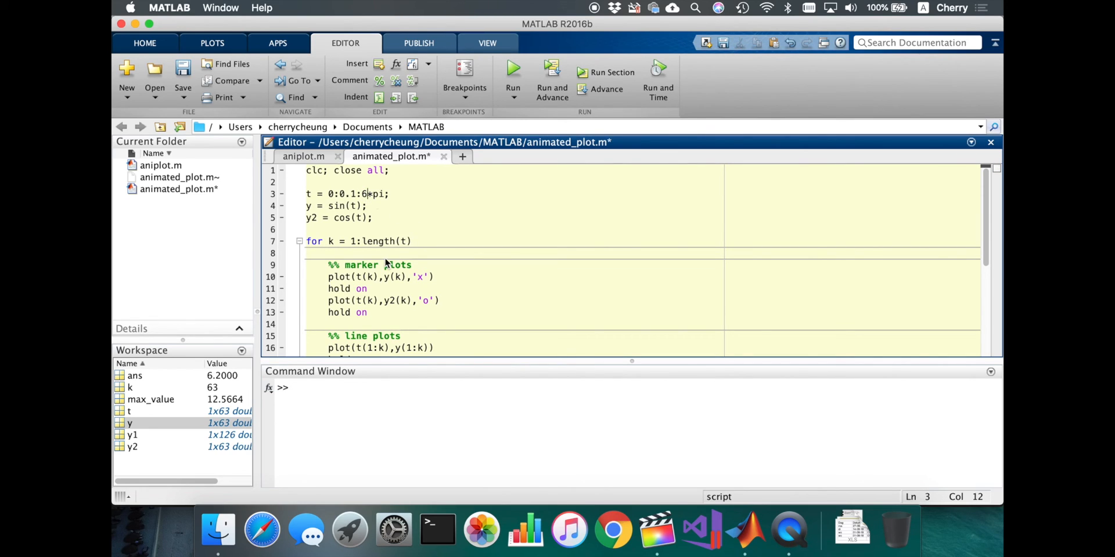
{"action": "scroll", "scroll_direction": "down", "scroll_amount": 3}
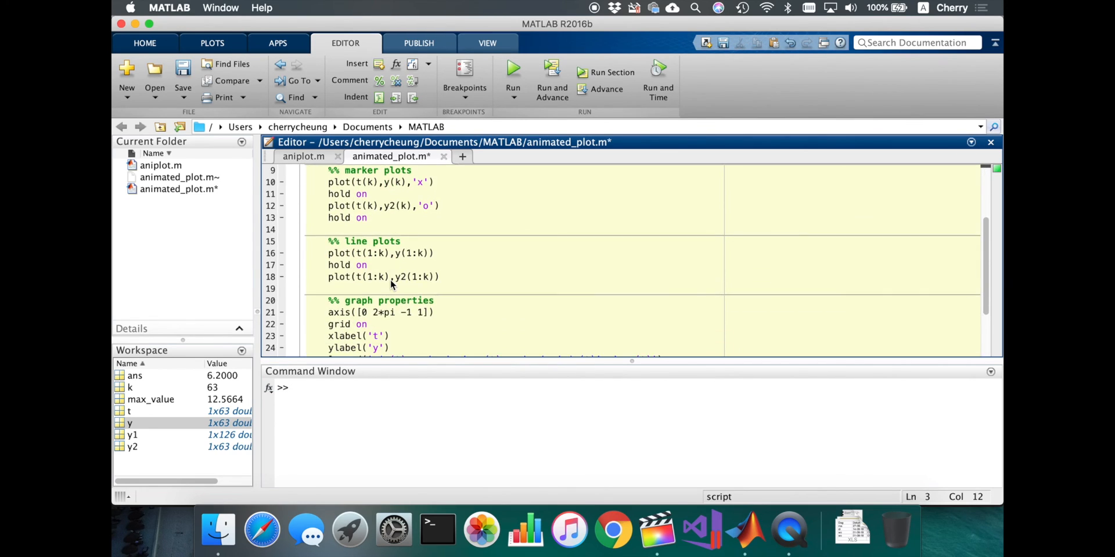
{"action": "scroll", "scroll_direction": "down", "scroll_amount": 3}
{"action": "type", "text": "6"}
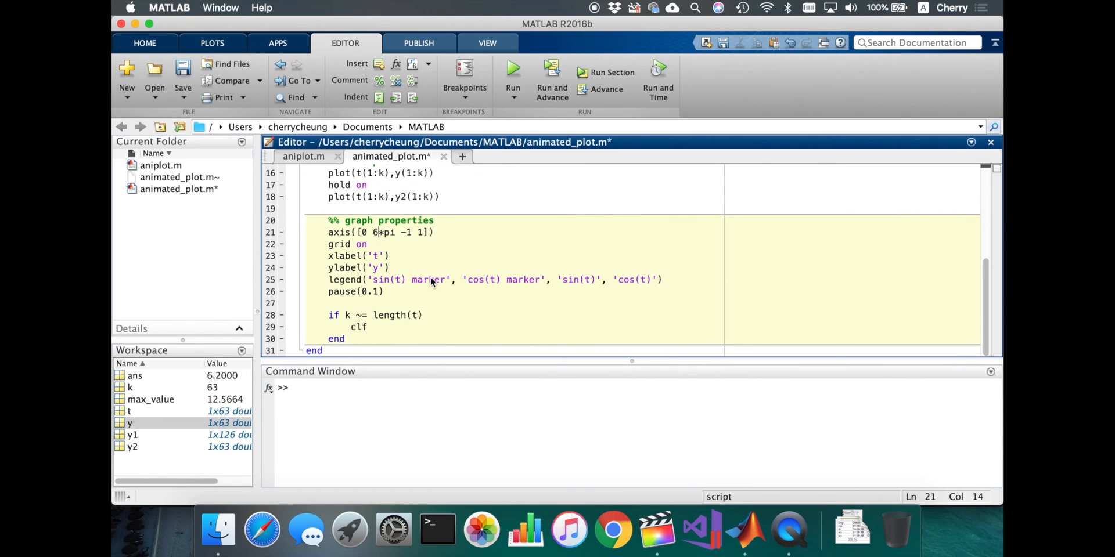
{"action": "left_click", "coordinate": [512, 70]}
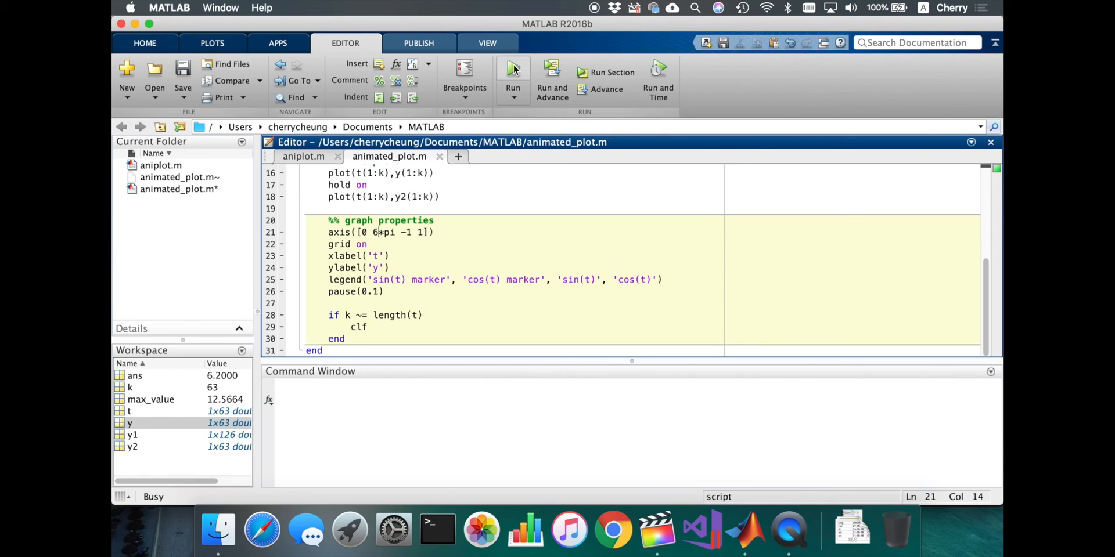
{"action": "left_click", "coordinate": [512, 68]}
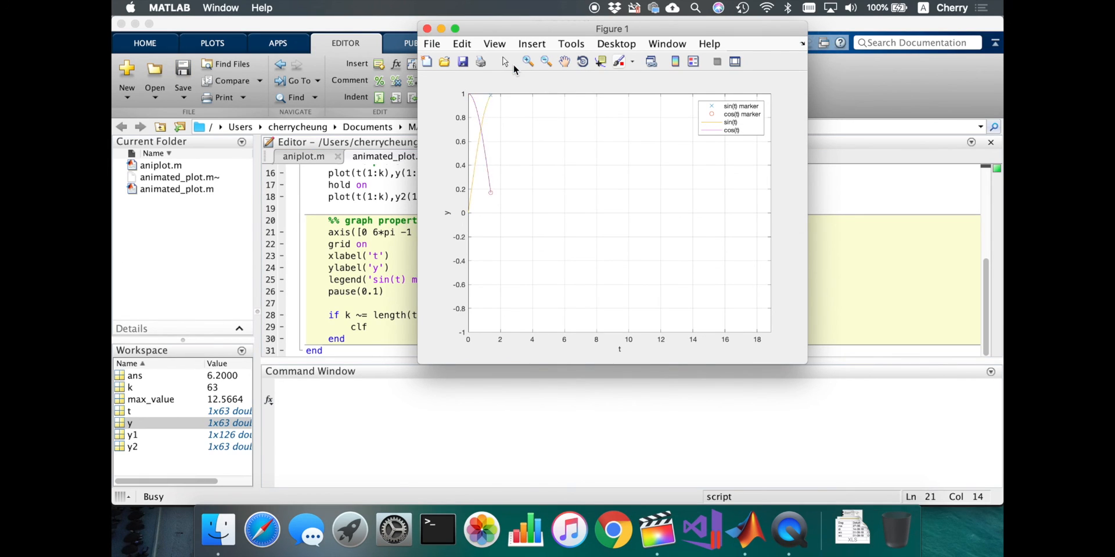